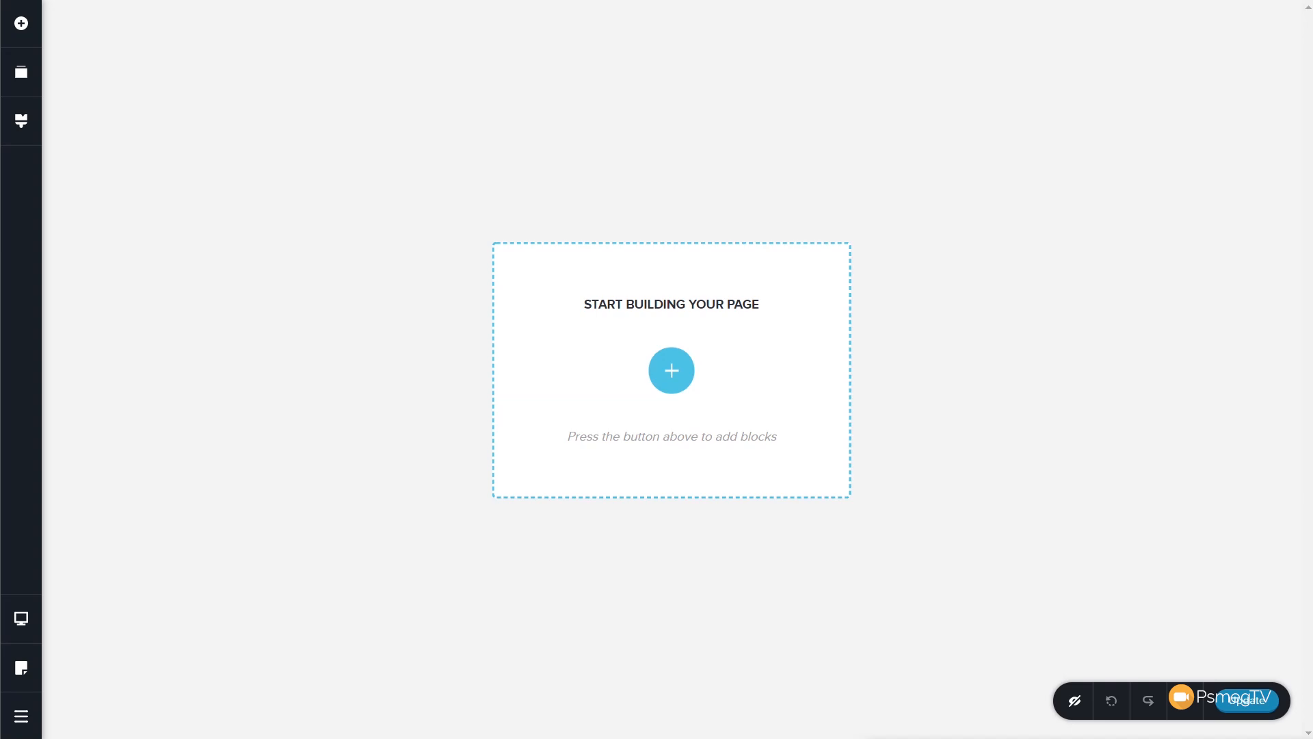
{"action": "mouse_move", "coordinate": [677, 405]}
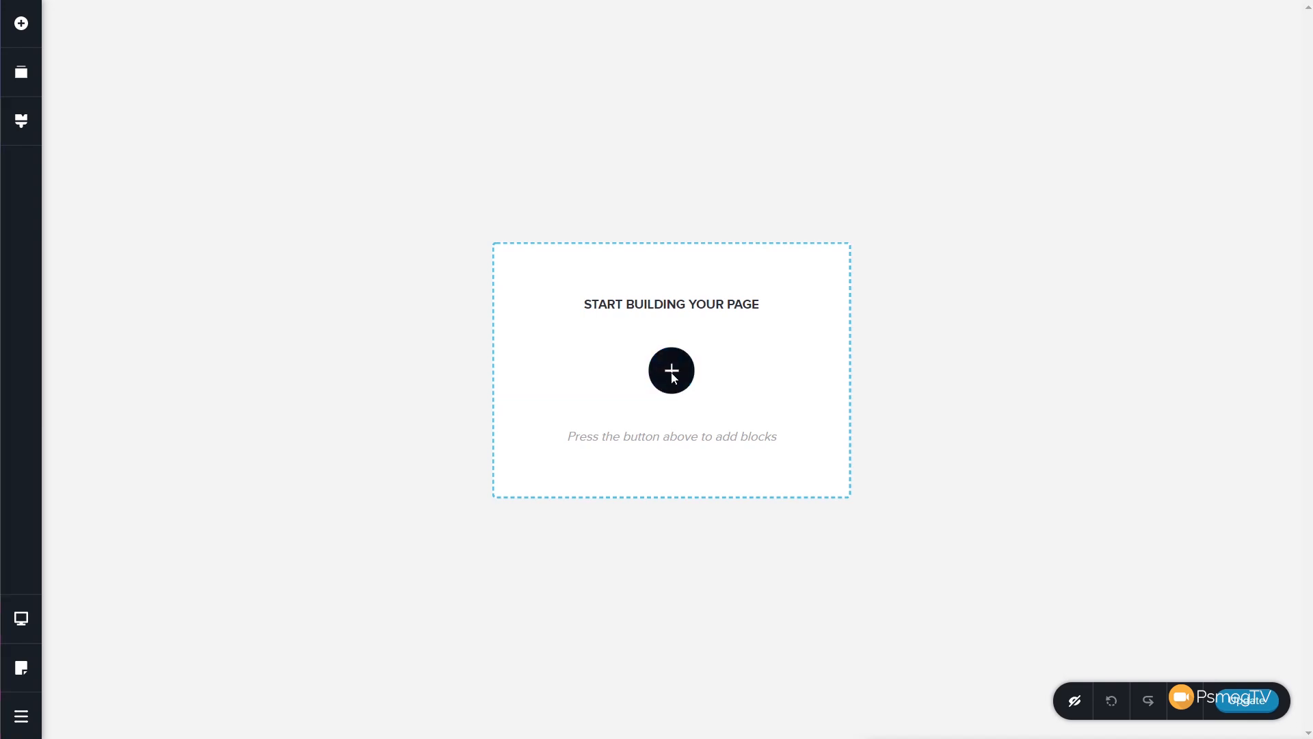
Browse the block library's Kit #1 collection, then return it to Kit #2
{"action": "left_click", "coordinate": [671, 371]}
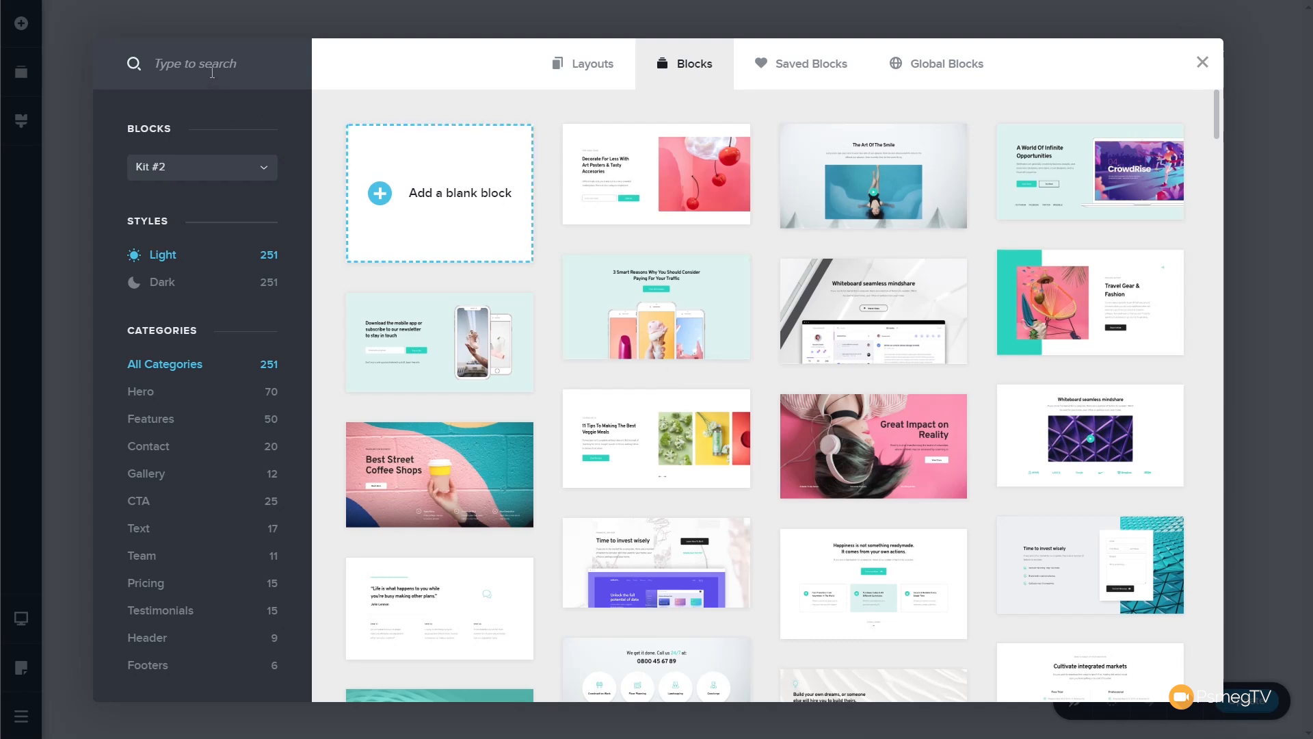
{"action": "mouse_move", "coordinate": [197, 576]}
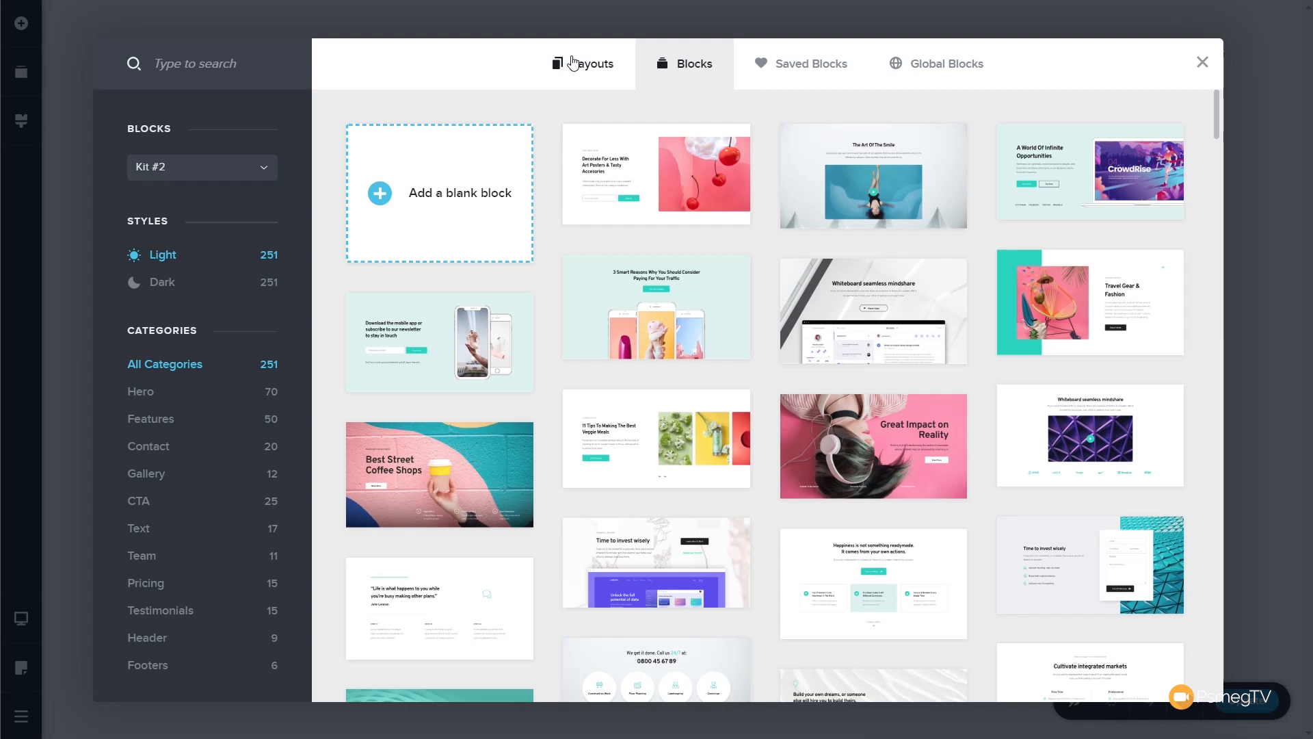
{"action": "mouse_move", "coordinate": [567, 434]}
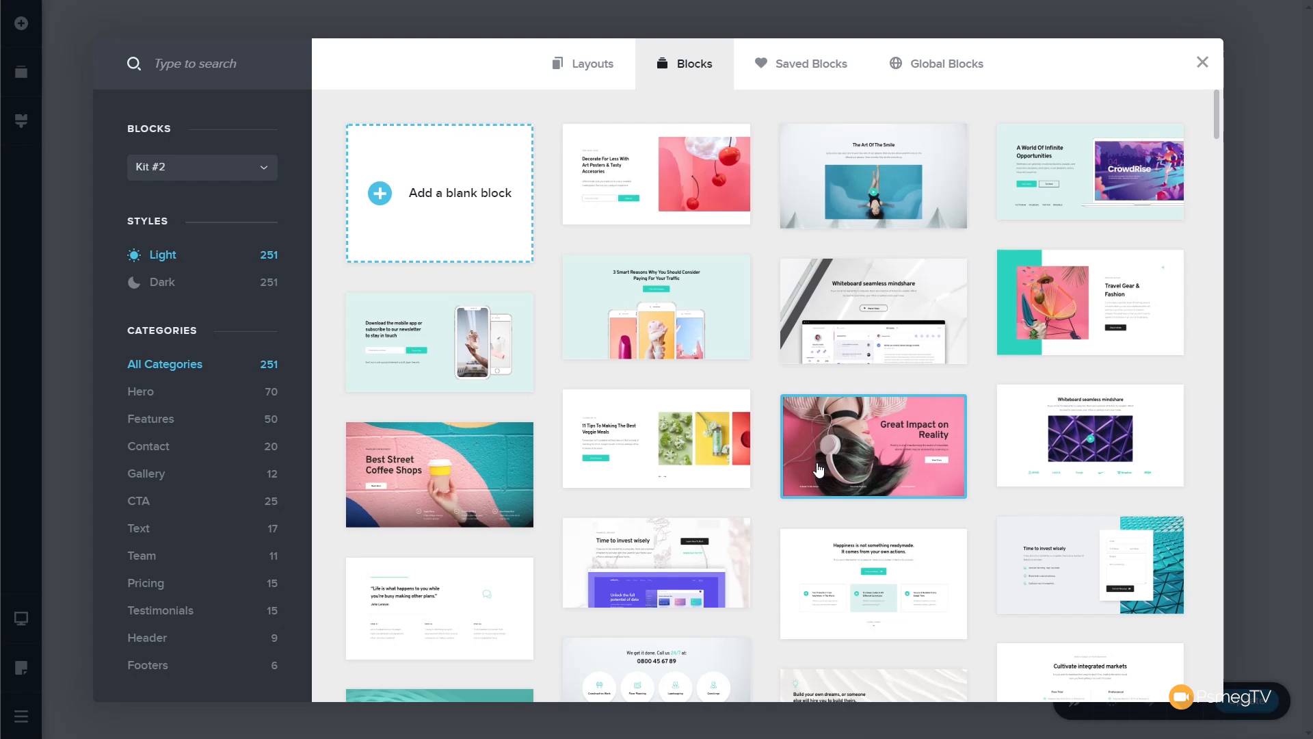
{"action": "mouse_move", "coordinate": [765, 460]}
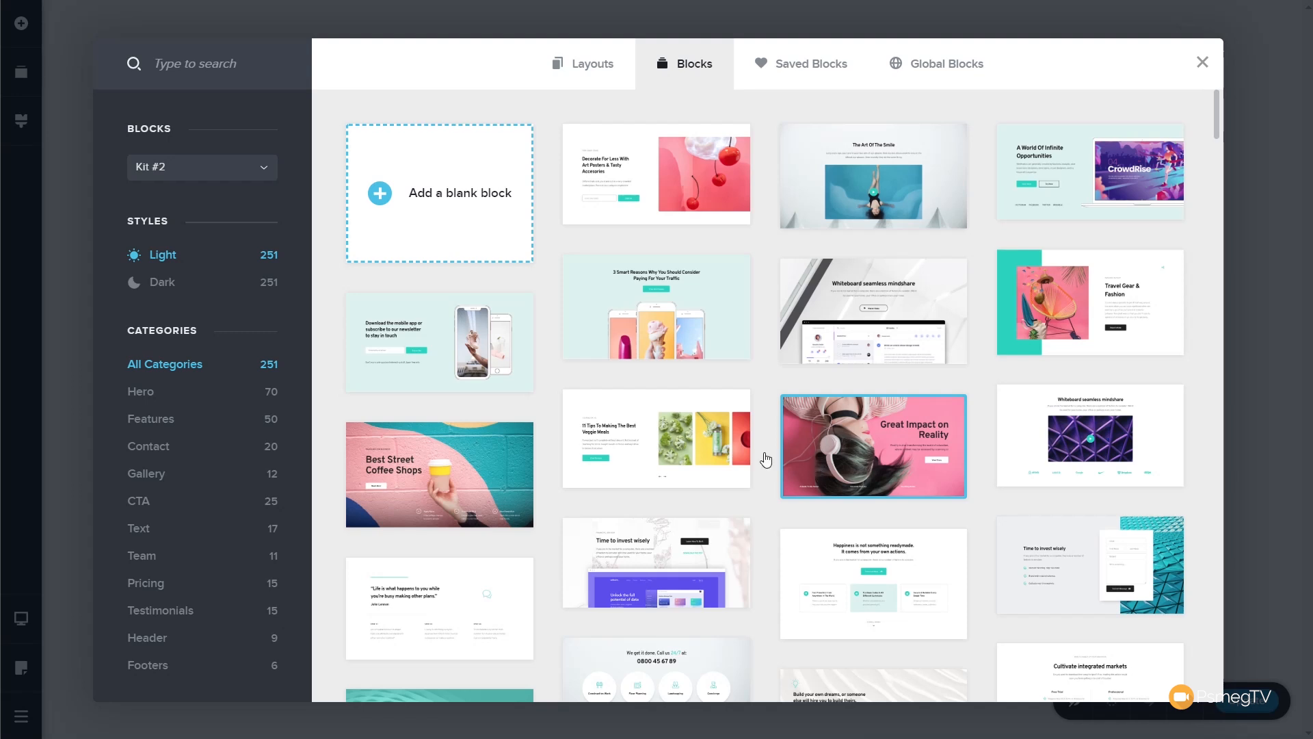
{"action": "mouse_move", "coordinate": [137, 178]}
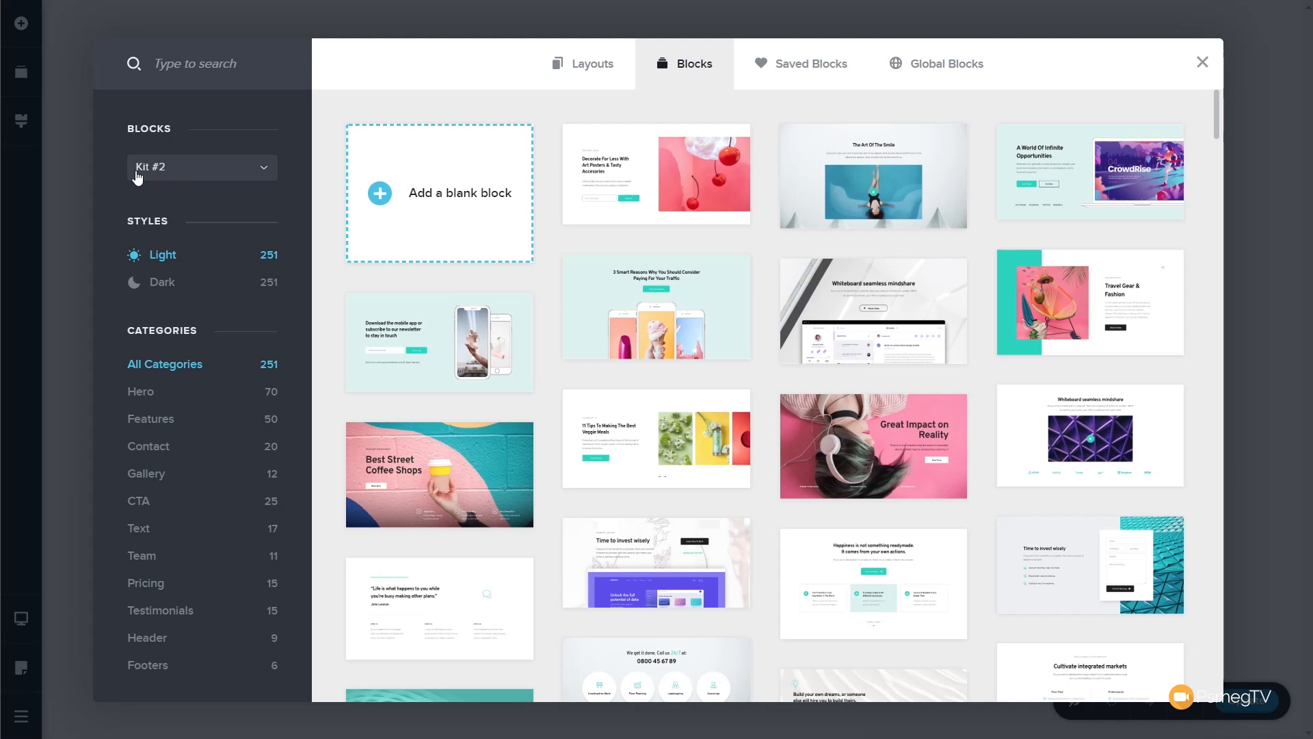
{"action": "mouse_move", "coordinate": [190, 178]}
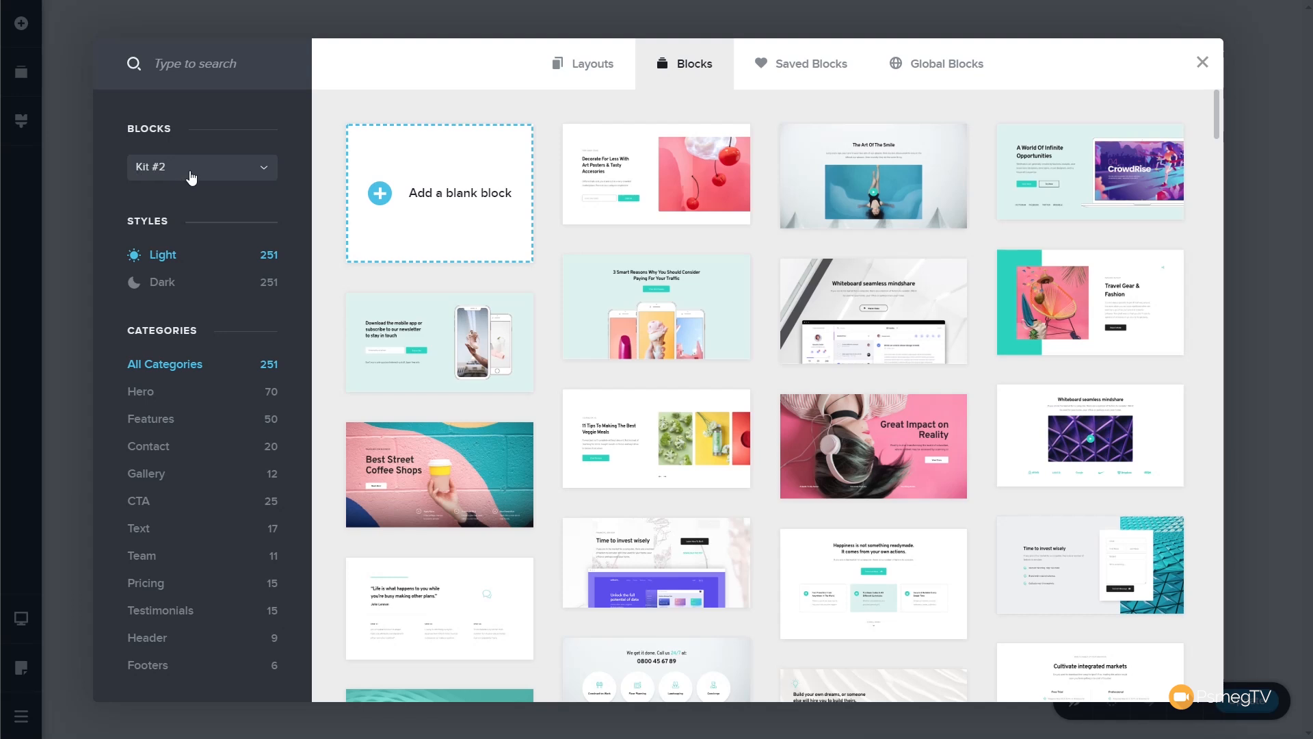
{"action": "left_click", "coordinate": [201, 167]}
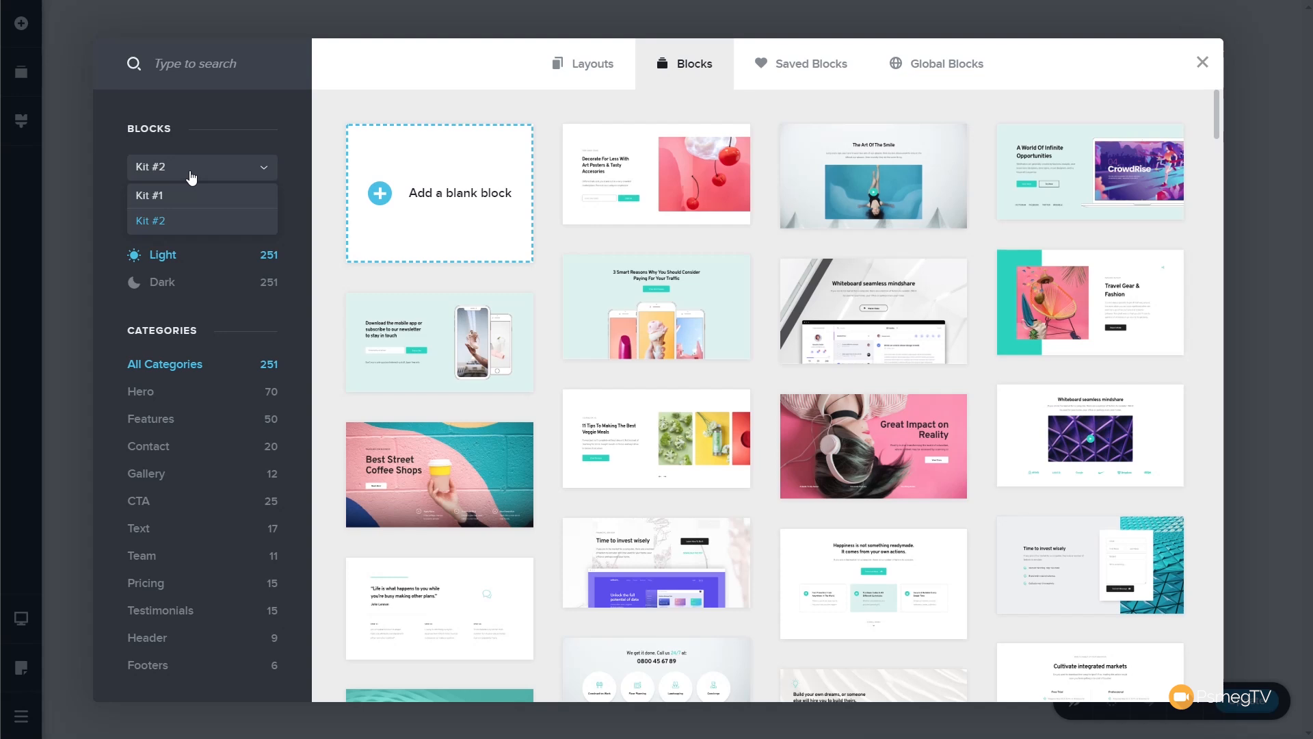
{"action": "mouse_move", "coordinate": [181, 197]}
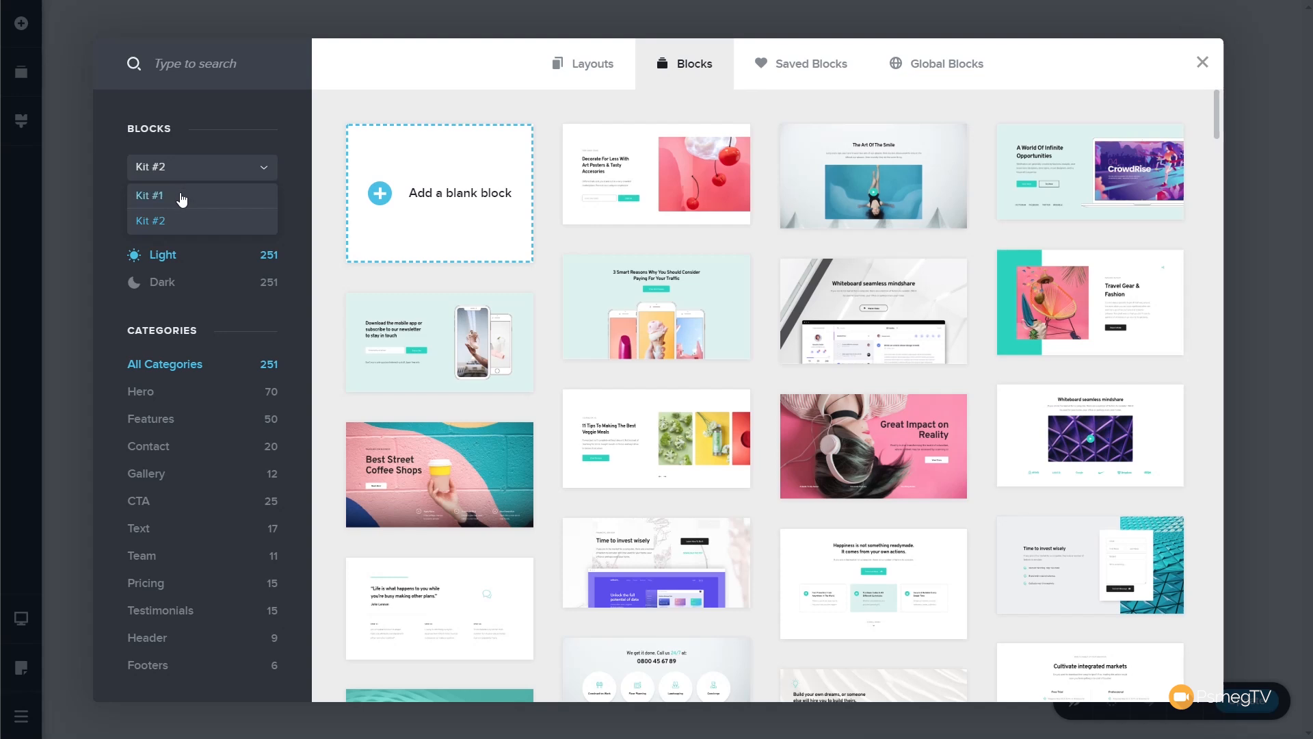
{"action": "left_click", "coordinate": [150, 196]}
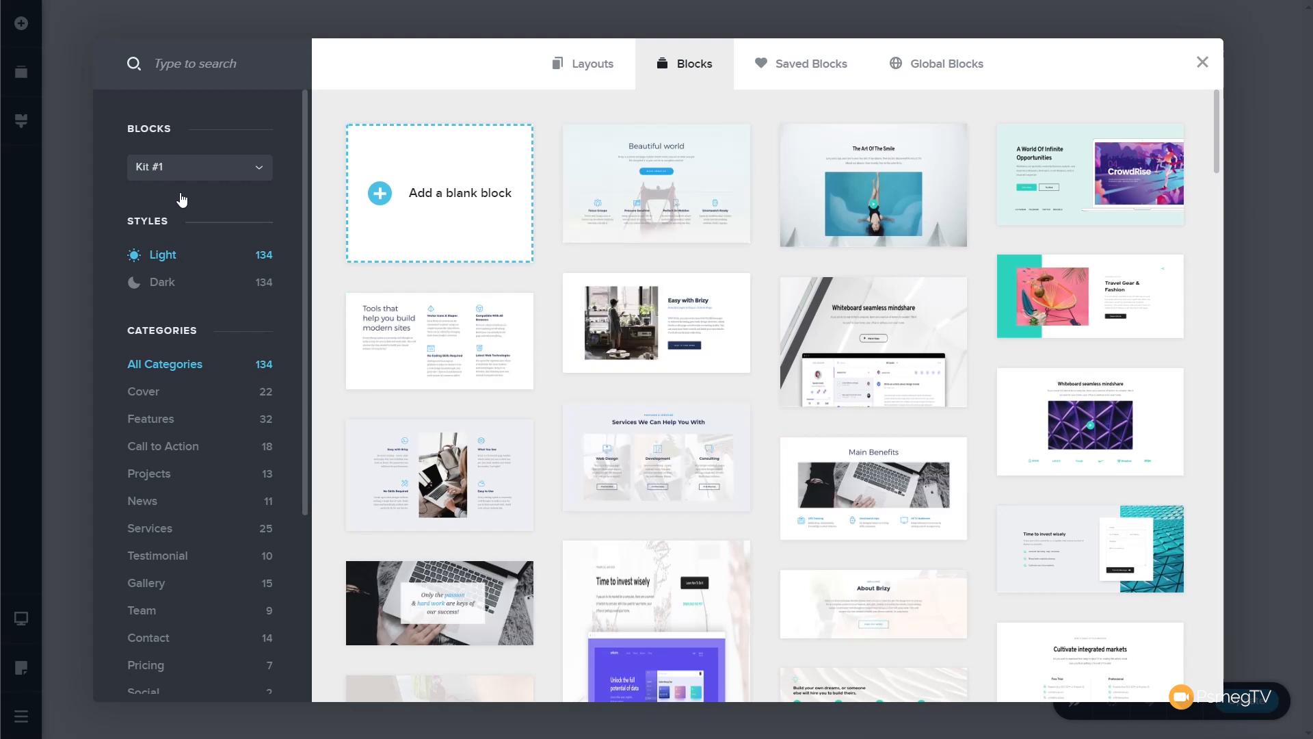
{"action": "scroll", "scroll_direction": "down", "scroll_amount": 3}
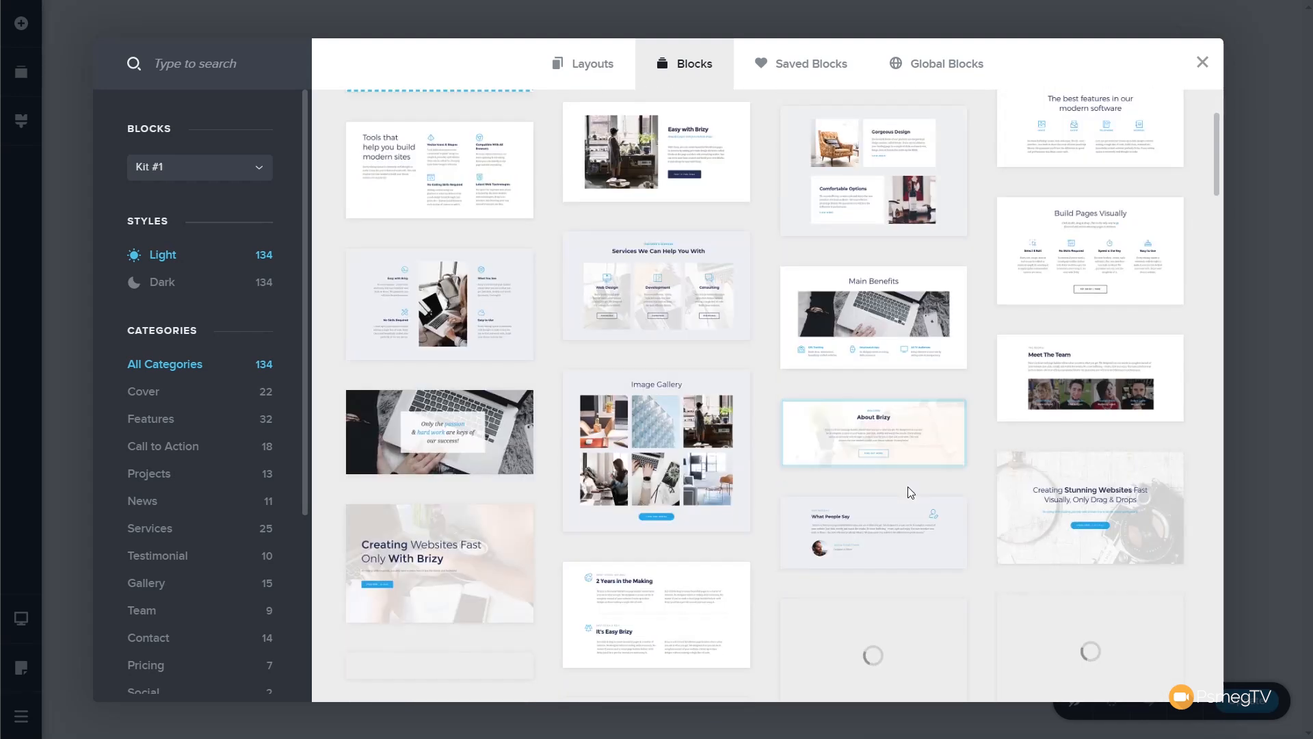
{"action": "scroll", "scroll_direction": "down", "scroll_amount": 3}
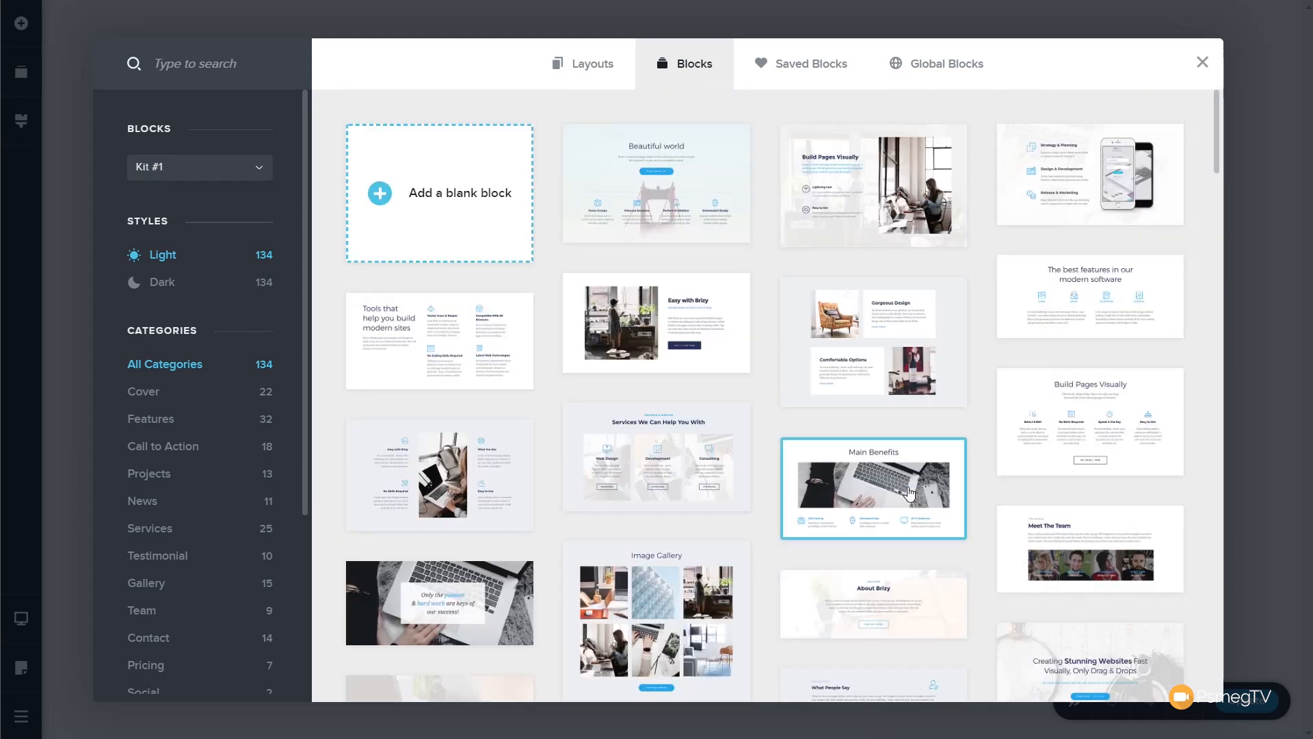
{"action": "left_click", "coordinate": [200, 167]}
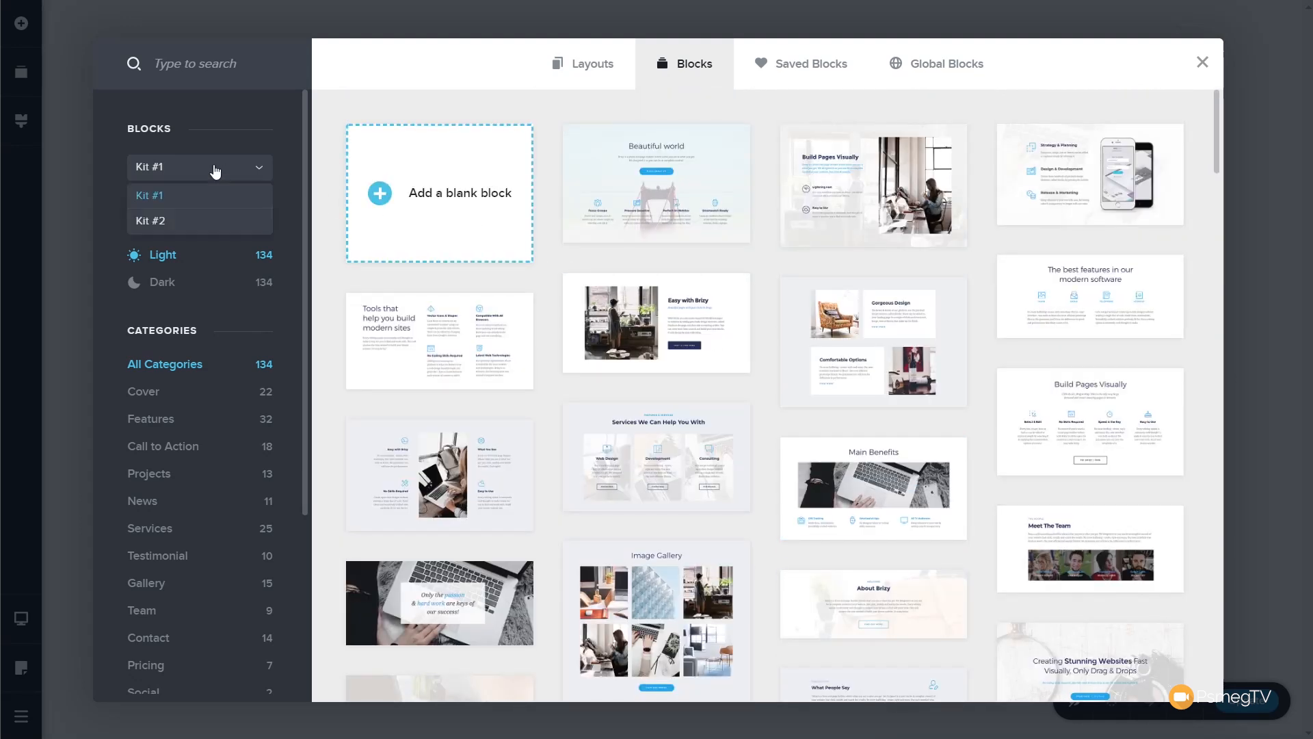
{"action": "left_click", "coordinate": [150, 221]}
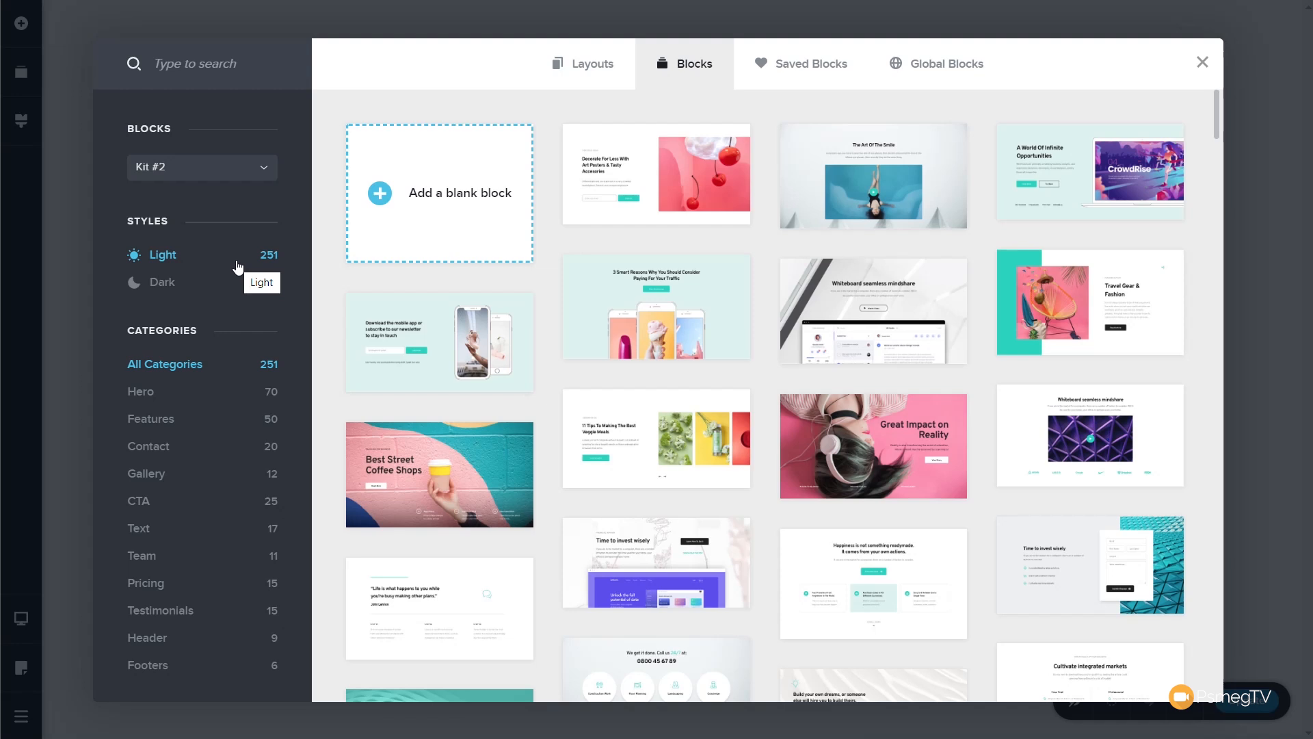
Show Kit #2's block previews in the Dark style
{"action": "left_click", "coordinate": [162, 281]}
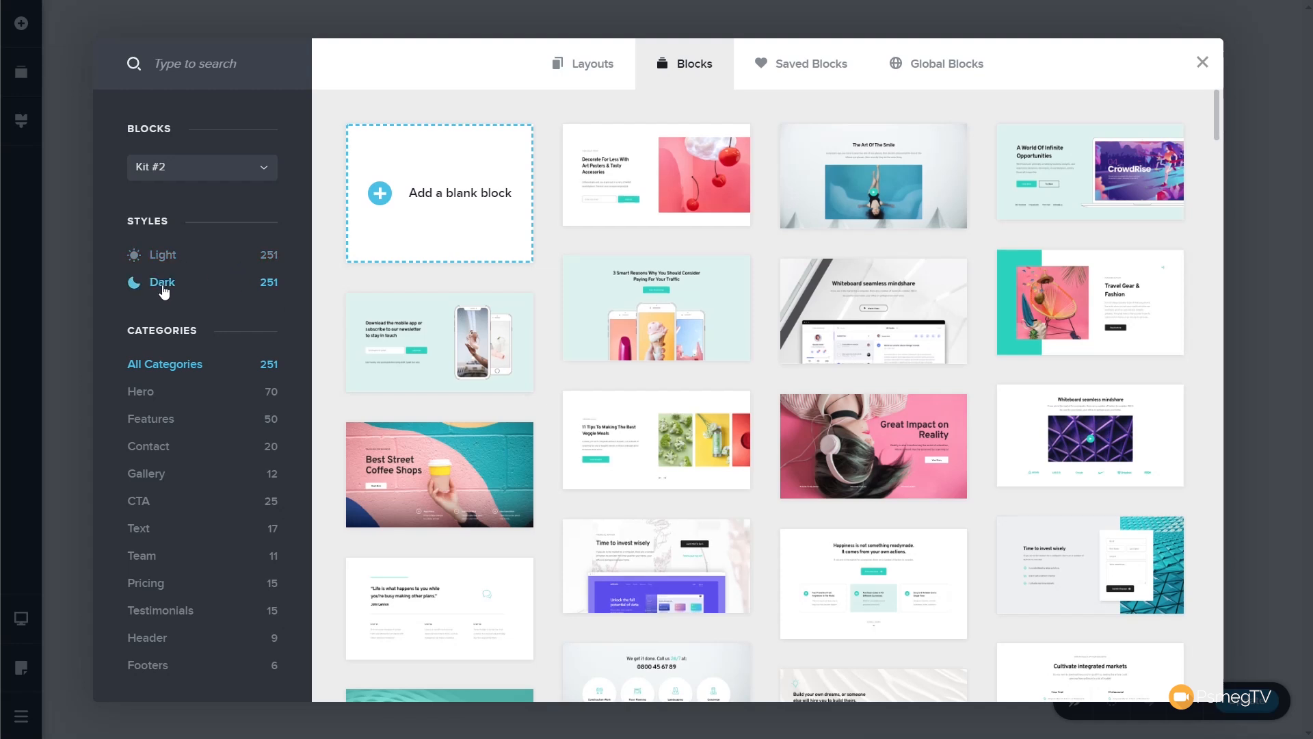
{"action": "left_click", "coordinate": [161, 282]}
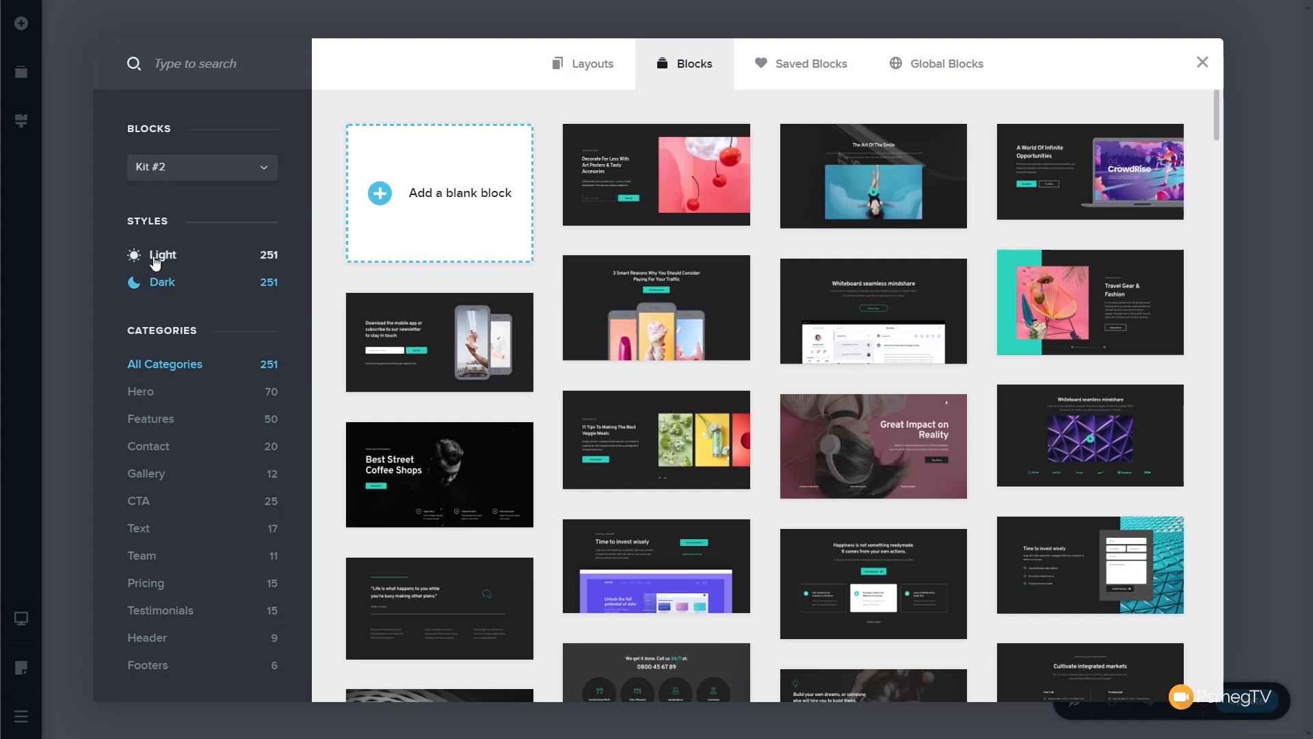
Return to Light style, browse Features and Contact, then filter to the Hero category
{"action": "left_click", "coordinate": [161, 254]}
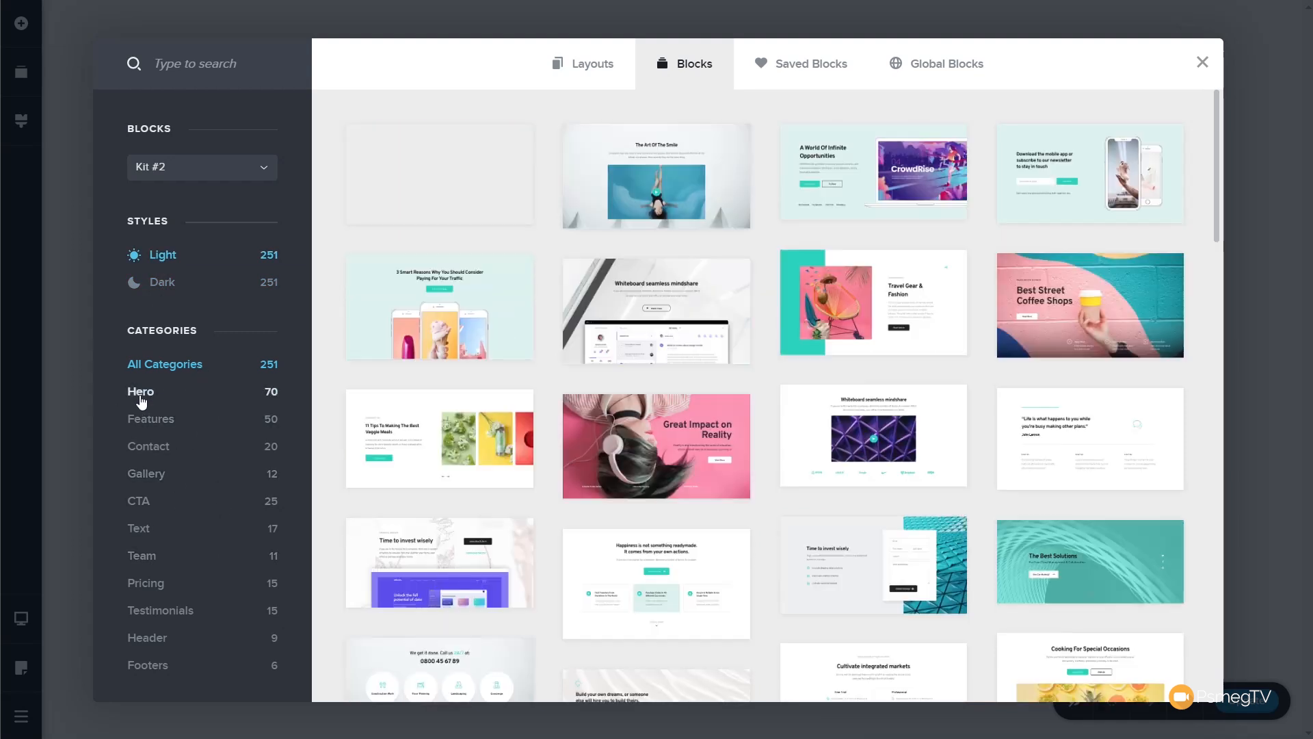
{"action": "left_click", "coordinate": [150, 419]}
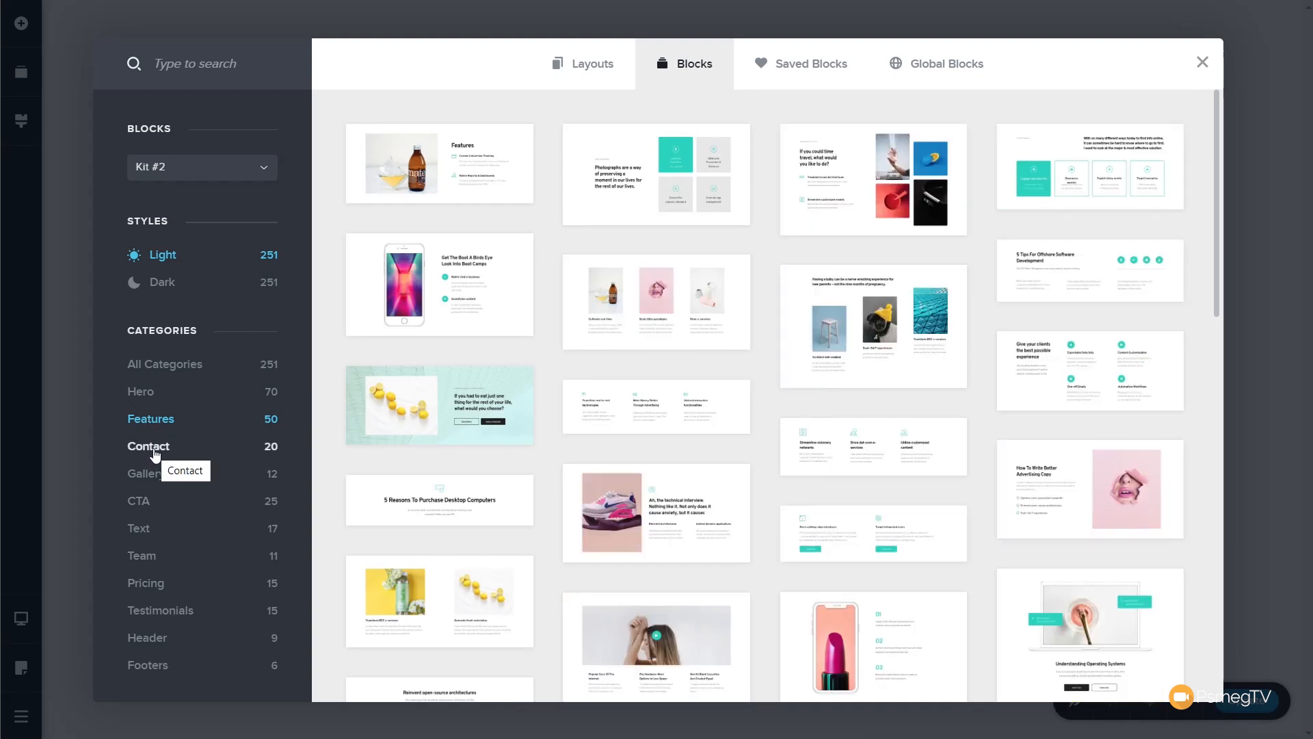
{"action": "left_click", "coordinate": [148, 446]}
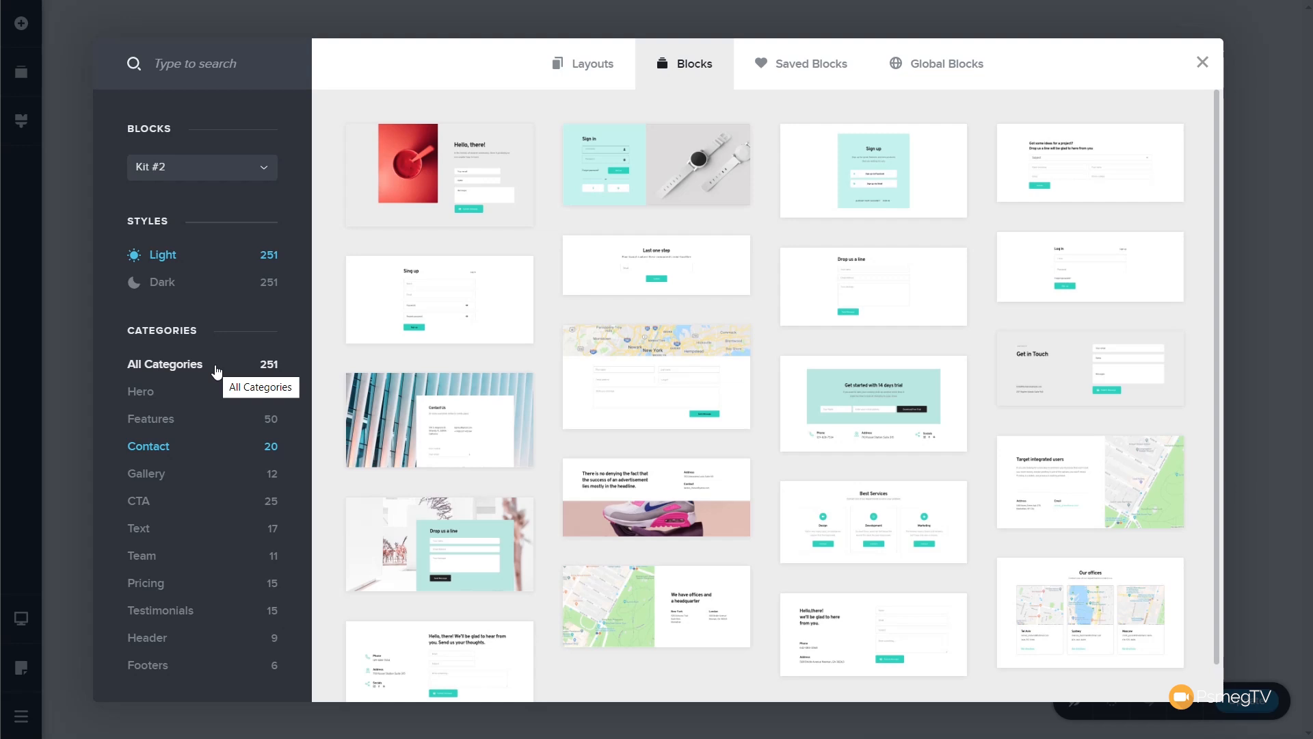
{"action": "mouse_move", "coordinate": [141, 392]}
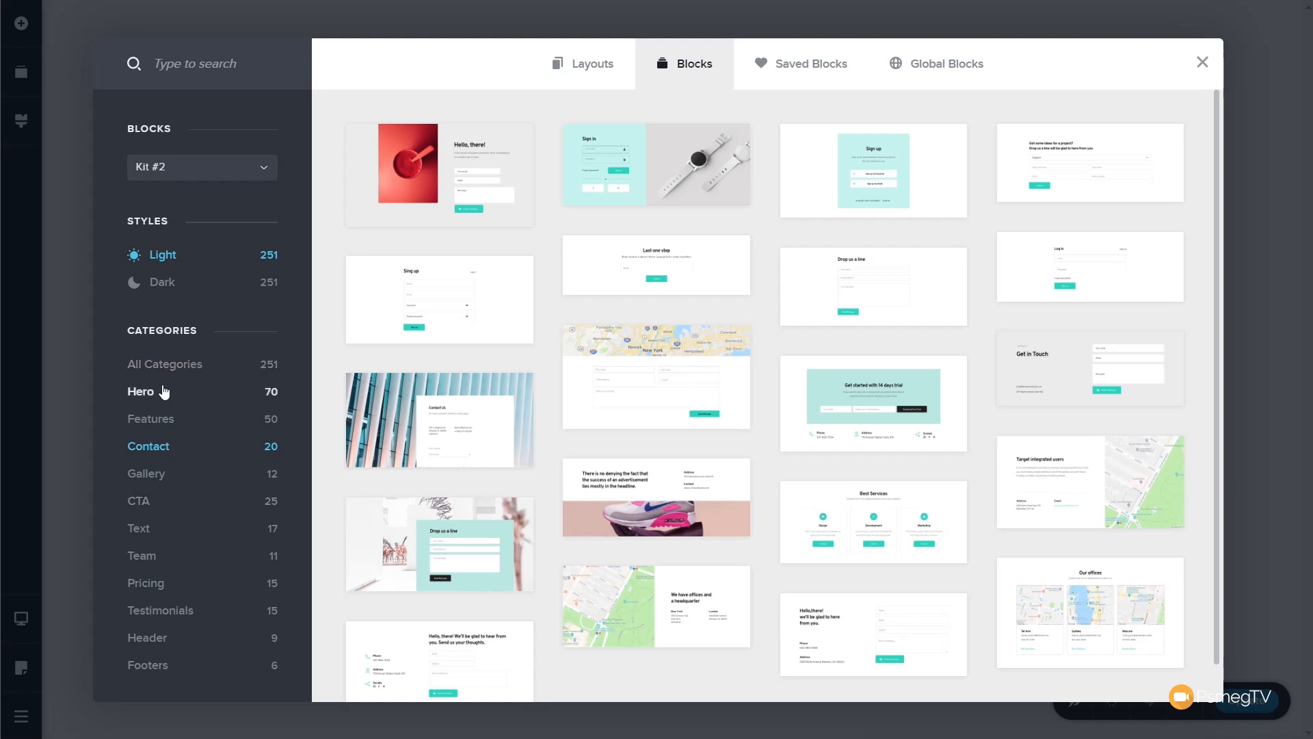
{"action": "left_click", "coordinate": [141, 392]}
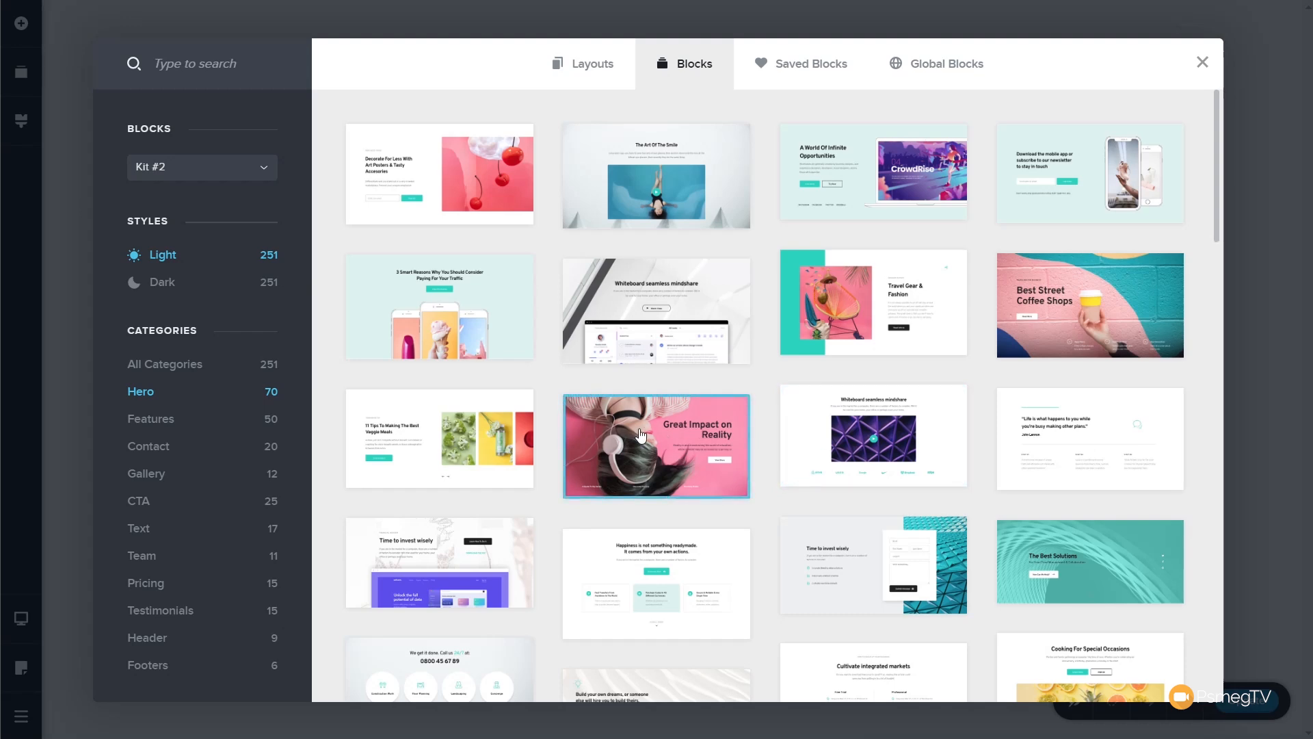
Insert the 'Great Impact on Reality' hero block as the page's first section
{"action": "left_click", "coordinate": [656, 444]}
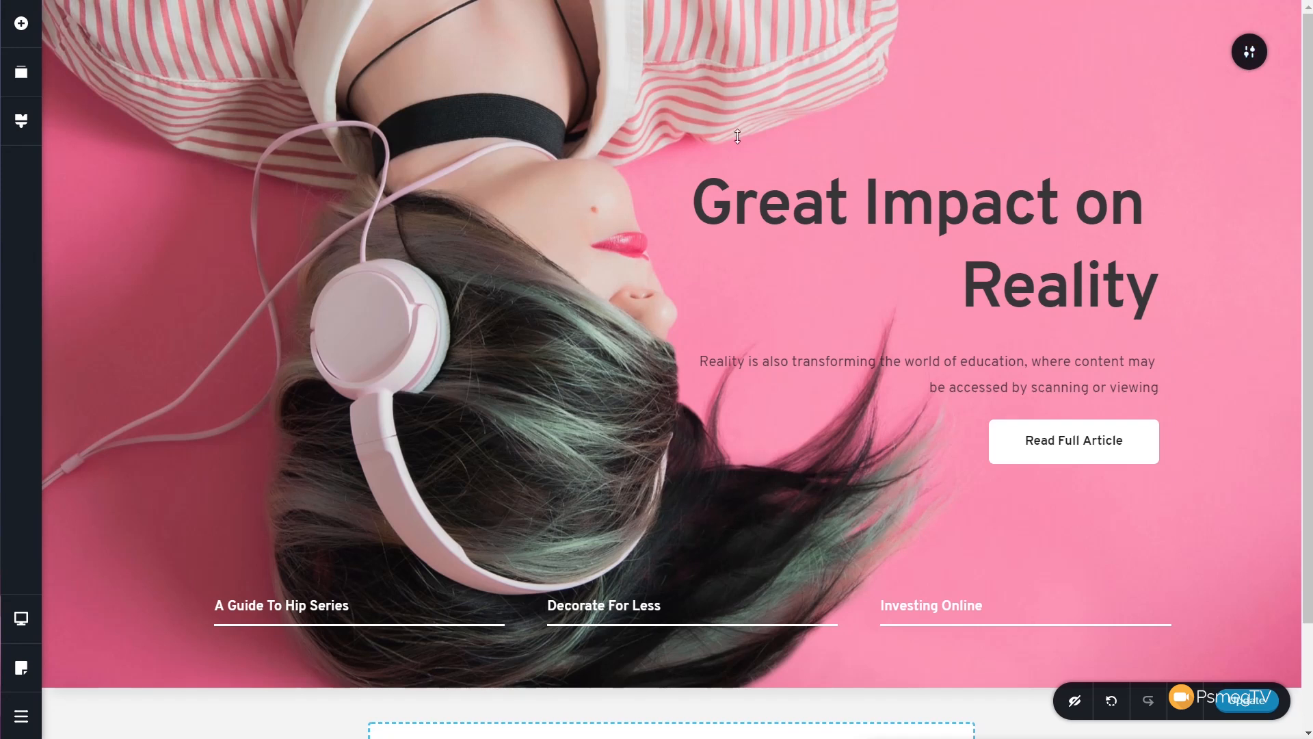
Replace the hero's background with the curved white building photo from the Media Library
{"action": "left_click", "coordinate": [1248, 52]}
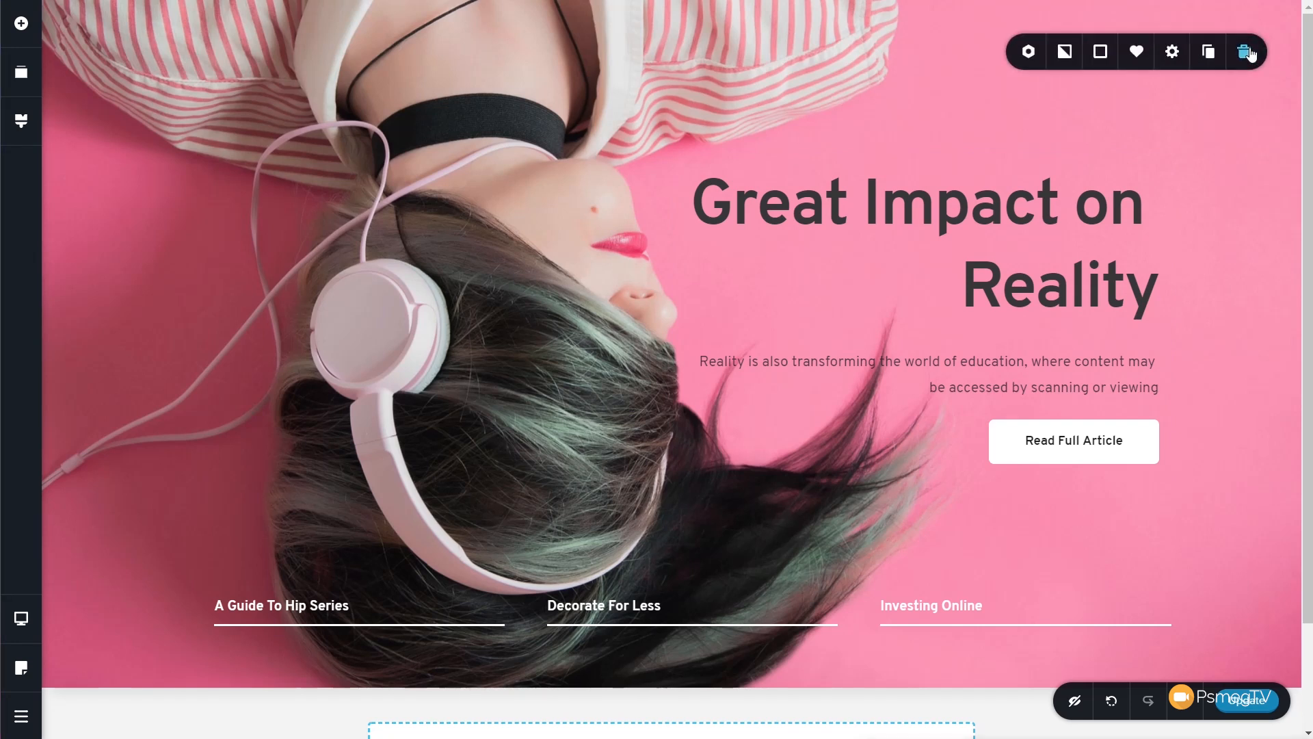
{"action": "left_click", "coordinate": [1064, 51]}
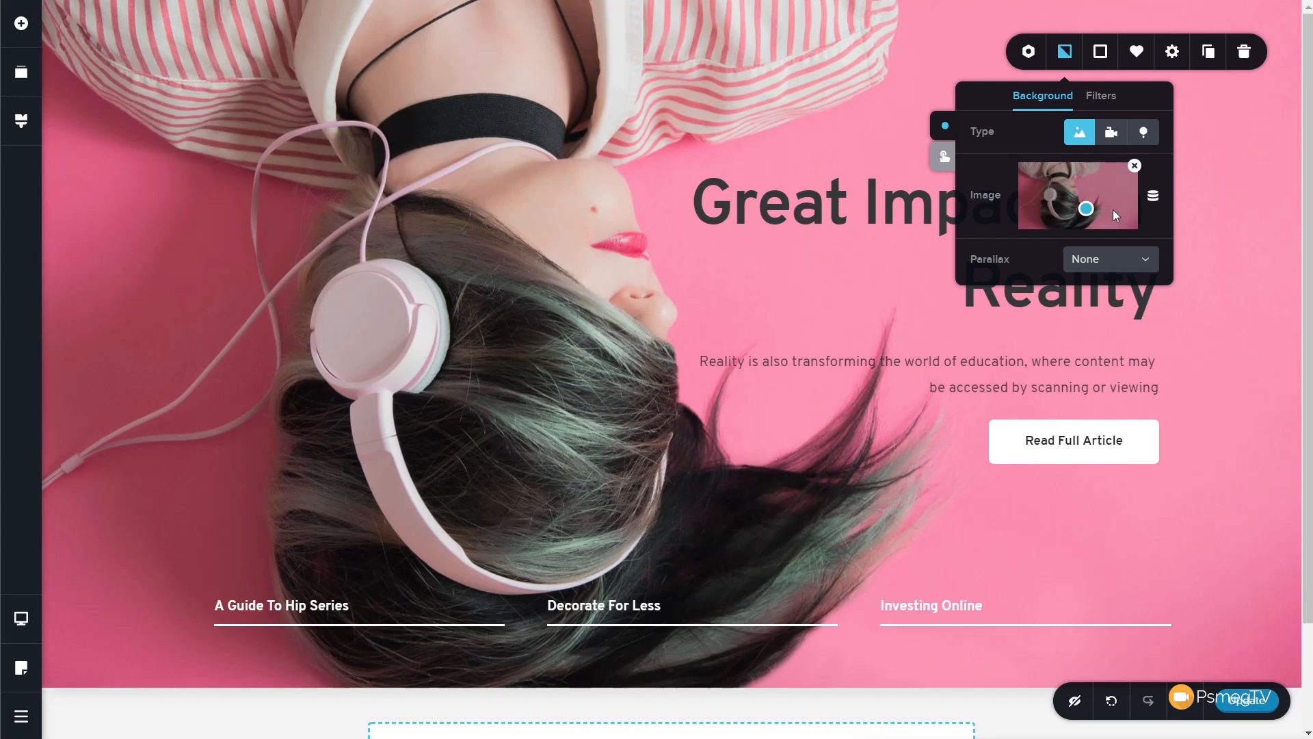
{"action": "mouse_move", "coordinate": [1154, 197]}
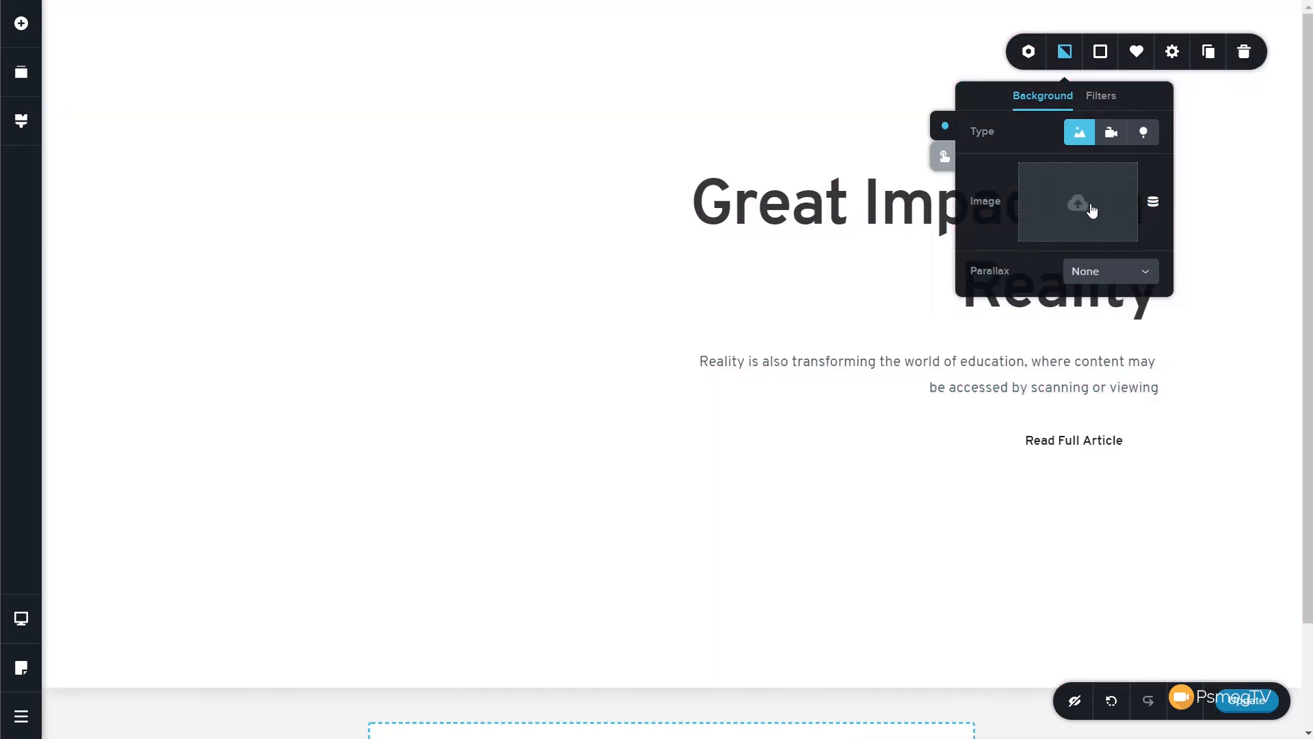
{"action": "left_click", "coordinate": [1078, 203]}
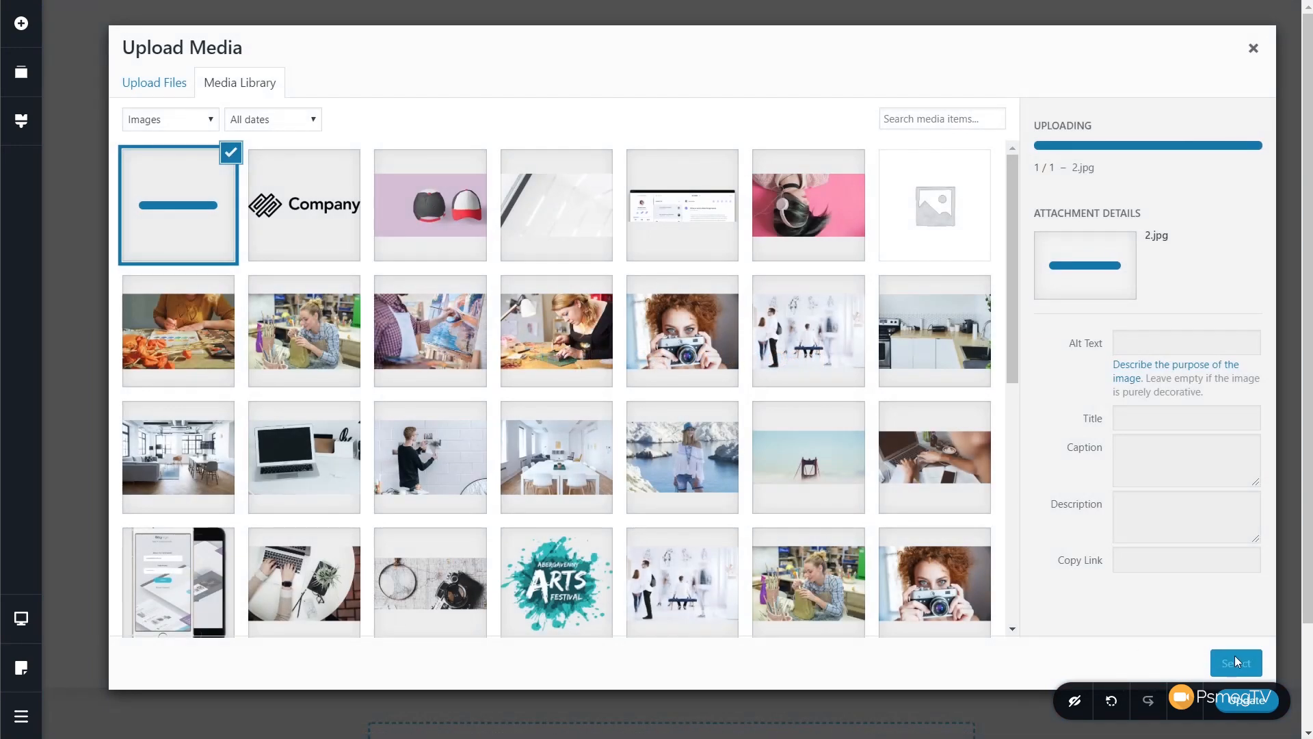
{"action": "left_click", "coordinate": [1236, 662]}
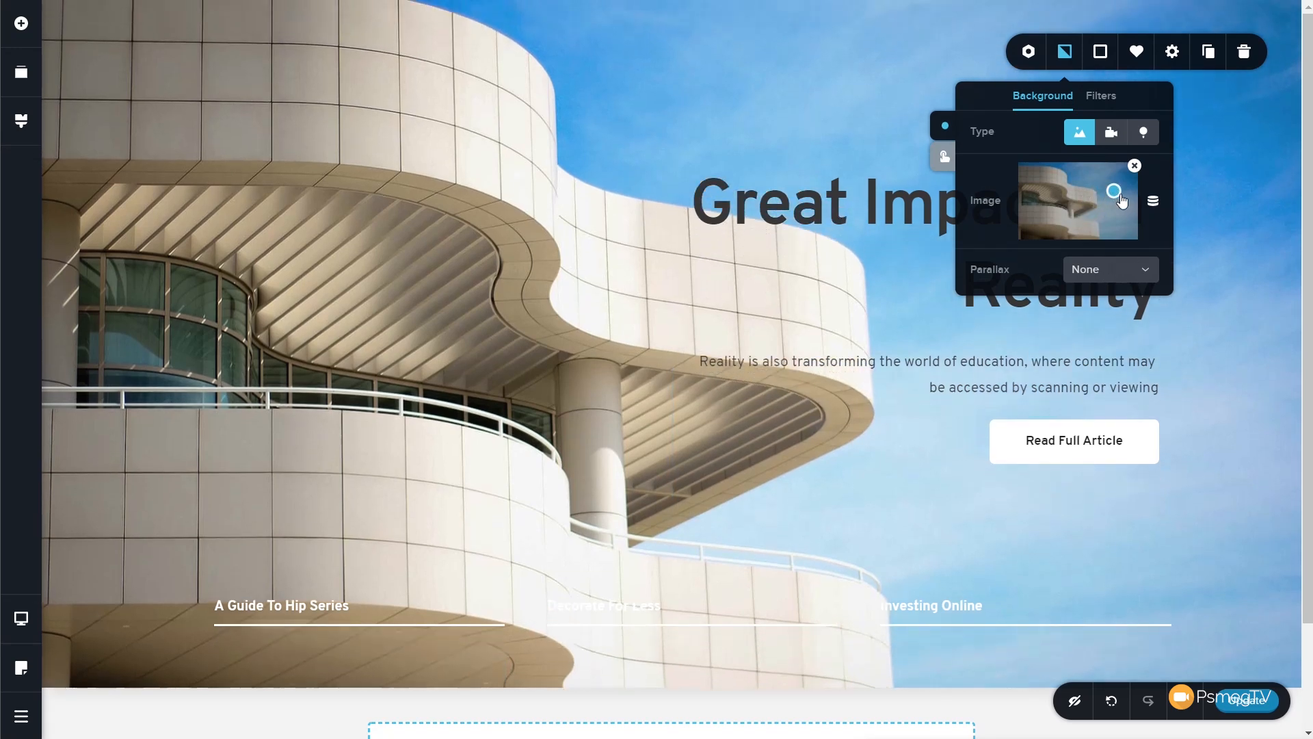
Move the background photo's focal point downward to show the lower balconies
{"action": "left_click_drag", "start_coordinate": [1113, 191], "coordinate": [1057, 210]}
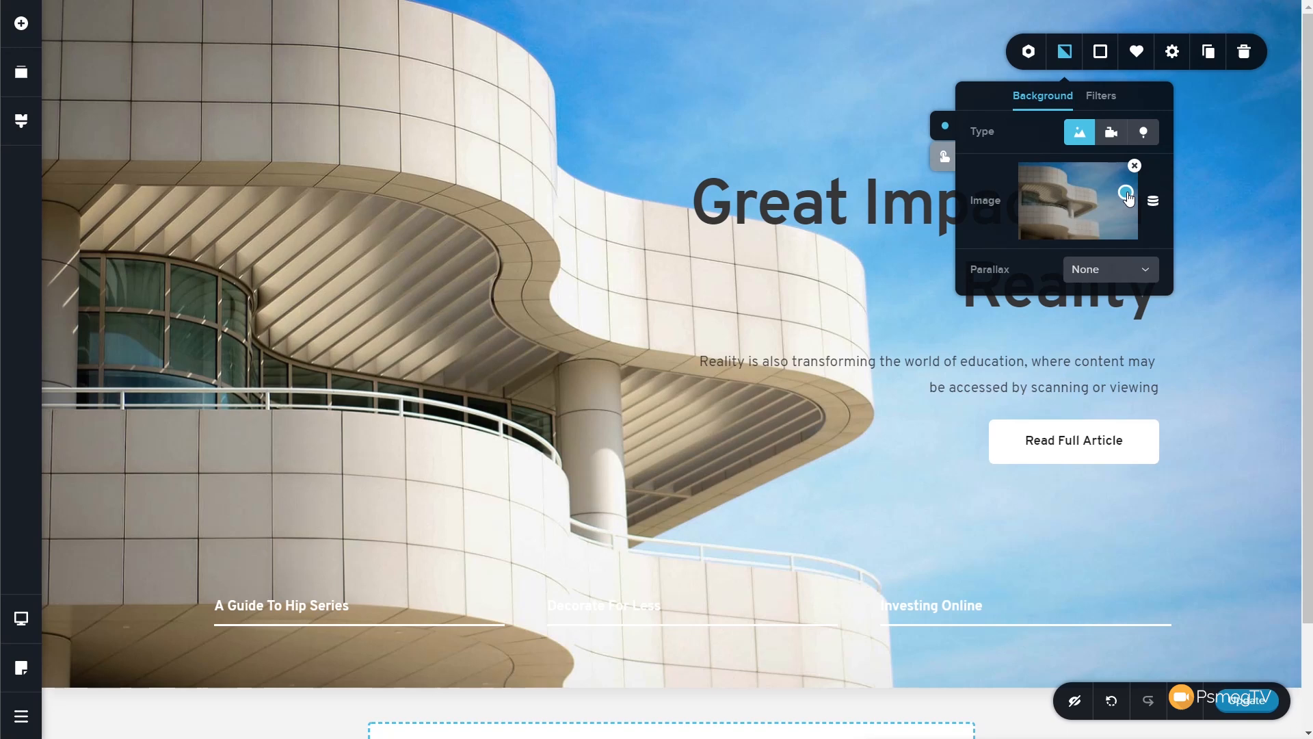
{"action": "left_click_drag", "start_coordinate": [1126, 193], "coordinate": [1131, 237]}
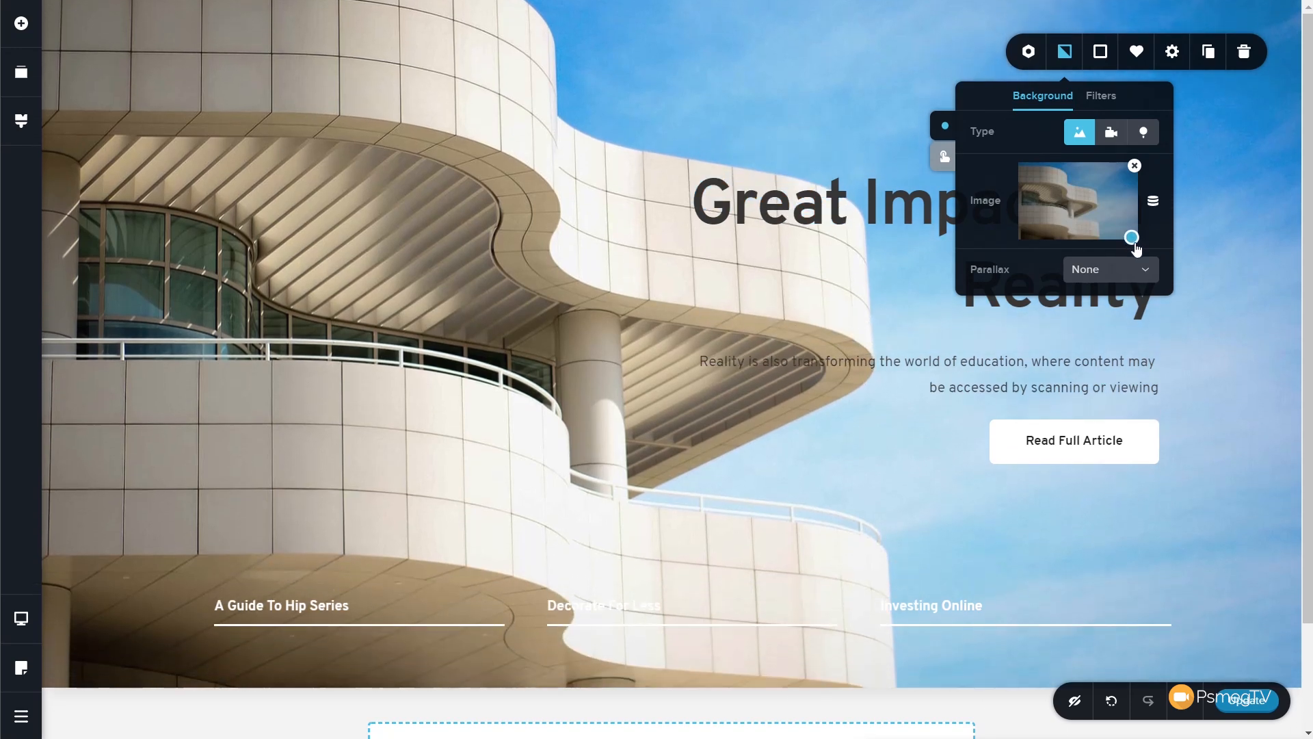
{"action": "left_click_drag", "start_coordinate": [1133, 236], "coordinate": [1137, 239]}
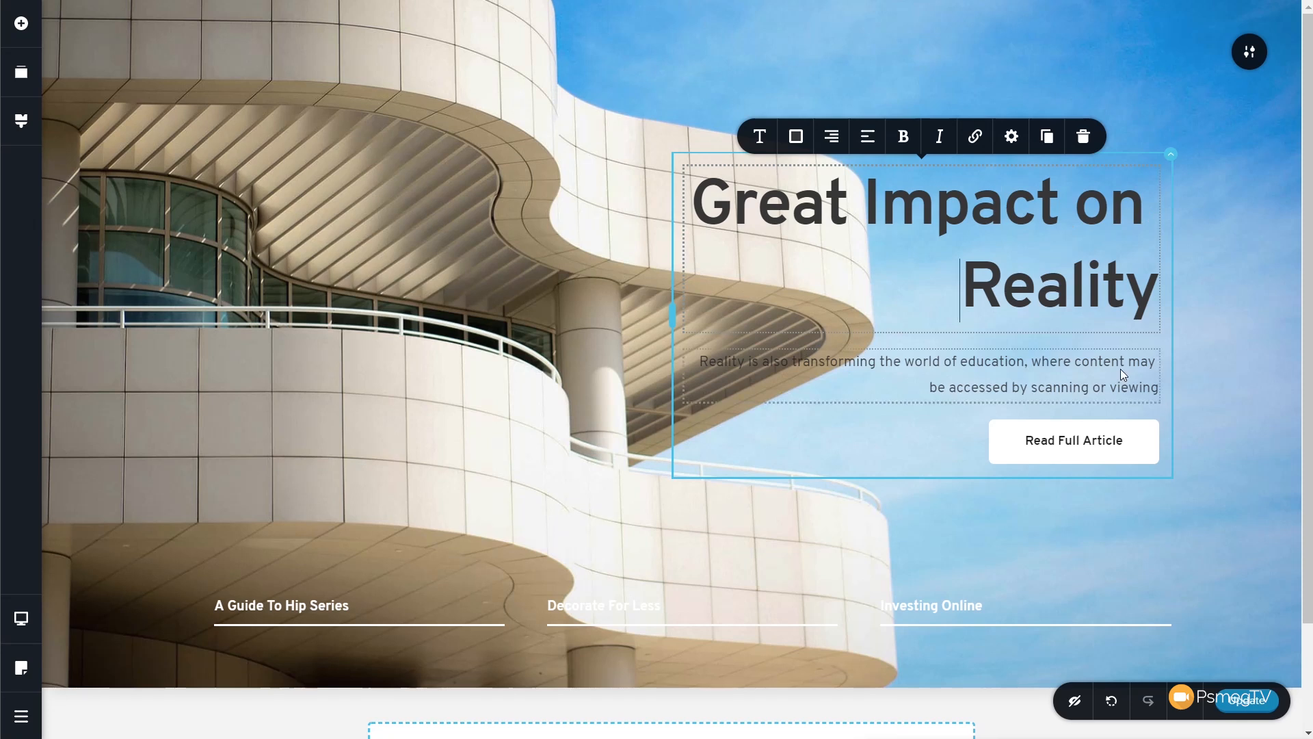
Insert 'Your' into the heading so it reads 'Great Impact on Your Reality'
{"action": "type", "text": "Your"}
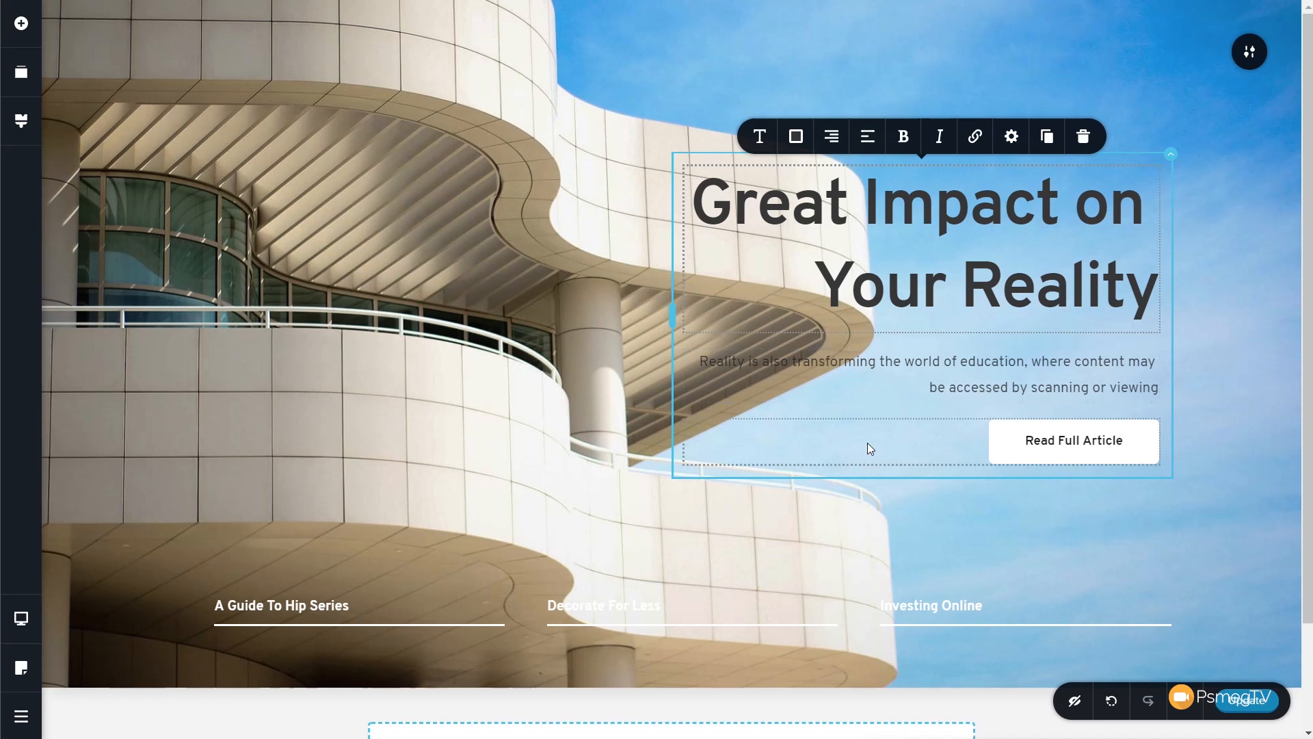
{"action": "scroll", "scroll_direction": "down", "scroll_amount": 3}
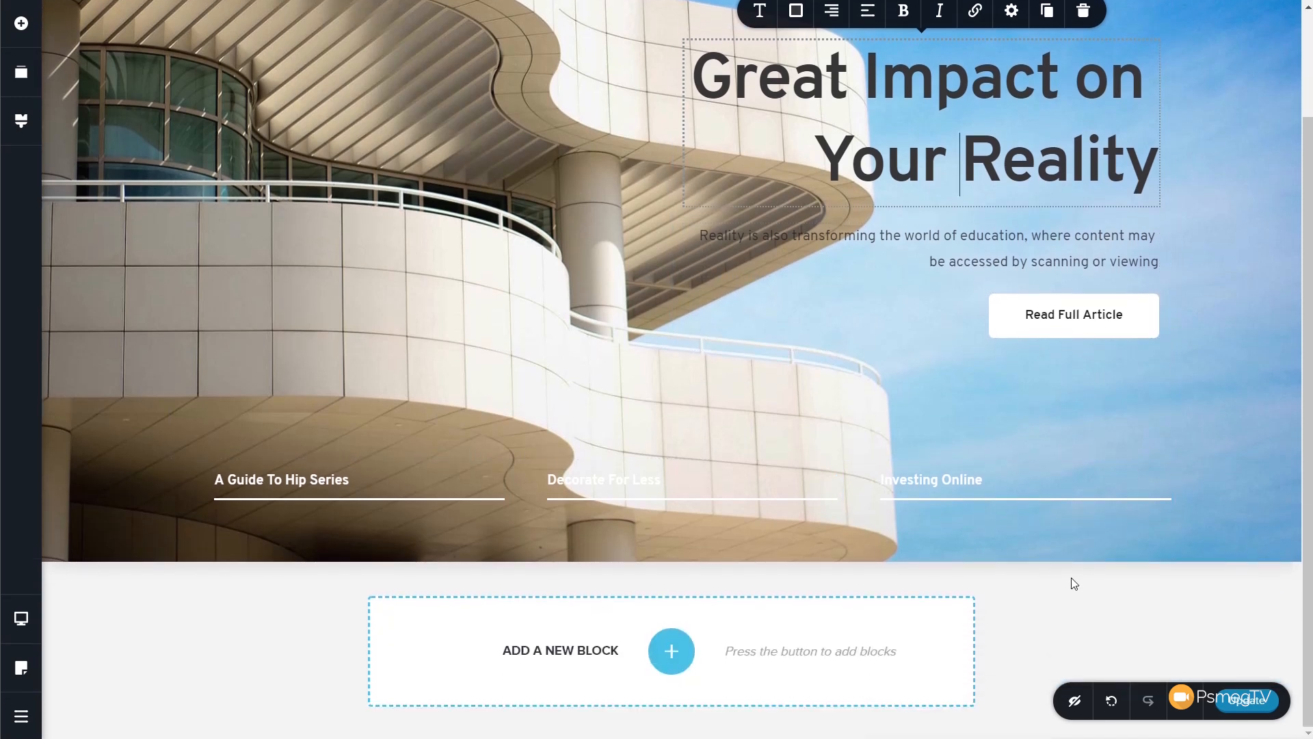
{"action": "mouse_move", "coordinate": [1060, 601]}
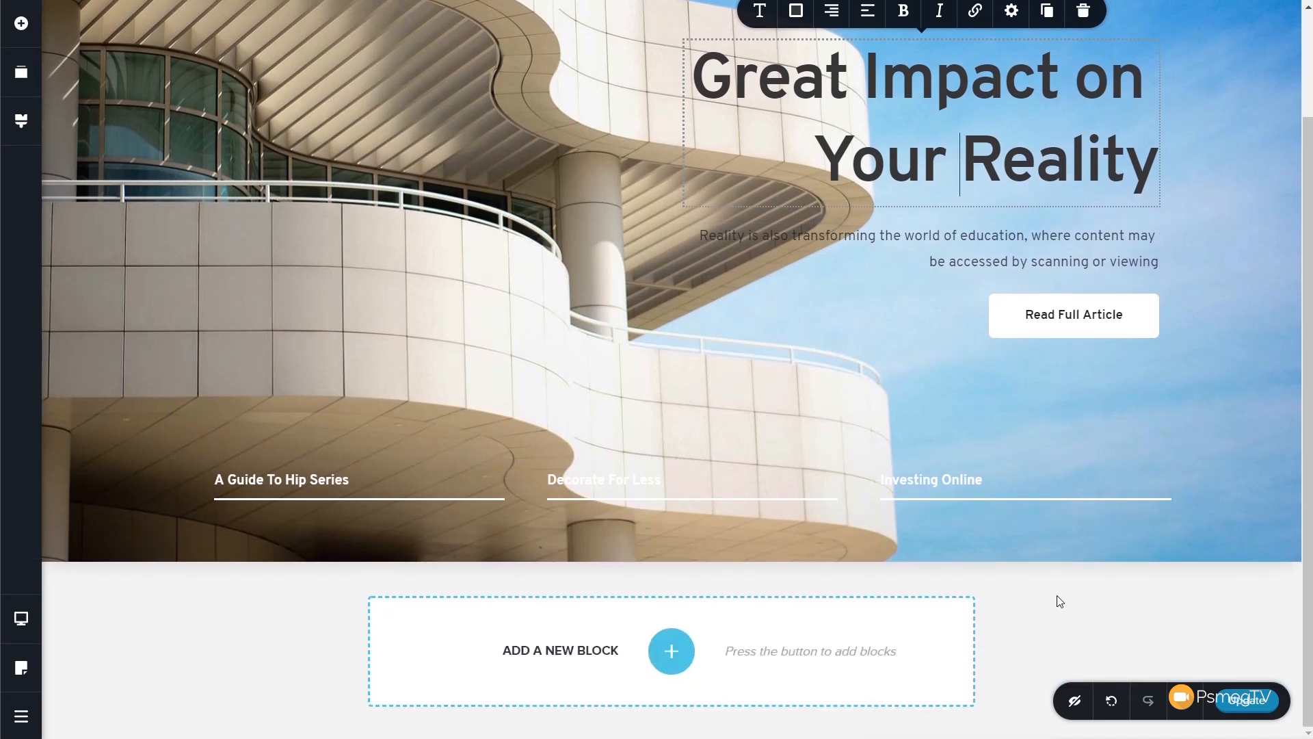
{"action": "mouse_move", "coordinate": [754, 689]}
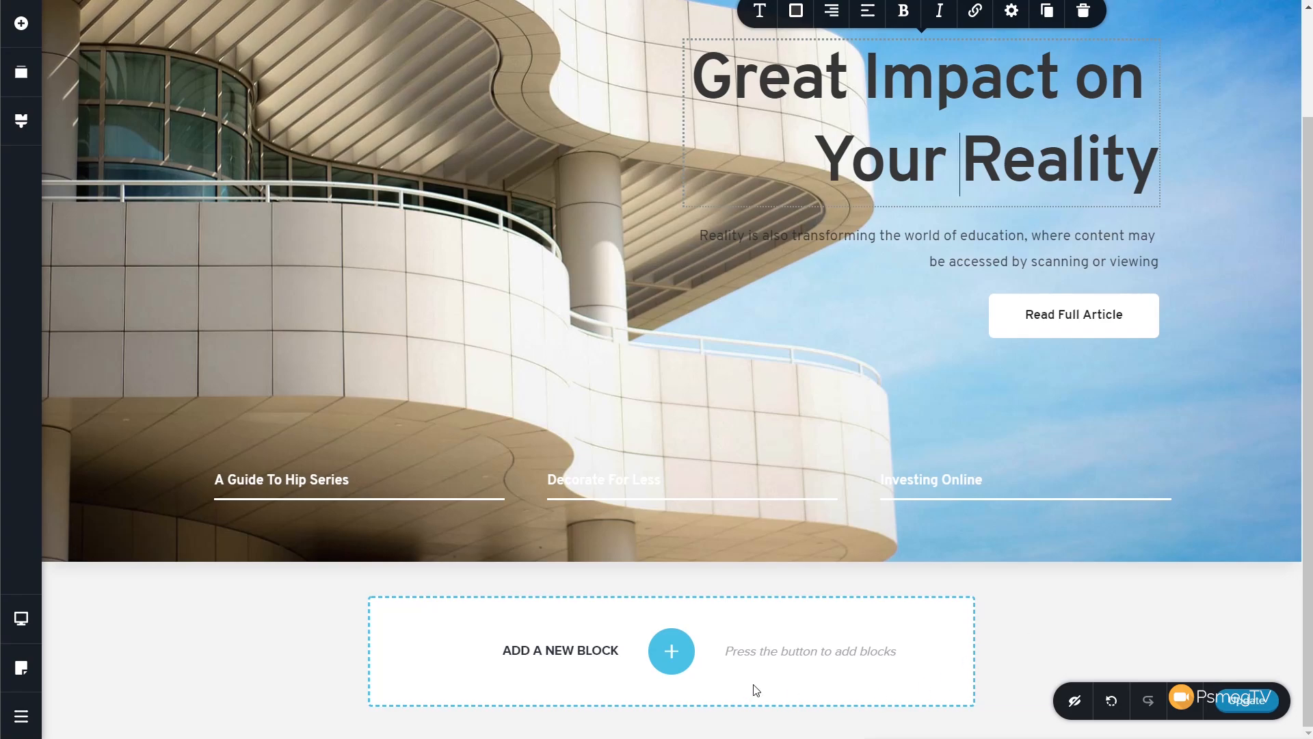
Add the dark '5 Reasons To Purchase Desktop Computers' features block below the hero
{"action": "left_click", "coordinate": [670, 651]}
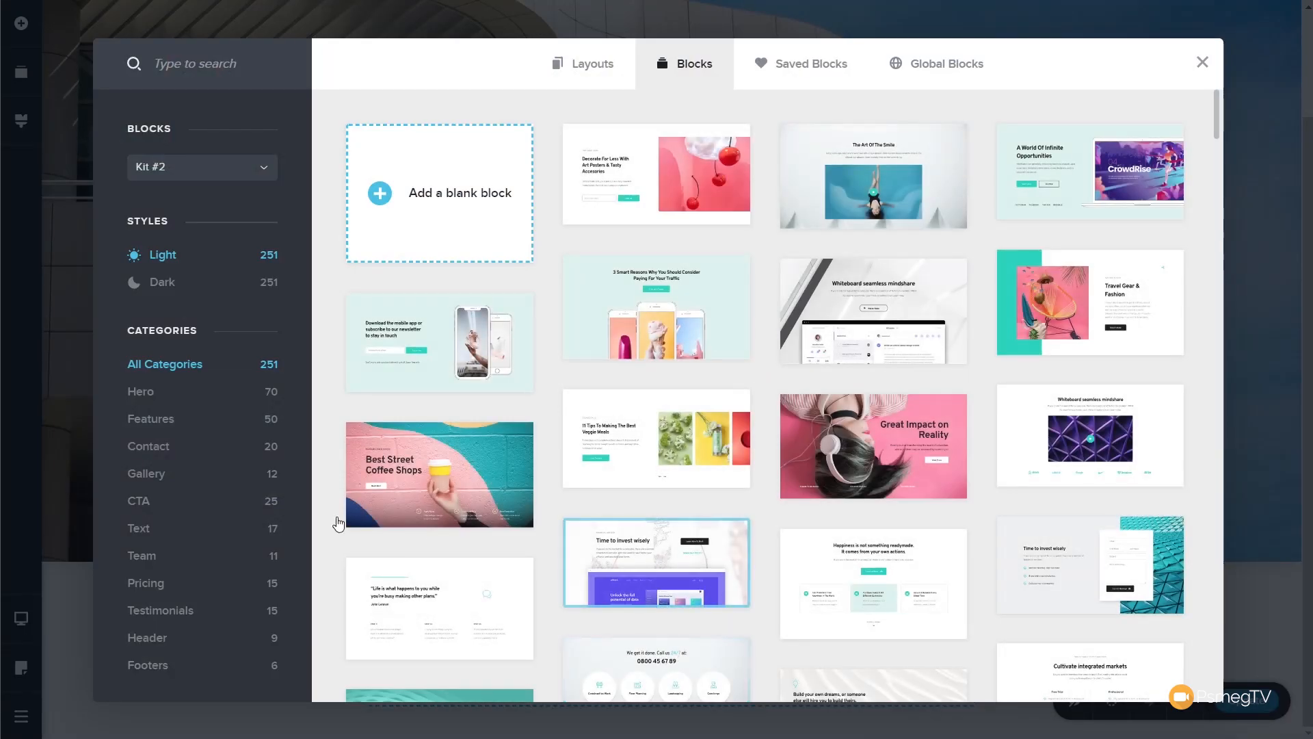
{"action": "mouse_move", "coordinate": [152, 418]}
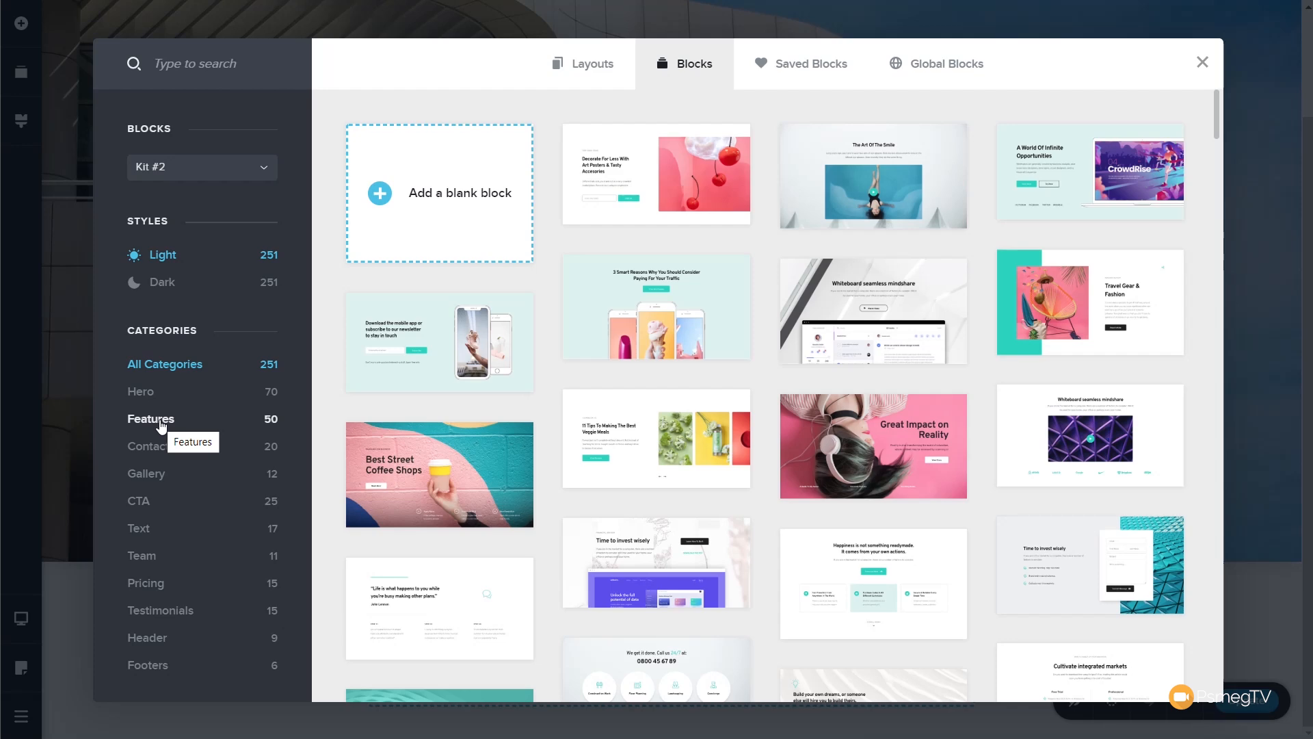
{"action": "left_click", "coordinate": [150, 419]}
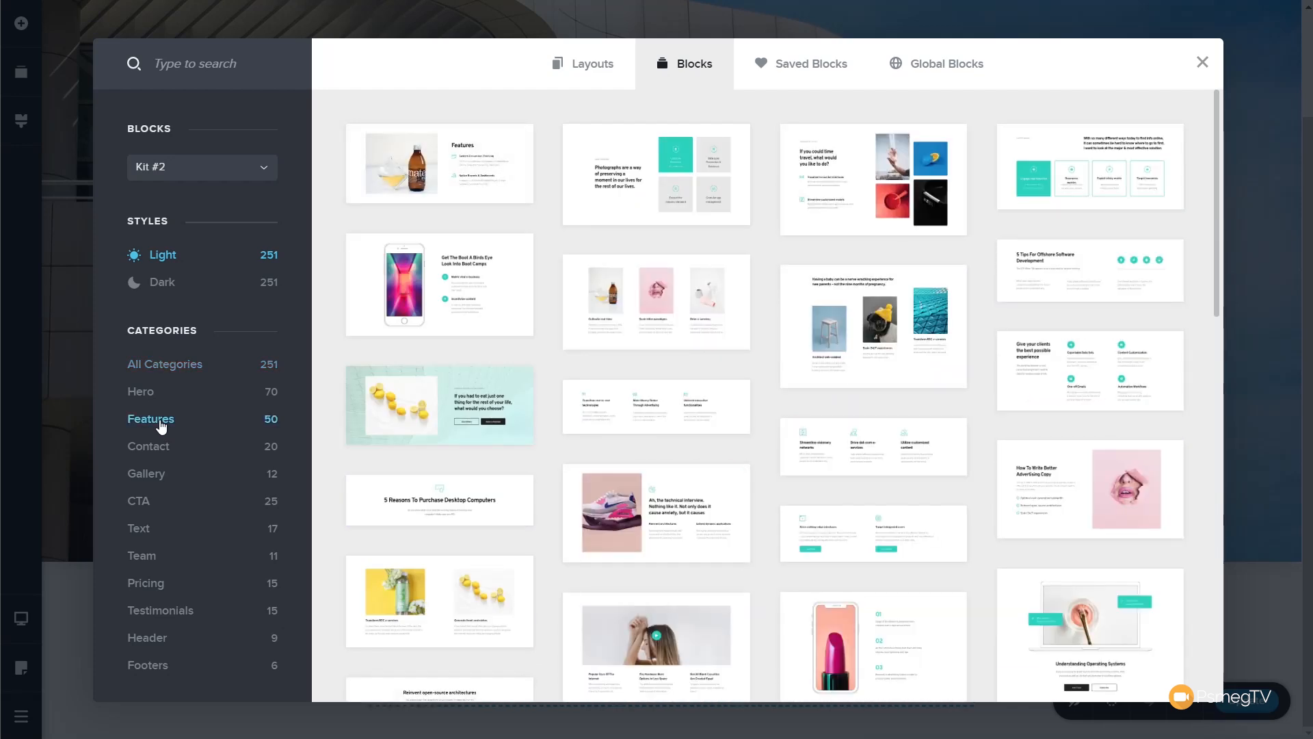
{"action": "mouse_move", "coordinate": [192, 289]}
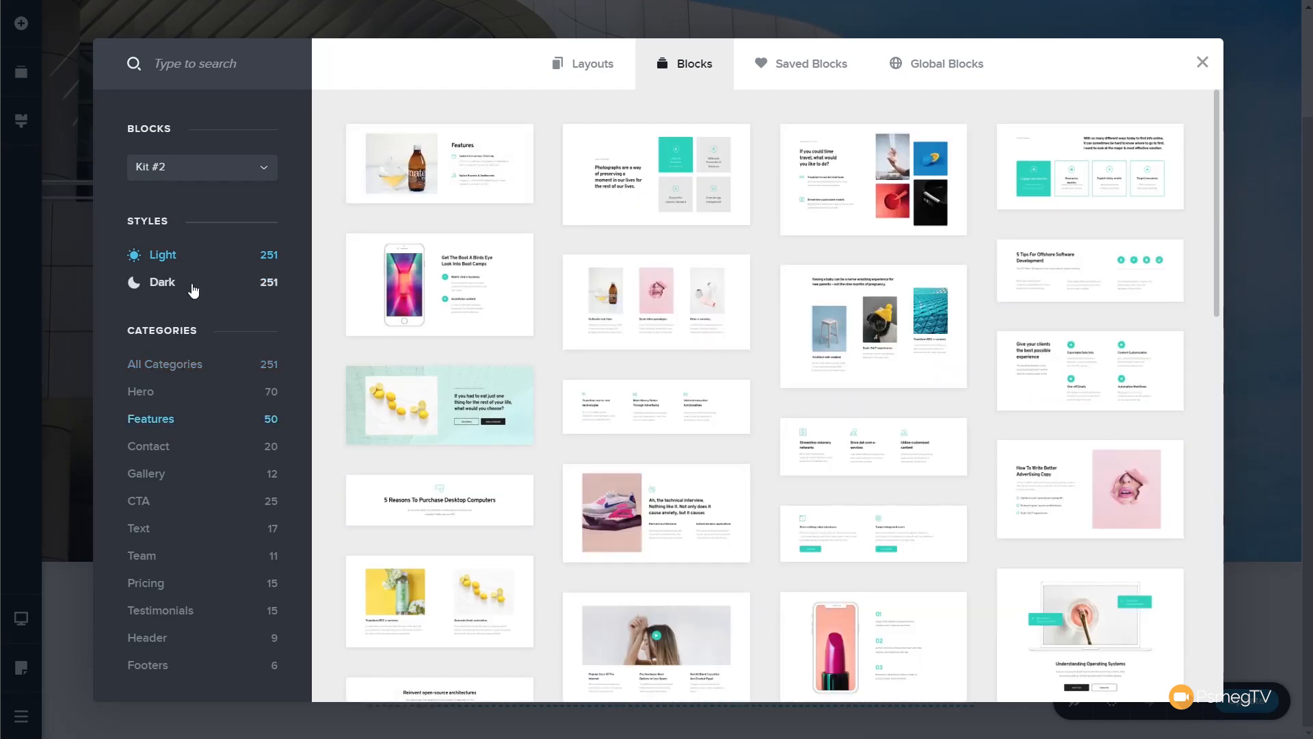
{"action": "left_click", "coordinate": [162, 282]}
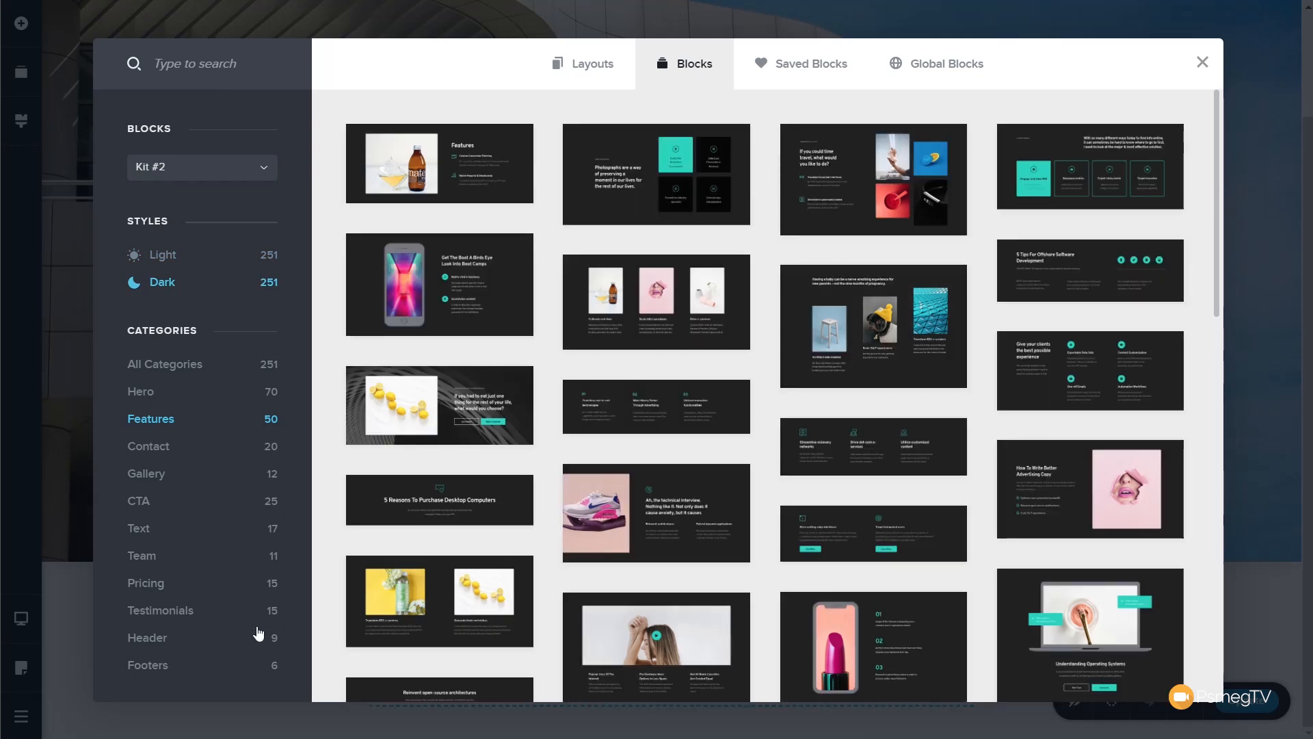
{"action": "mouse_move", "coordinate": [439, 502]}
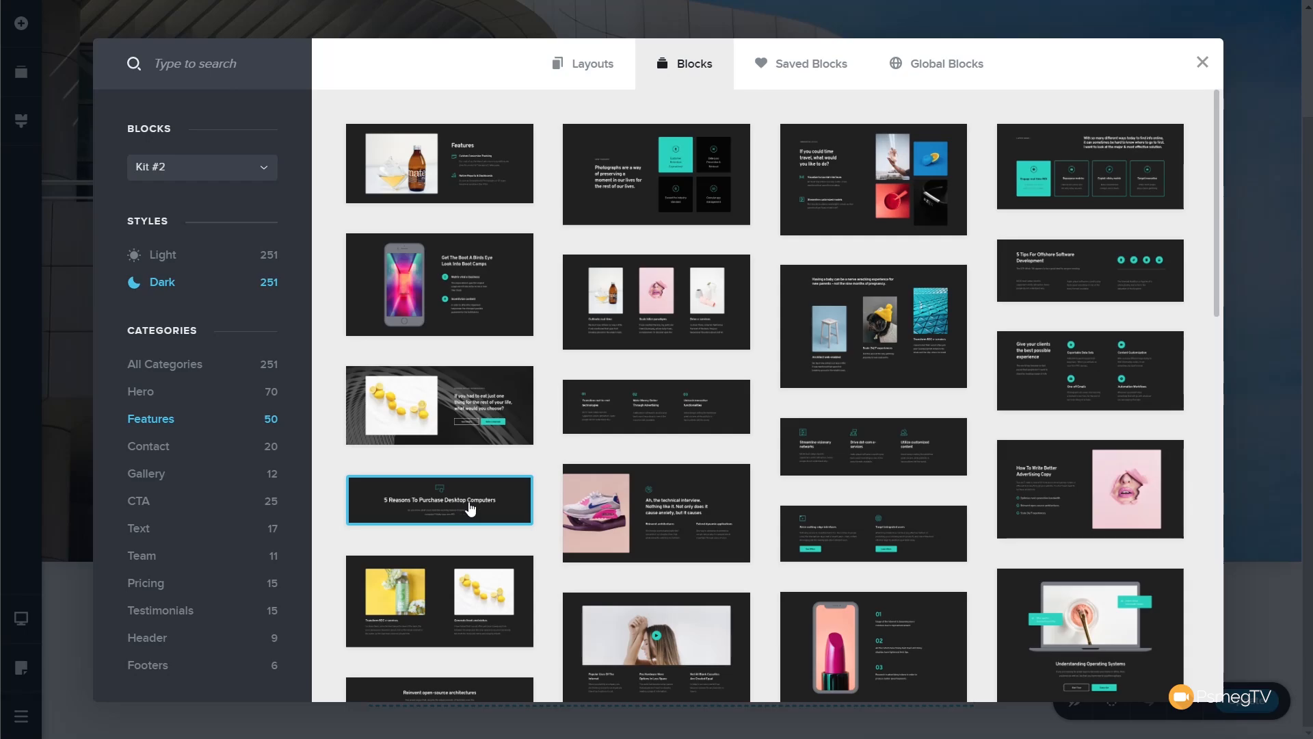
{"action": "left_click", "coordinate": [439, 500]}
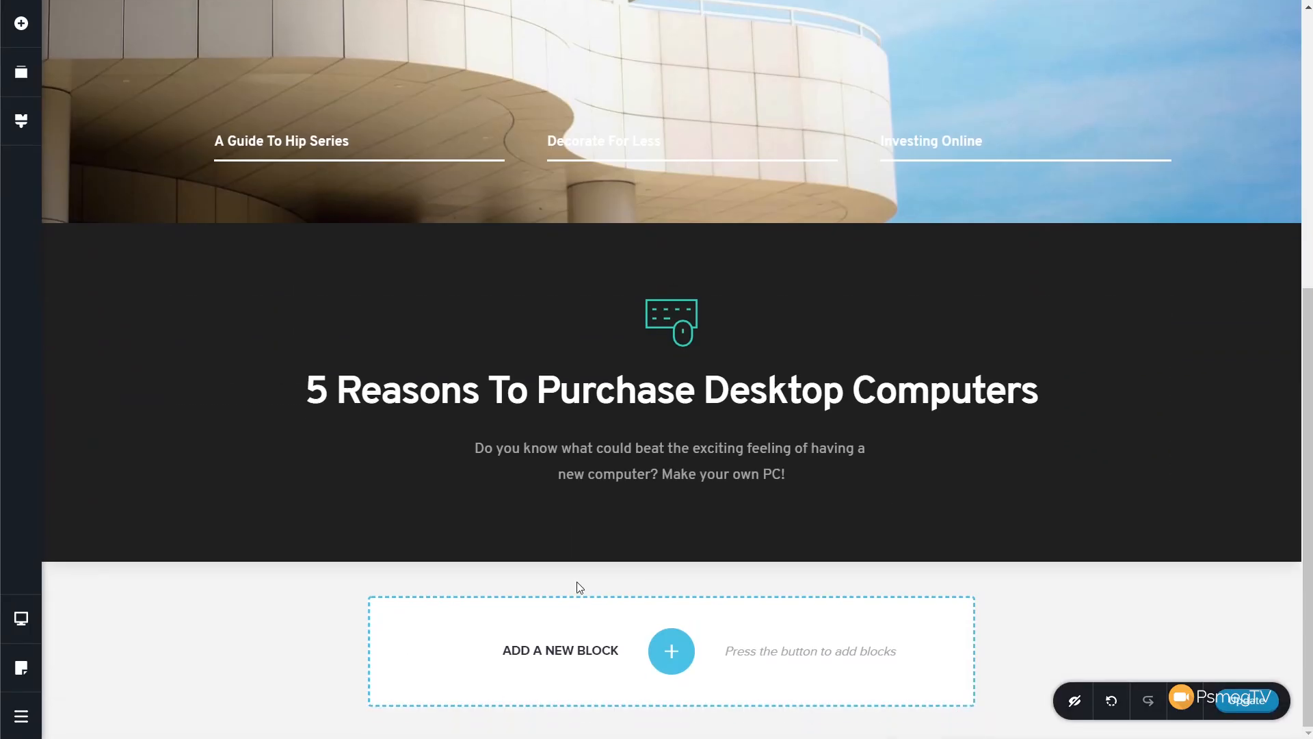
Add the light 'Meet Our Talented Team Members' block after the features section
{"action": "left_click", "coordinate": [670, 323]}
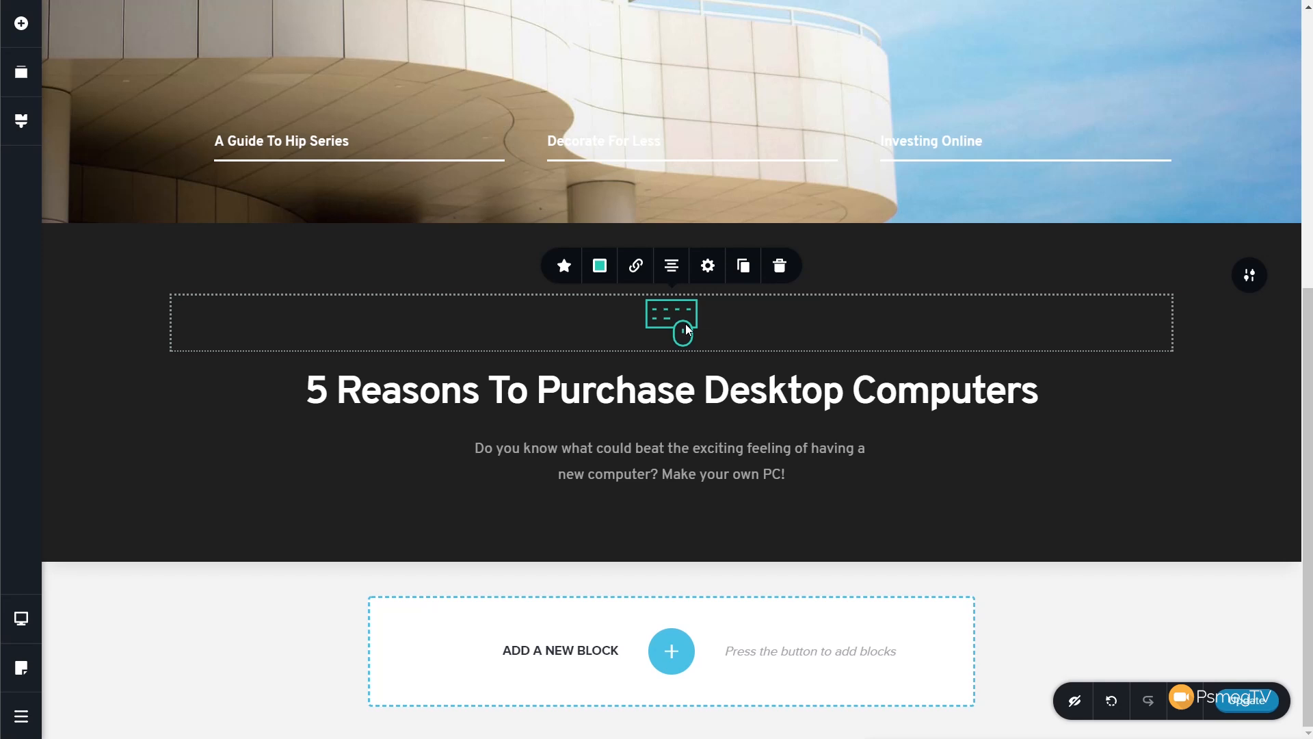
{"action": "left_click", "coordinate": [671, 651]}
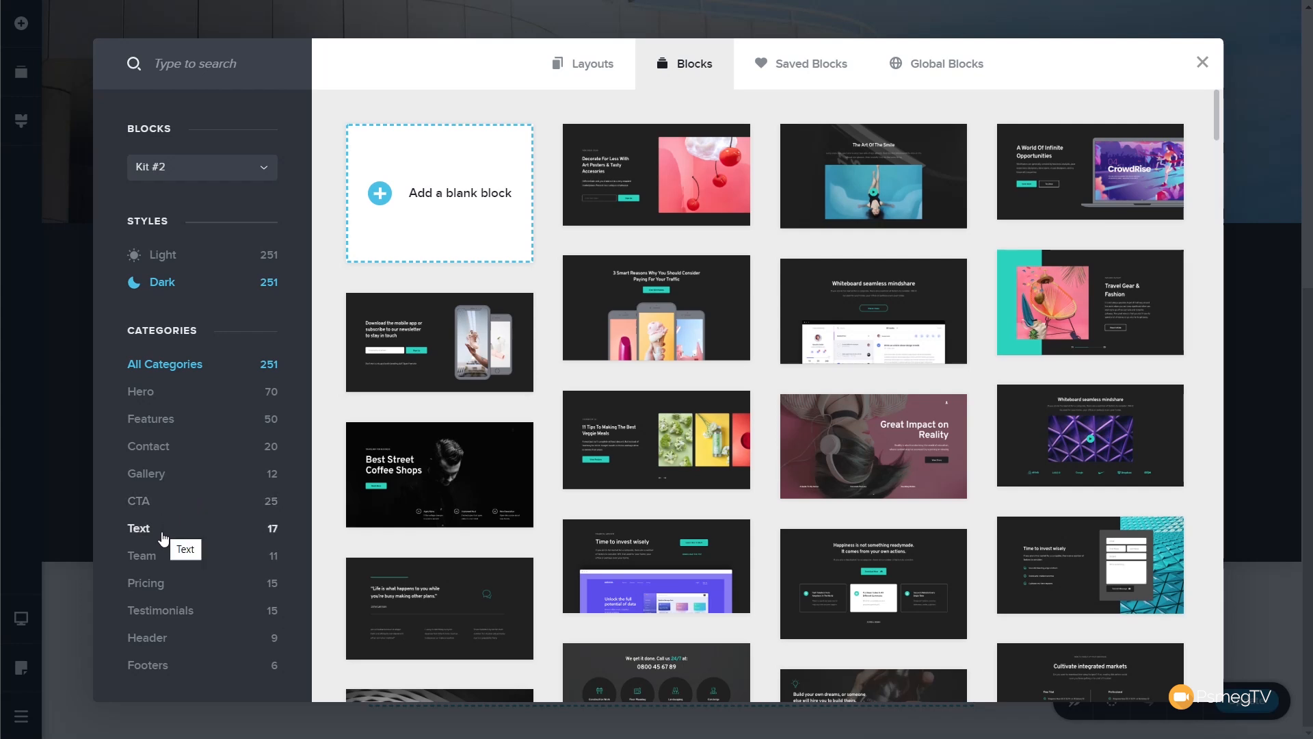
{"action": "left_click", "coordinate": [141, 556]}
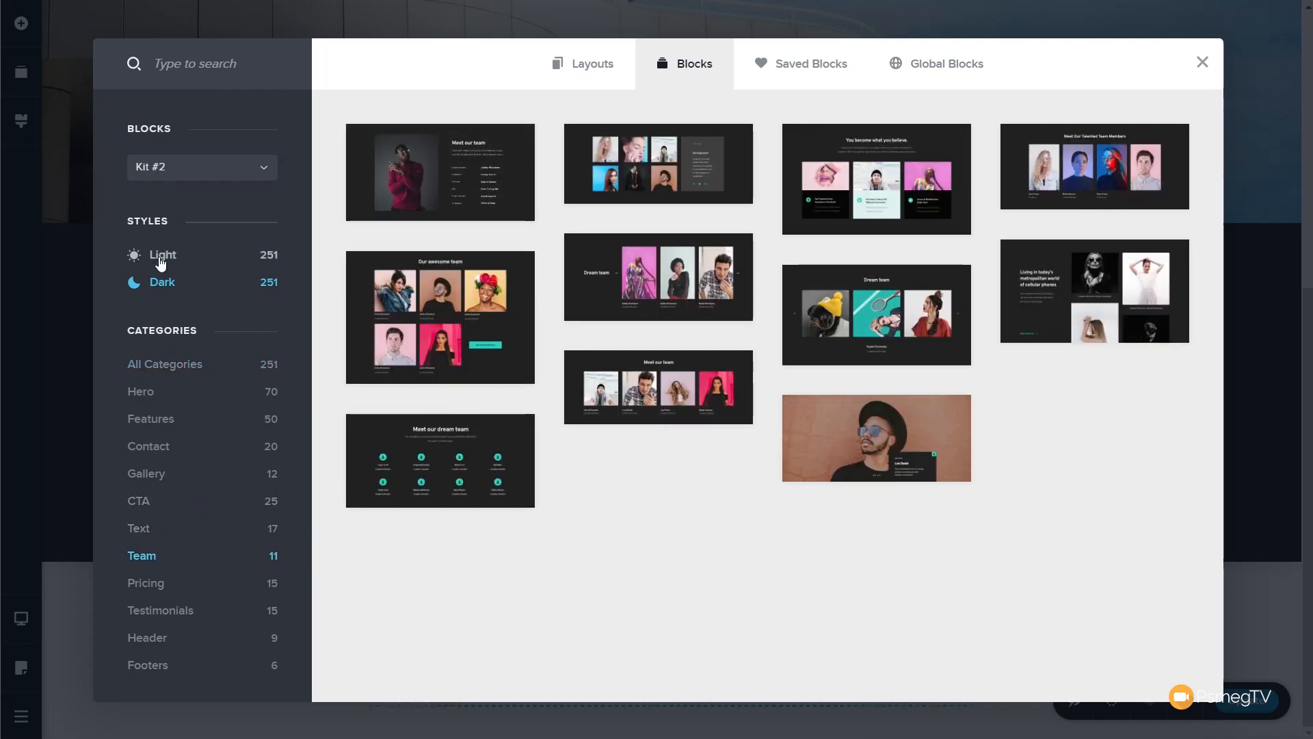
{"action": "left_click", "coordinate": [162, 254]}
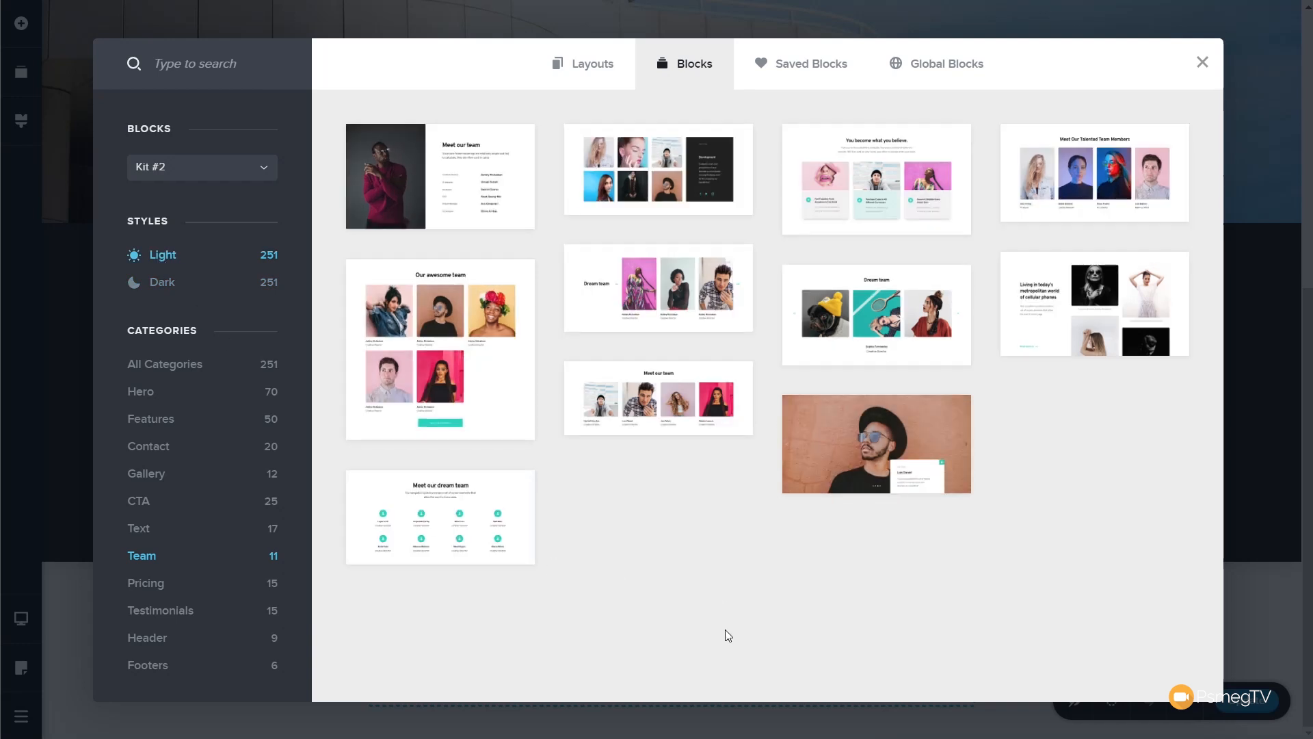
{"action": "mouse_move", "coordinate": [1081, 193]}
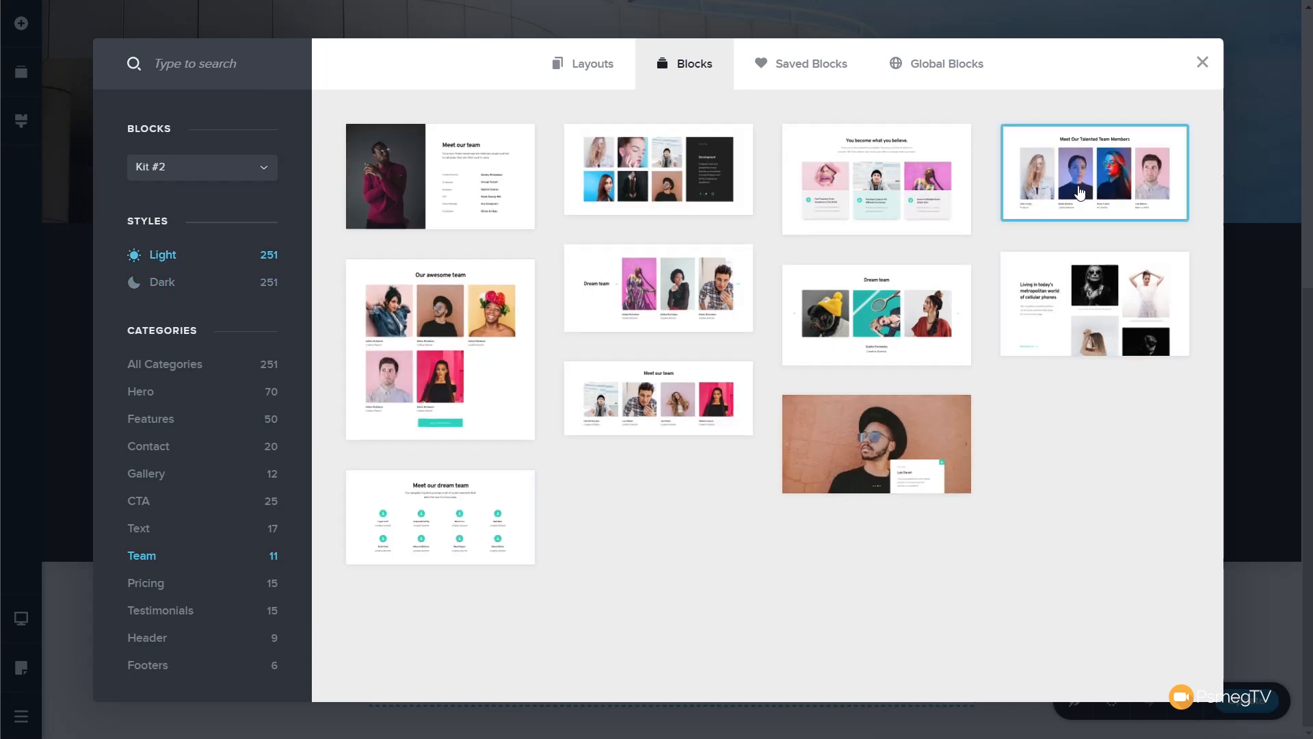
{"action": "left_click", "coordinate": [1095, 173]}
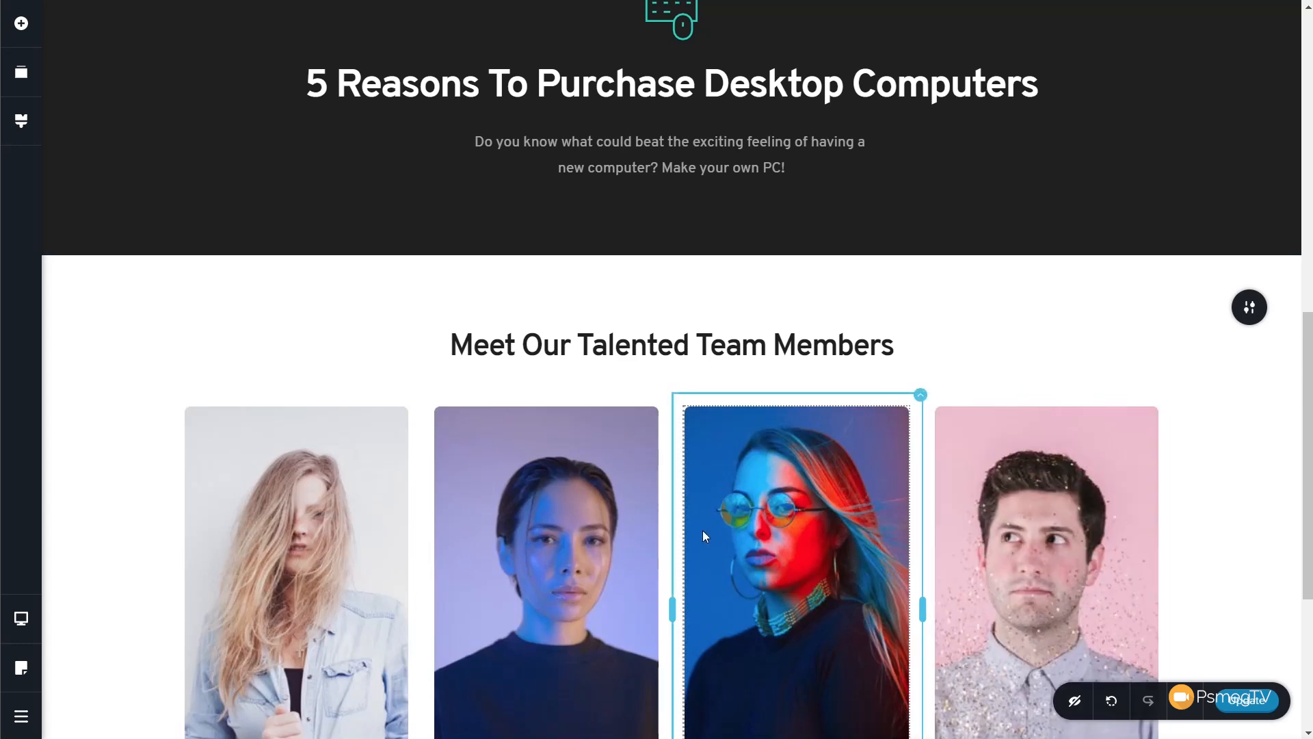
{"action": "scroll", "scroll_direction": "down", "scroll_amount": 3}
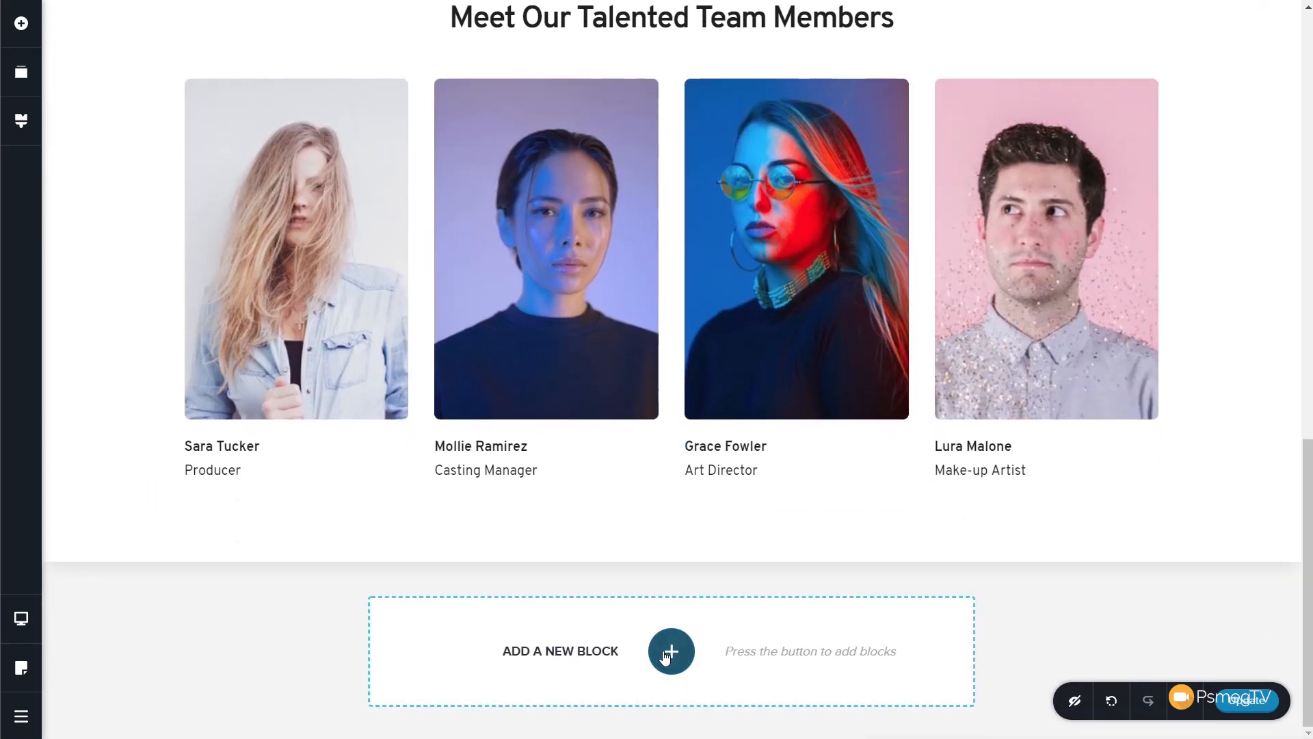
Add the simple dark footer block with social icons at the bottom of the page
{"action": "left_click", "coordinate": [670, 651]}
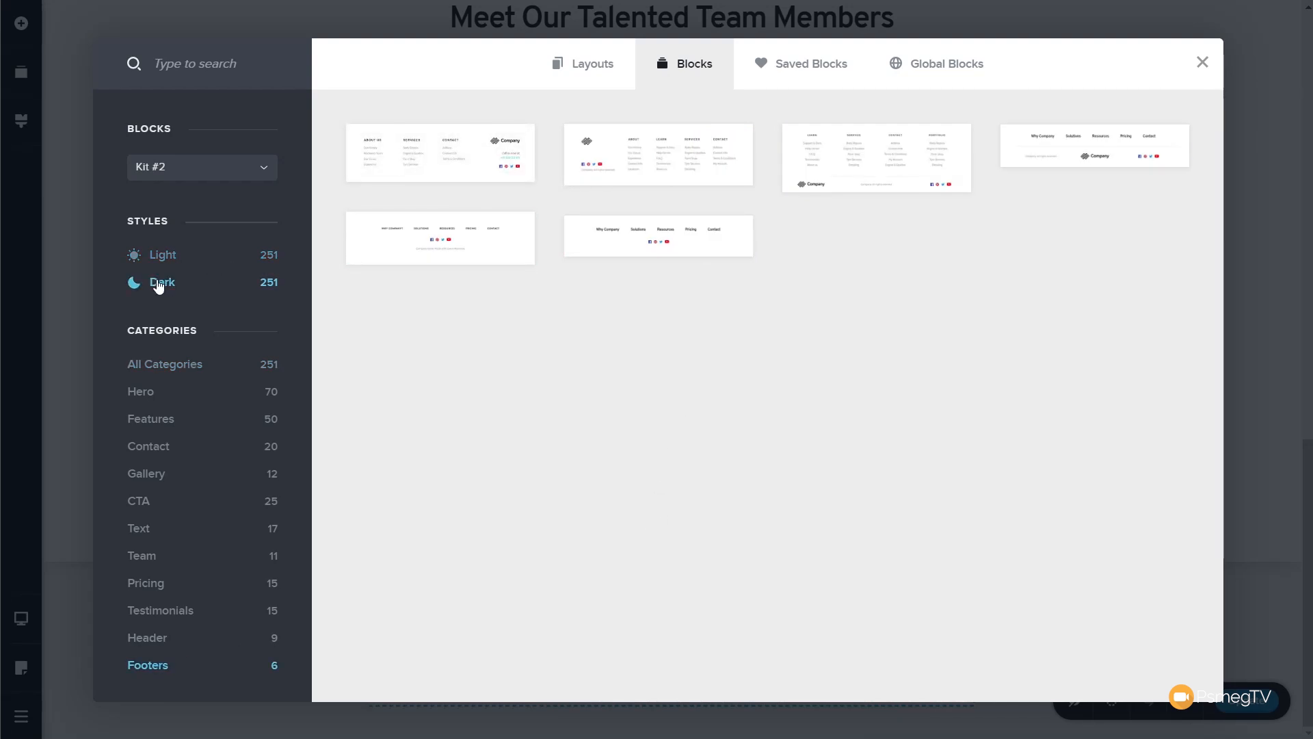
{"action": "left_click", "coordinate": [161, 282]}
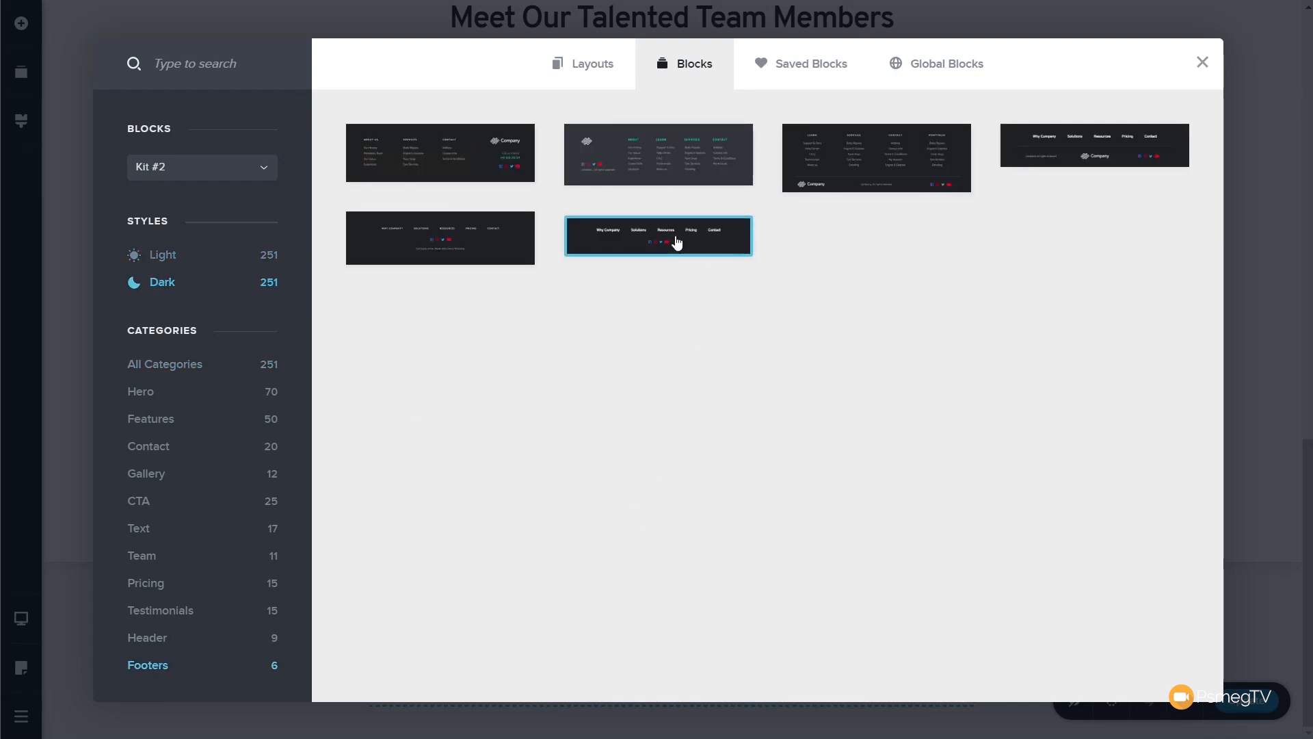
{"action": "left_click", "coordinate": [1202, 62]}
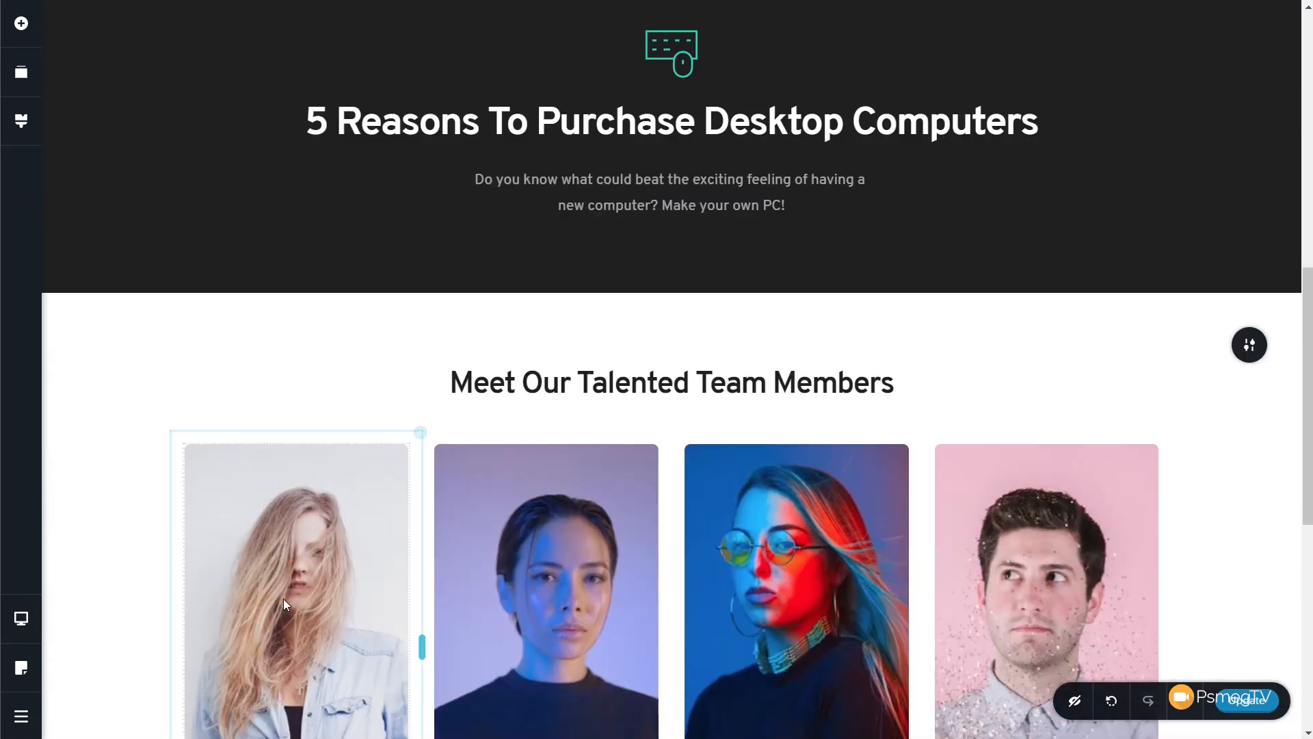
{"action": "scroll", "scroll_direction": "down", "scroll_amount": 3}
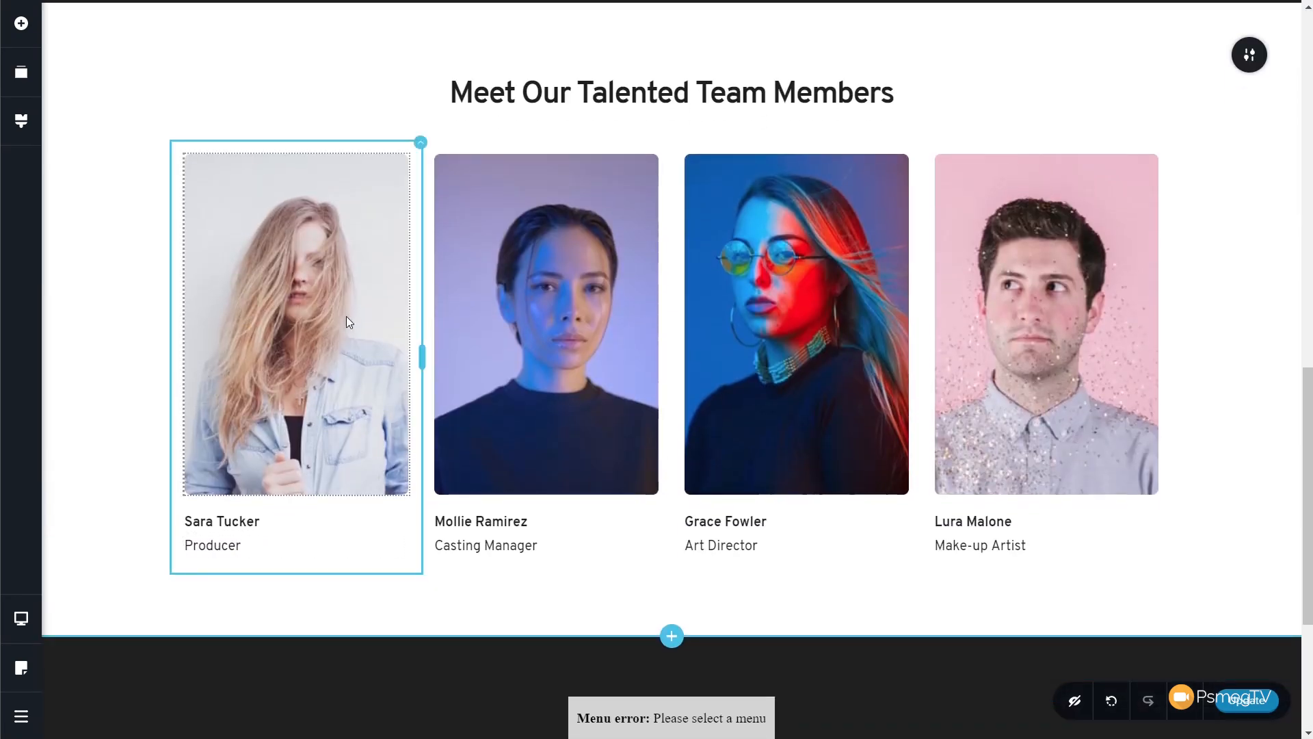
{"action": "left_click", "coordinate": [296, 323]}
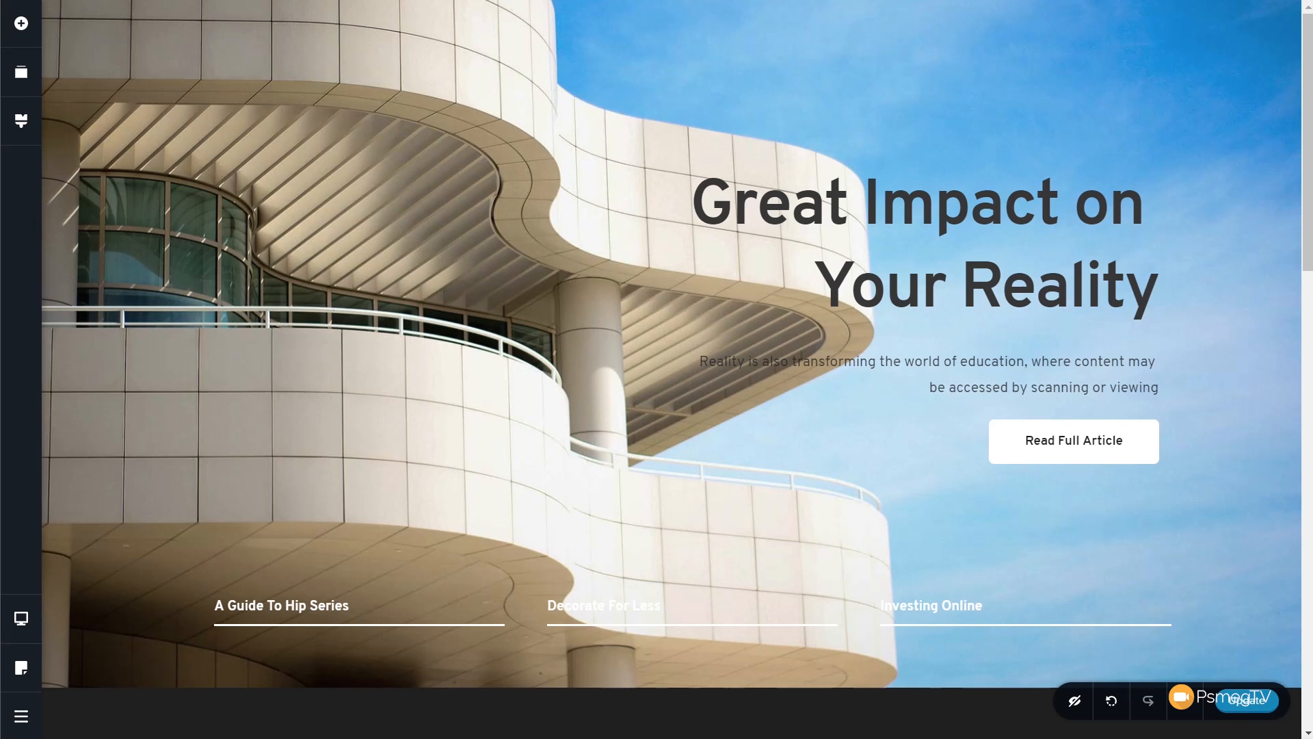
{"action": "mouse_move", "coordinate": [20, 121]}
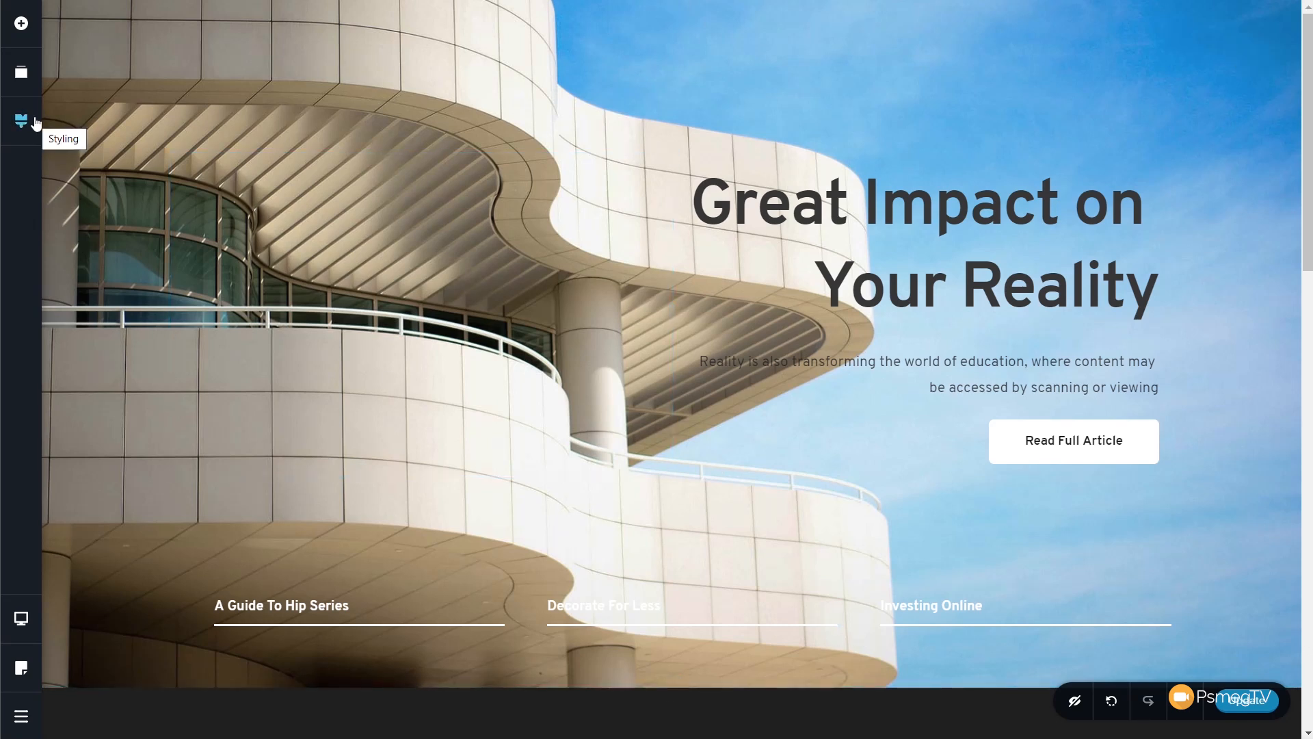
Review the Overpass style's typography samples and expand the Current Style list
{"action": "left_click", "coordinate": [20, 120]}
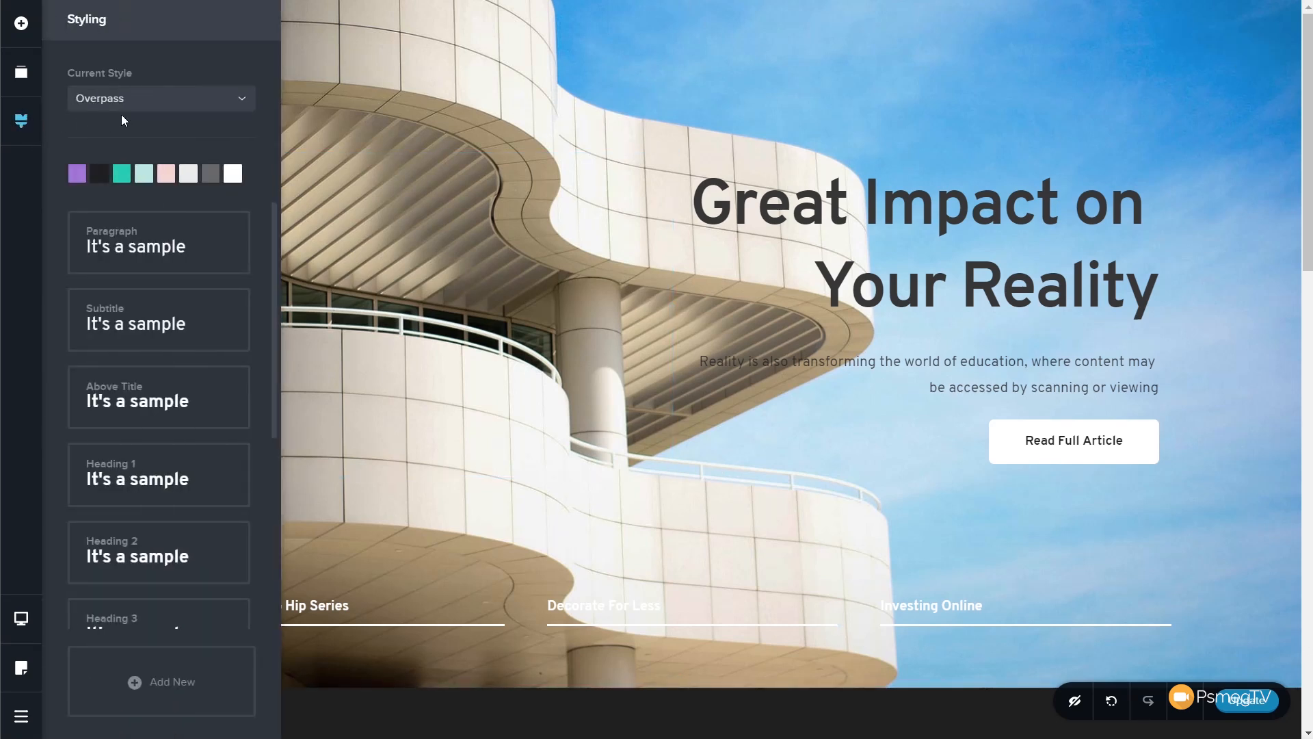
{"action": "mouse_move", "coordinate": [149, 109]}
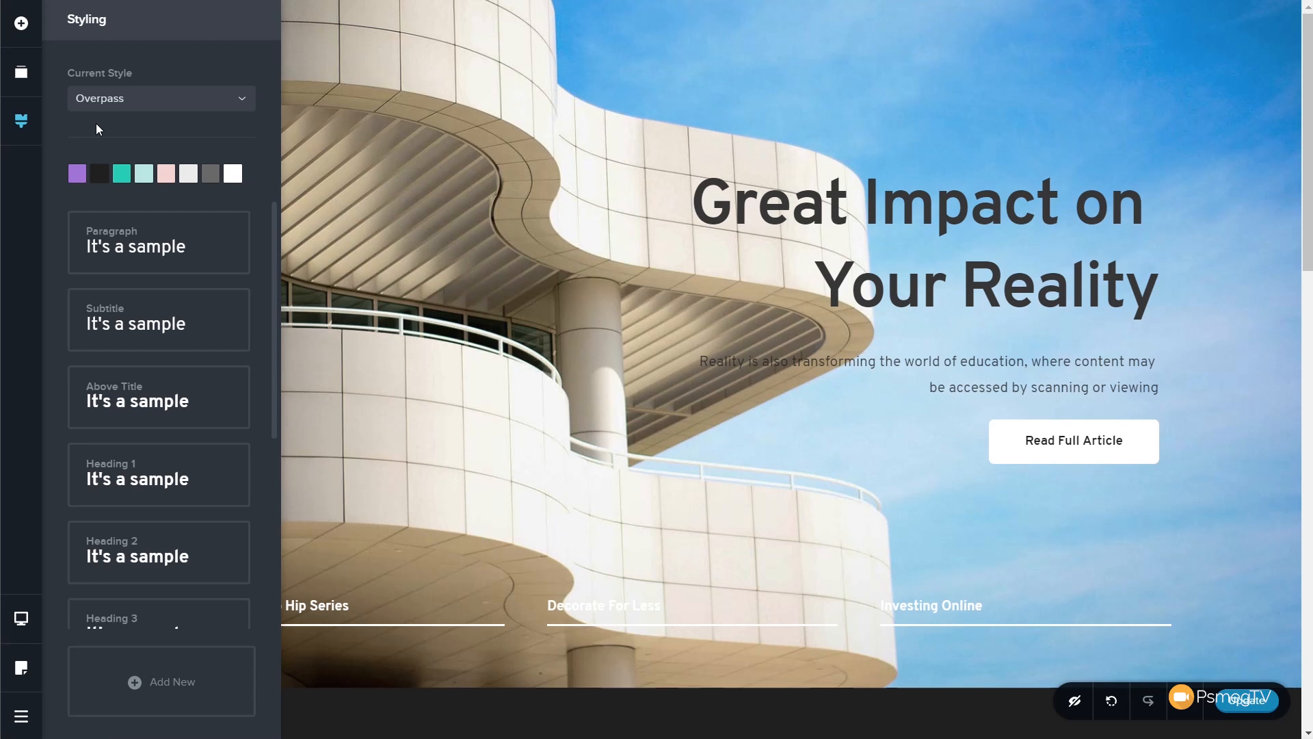
{"action": "scroll", "scroll_direction": "down", "scroll_amount": 3}
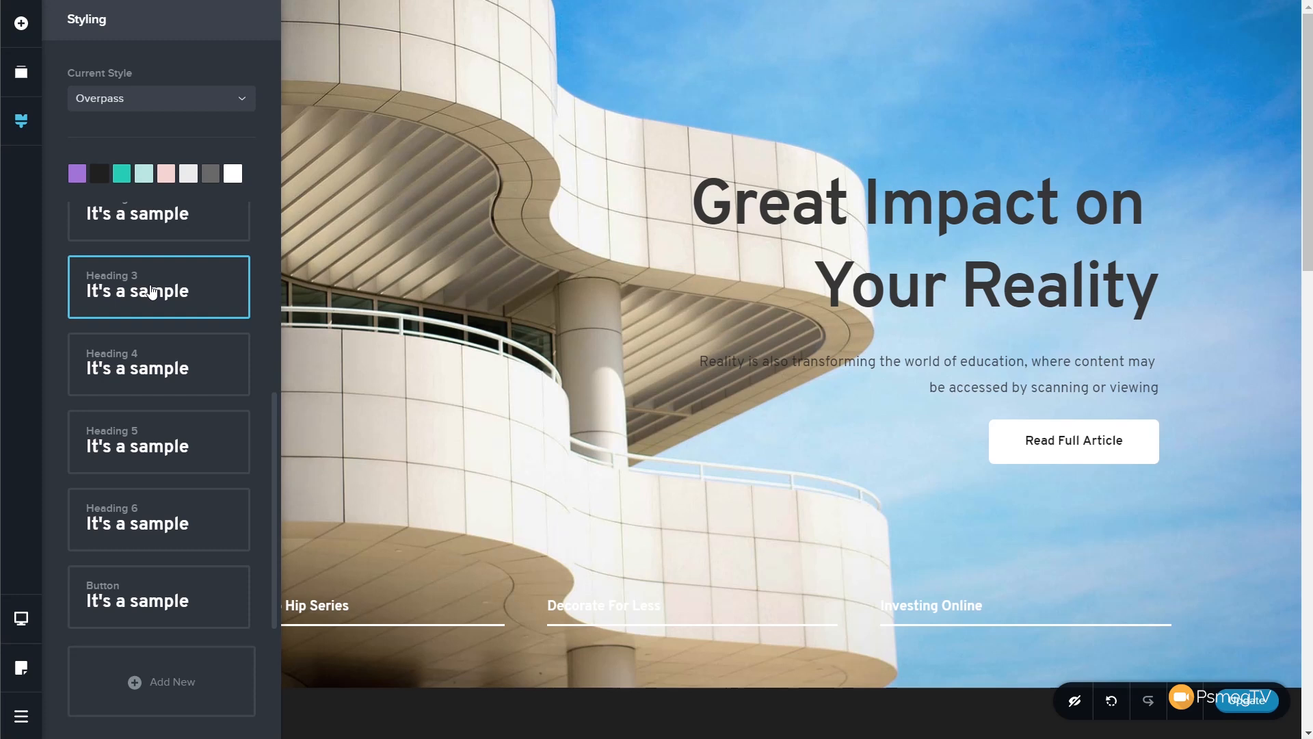
{"action": "left_click", "coordinate": [603, 605]}
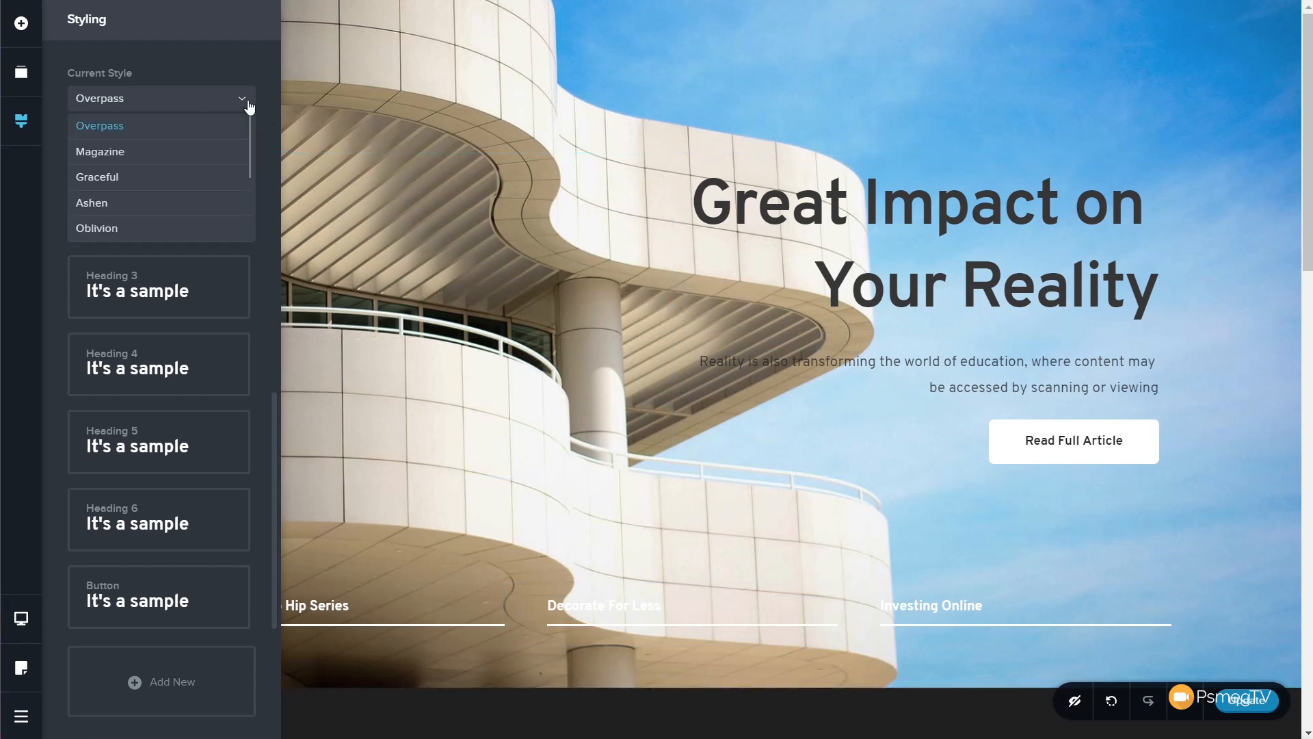
{"action": "mouse_move", "coordinate": [92, 203]}
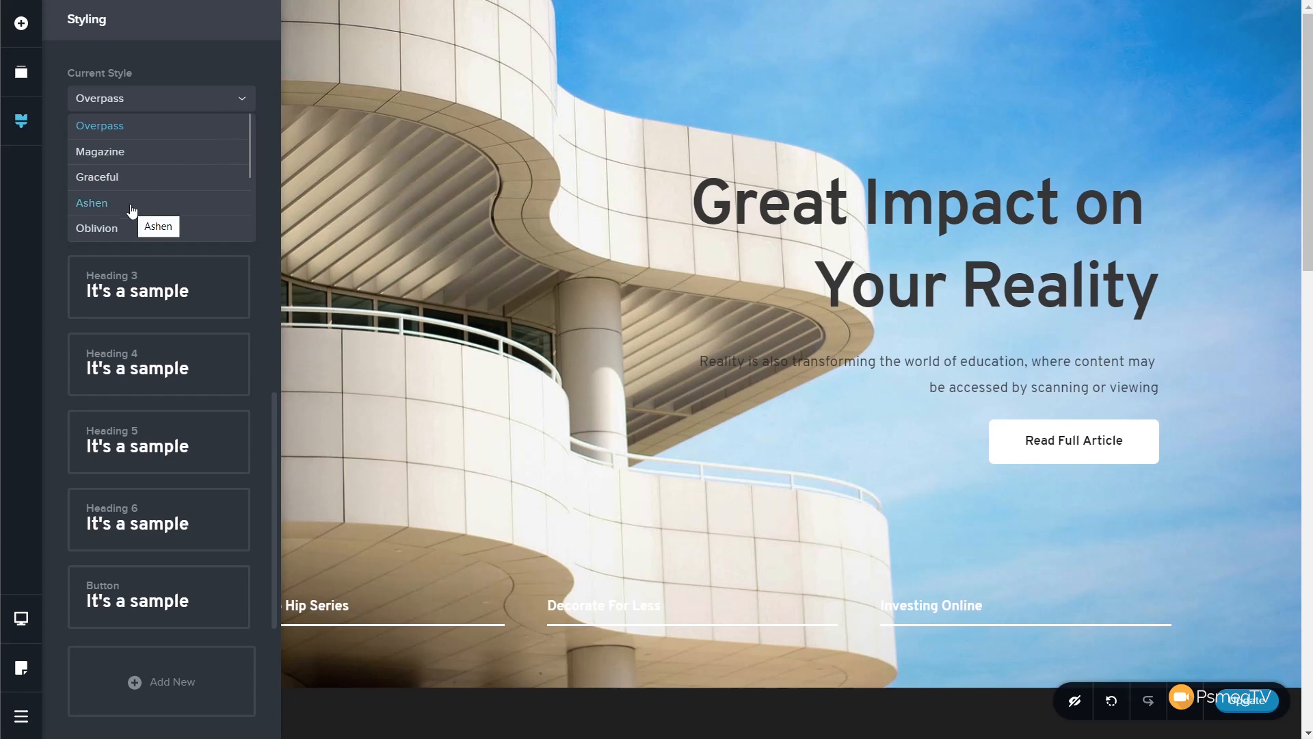
Try the Ashen style on the page, then switch to Magazine
{"action": "left_click", "coordinate": [92, 202]}
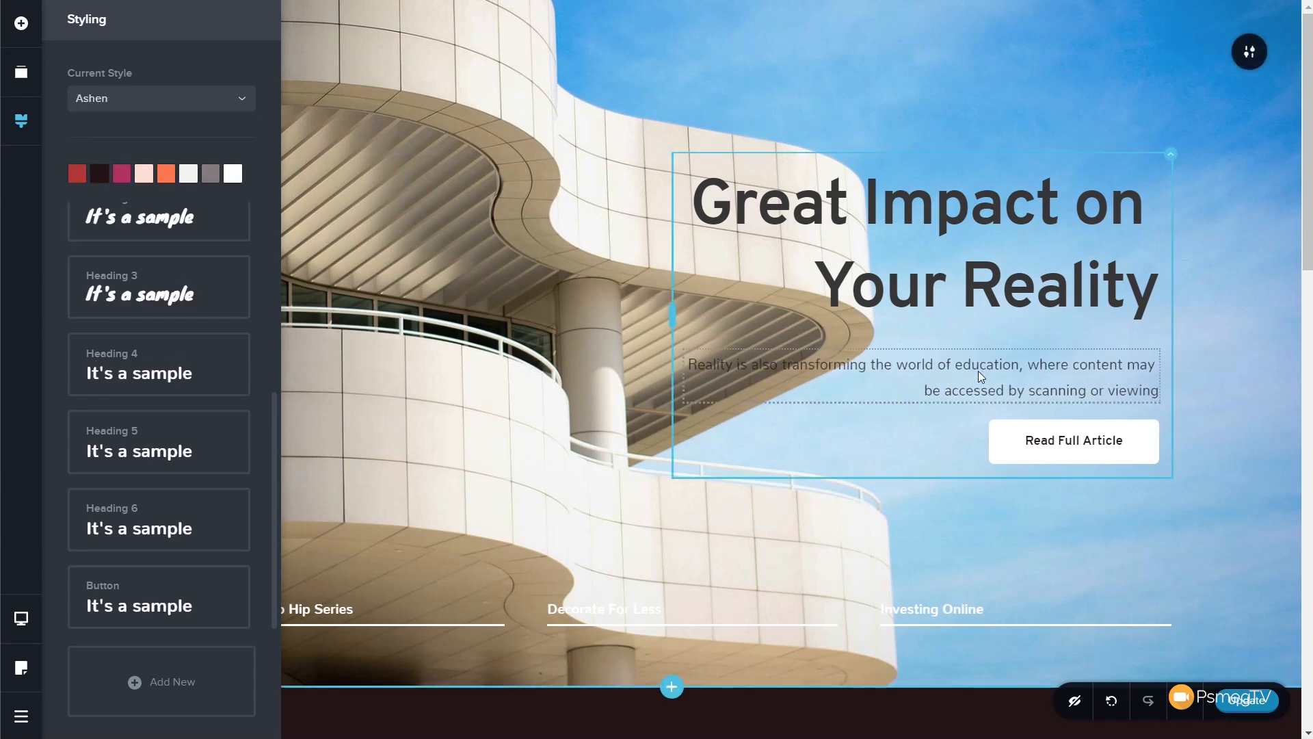
{"action": "scroll", "scroll_direction": "down", "scroll_amount": 3}
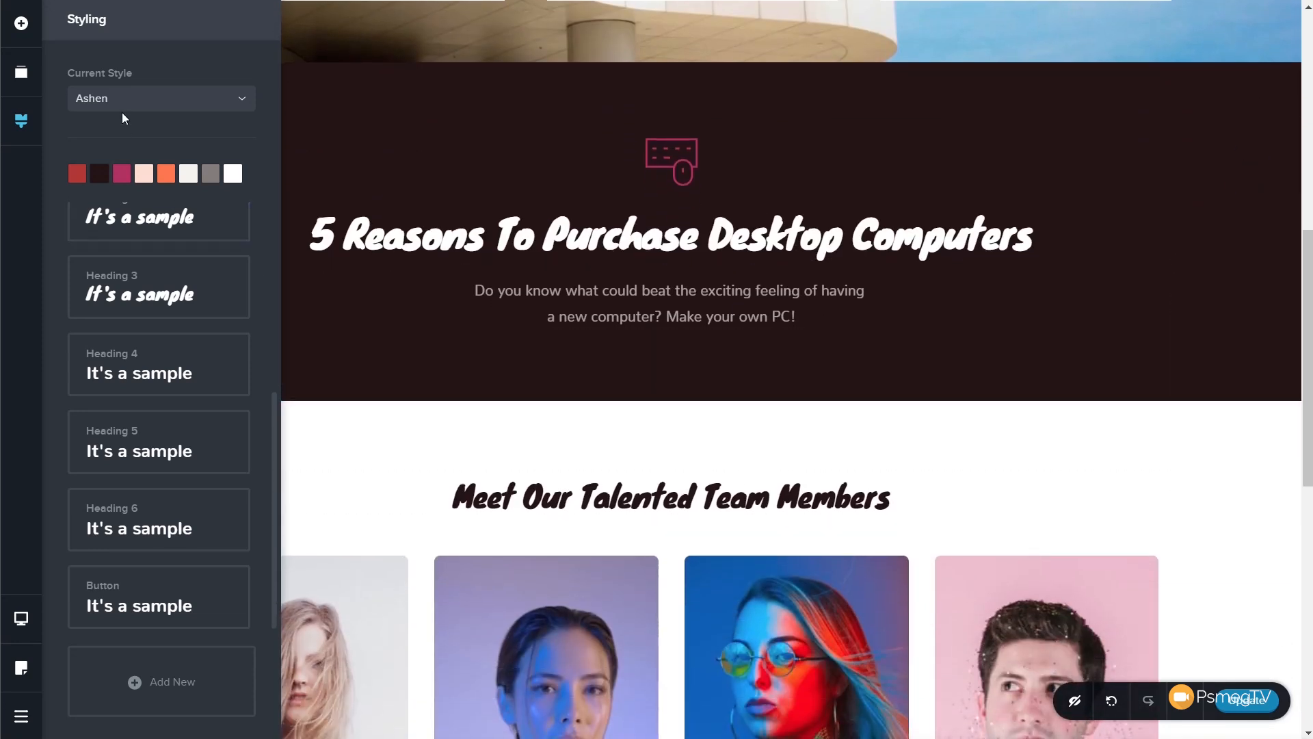
{"action": "left_click", "coordinate": [159, 98]}
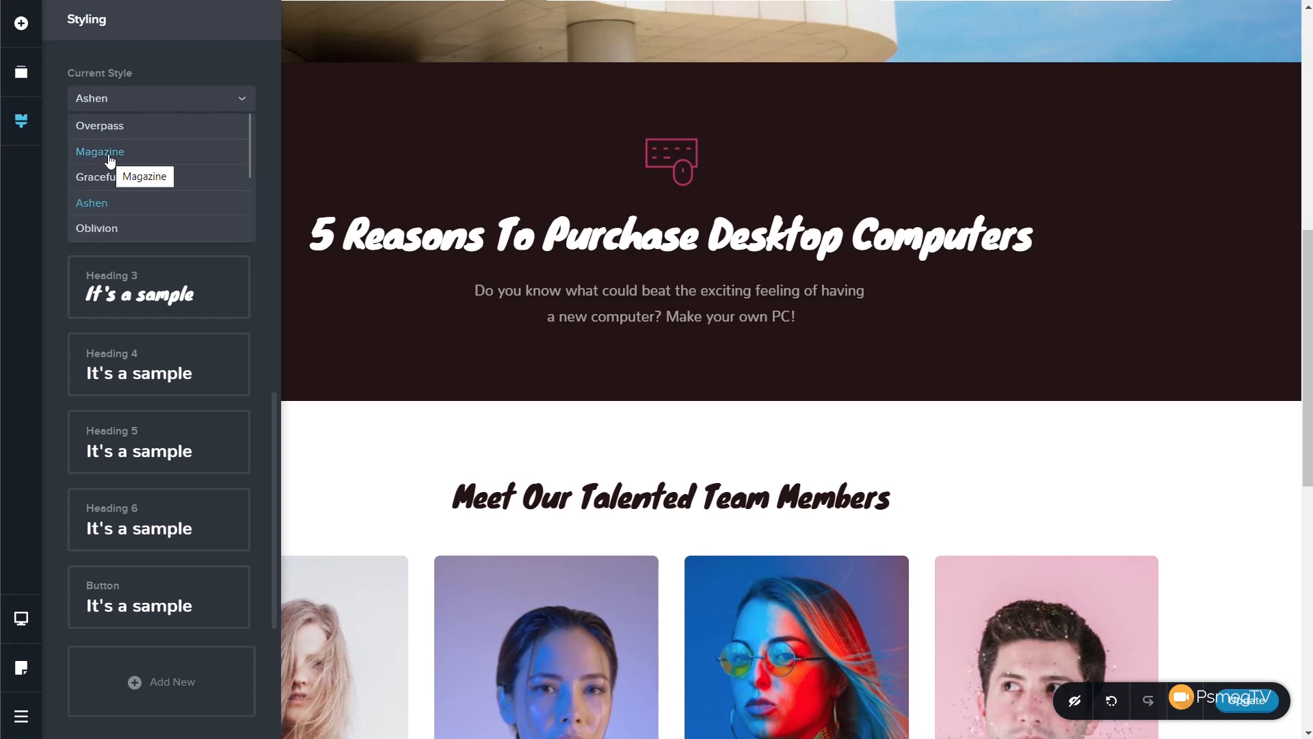
{"action": "left_click", "coordinate": [100, 152]}
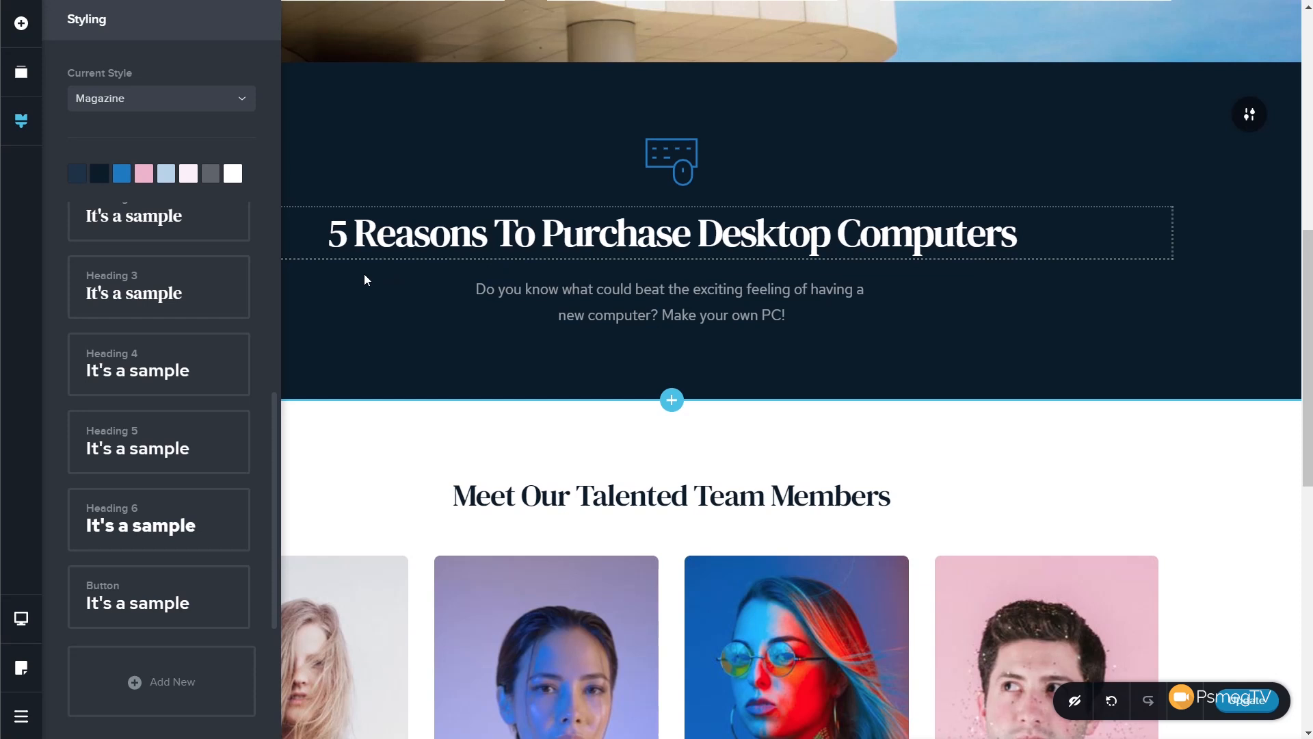
Preview the Oblivion style, then settle the page back on Magazine
{"action": "left_click", "coordinate": [158, 98]}
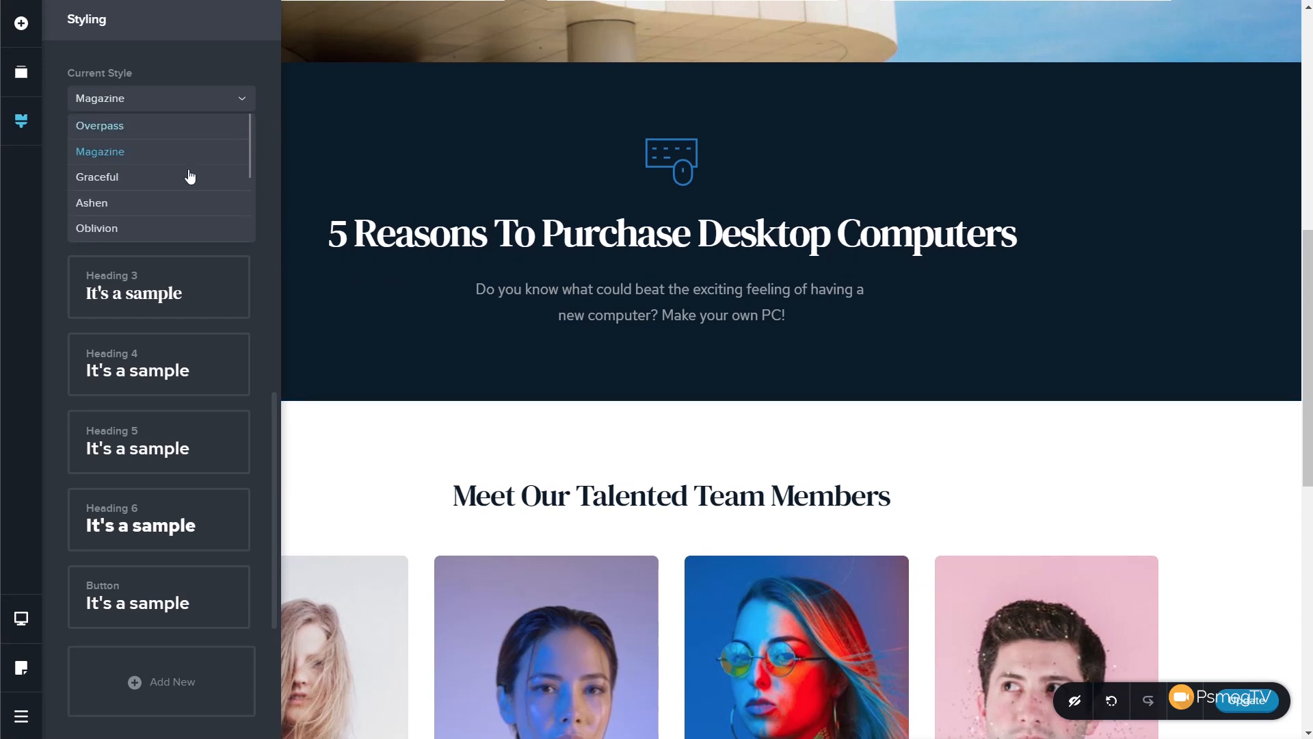
{"action": "left_click", "coordinate": [96, 228]}
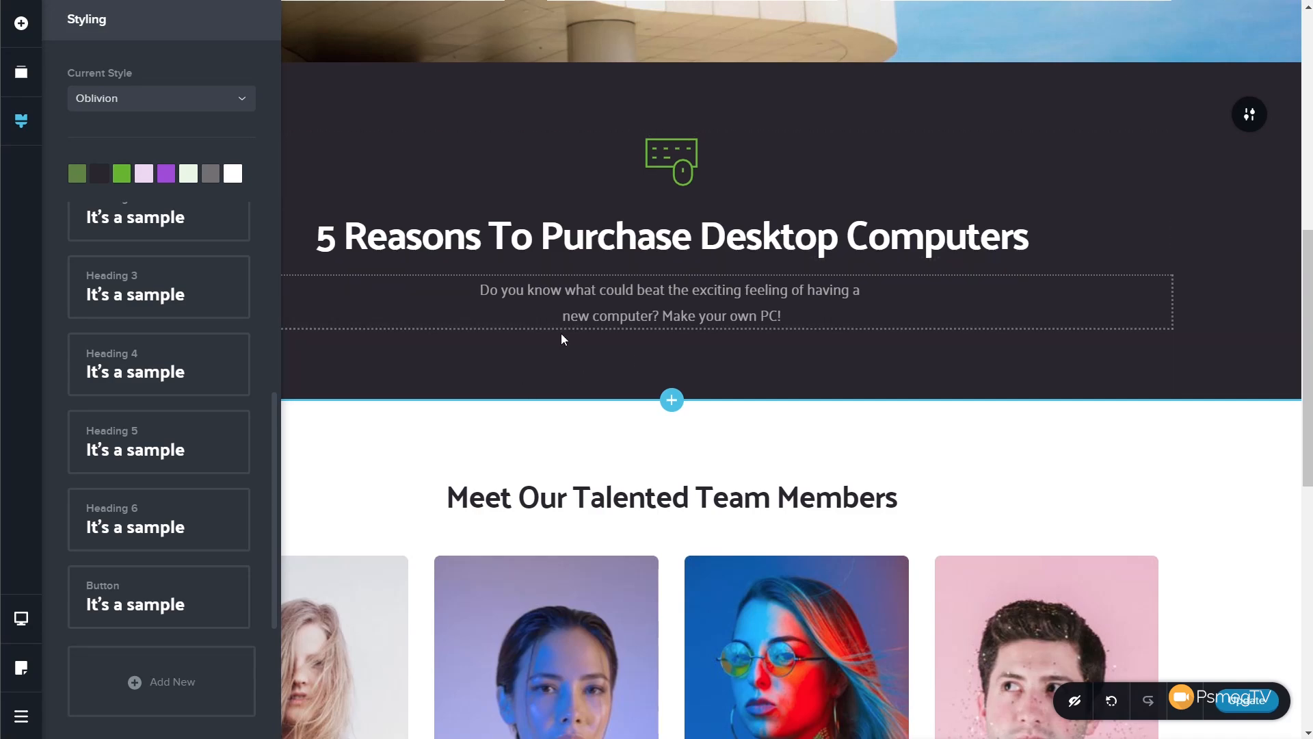
{"action": "scroll", "scroll_direction": "down", "scroll_amount": 3}
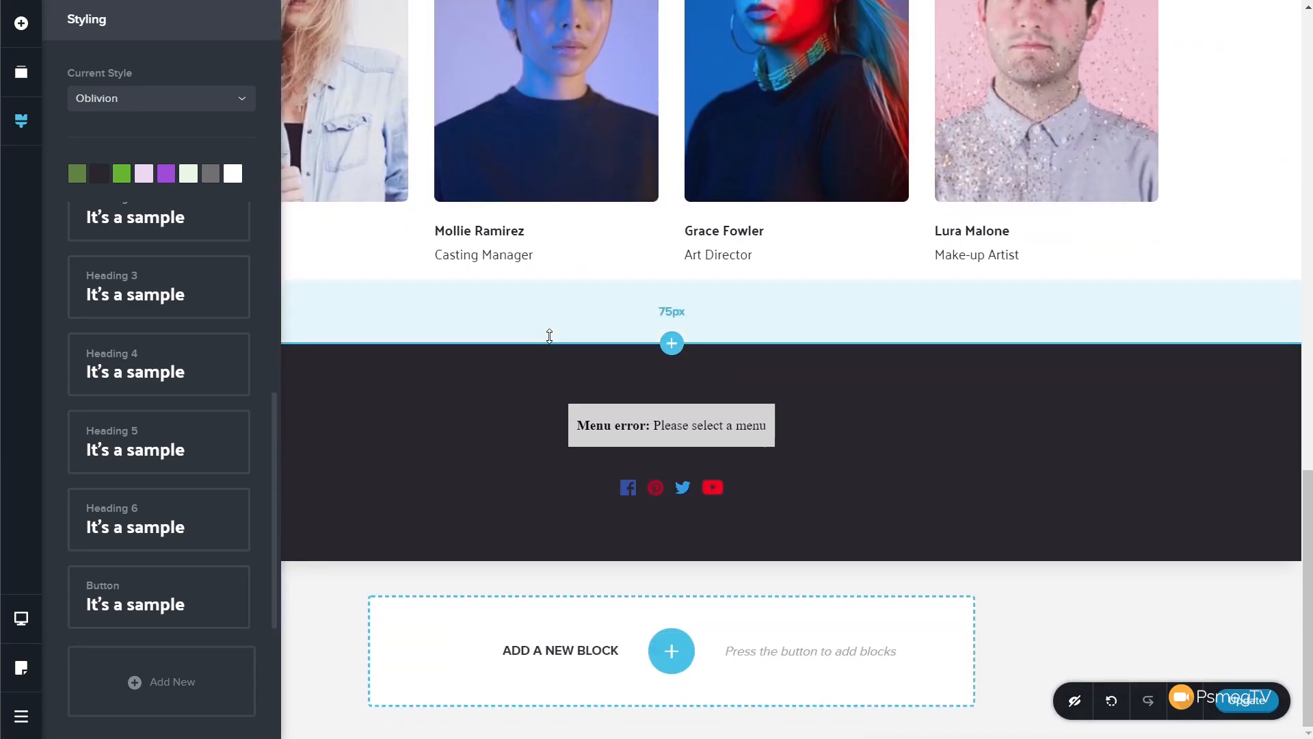
{"action": "scroll", "scroll_direction": "down", "scroll_amount": 3}
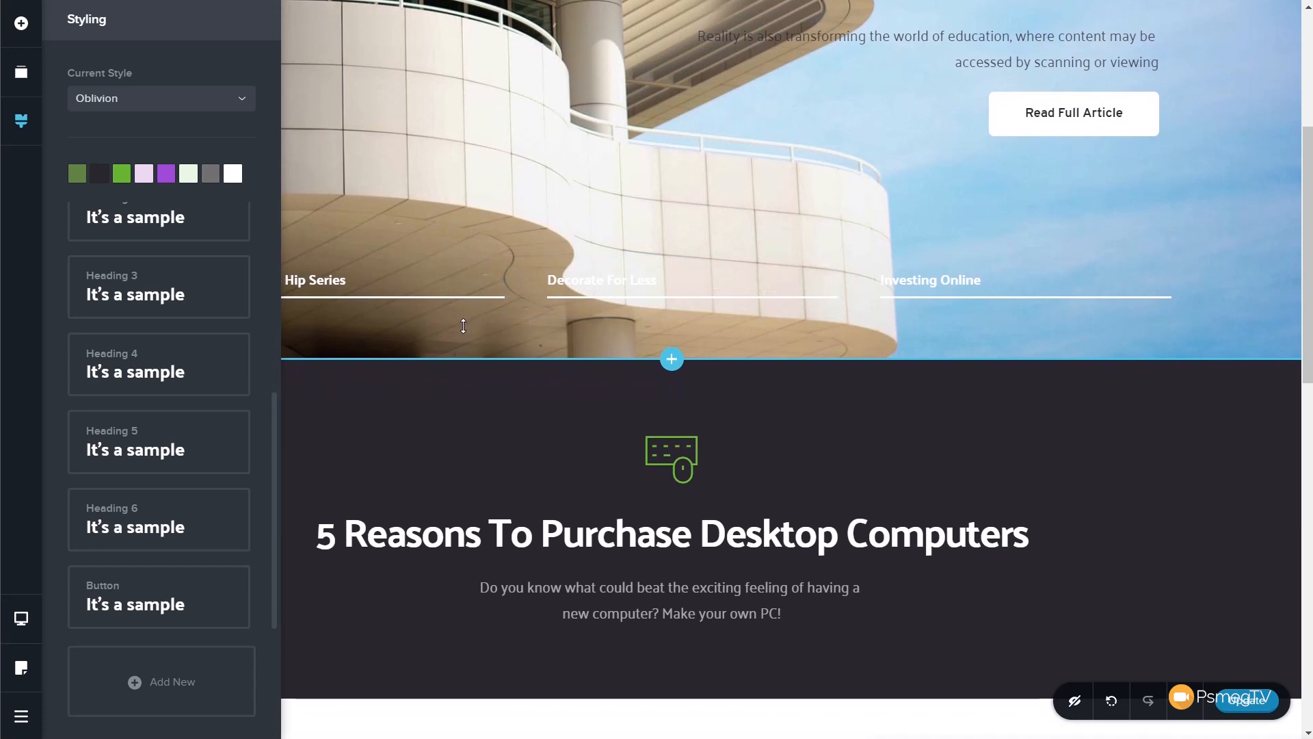
{"action": "left_click", "coordinate": [160, 99]}
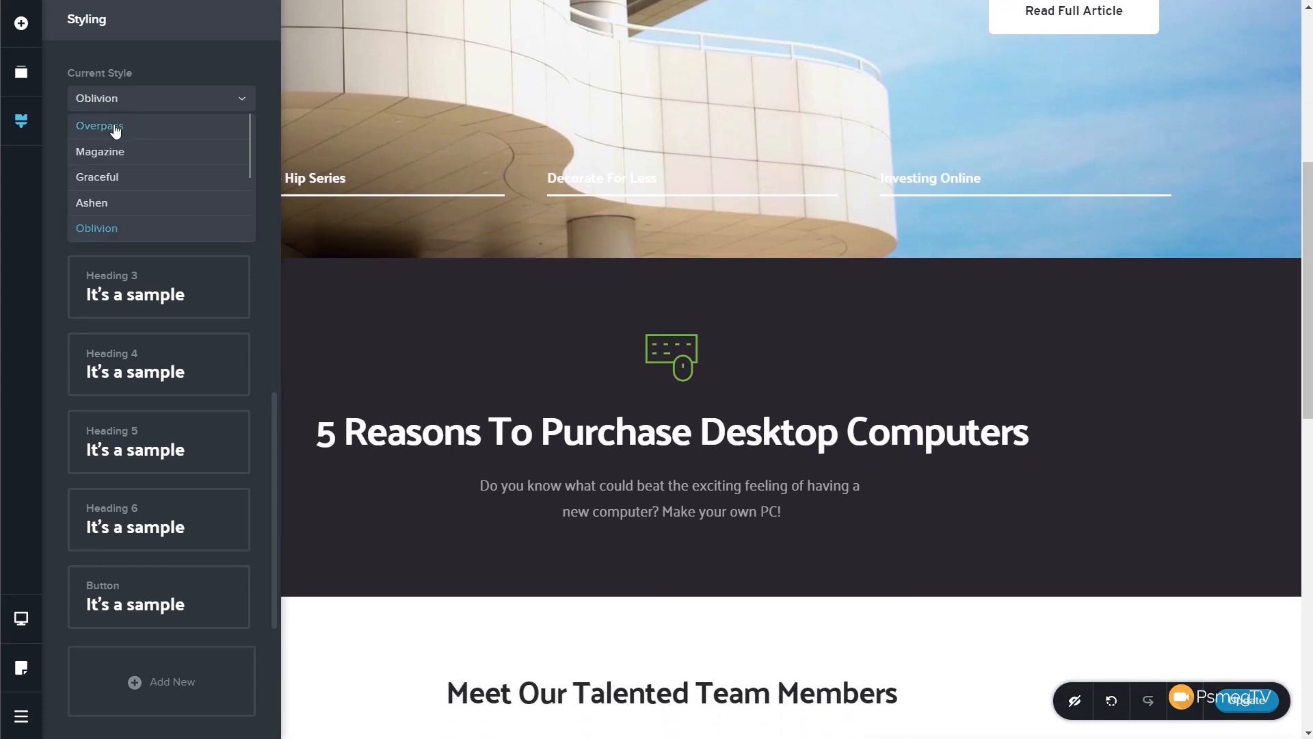
{"action": "left_click", "coordinate": [100, 152]}
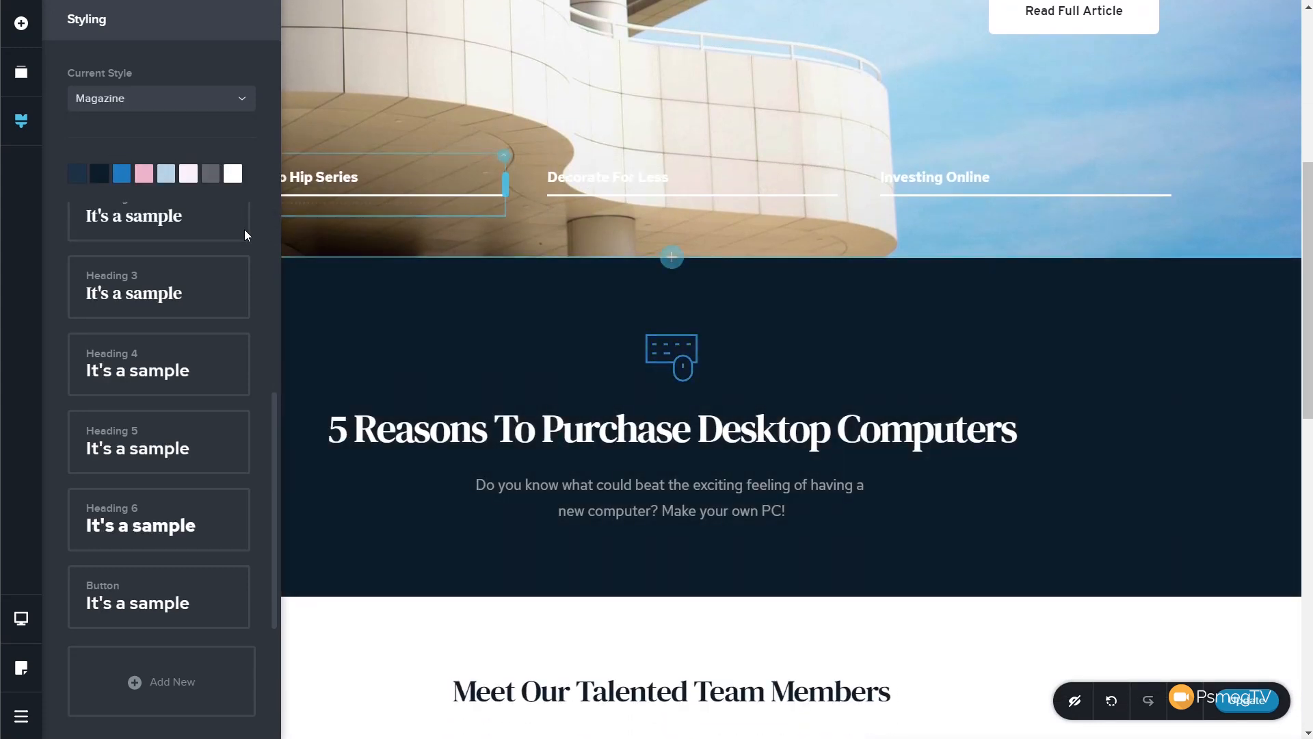
Recolor the Magazine style's blue accent swatch to purple #BC11C1
{"action": "left_click", "coordinate": [122, 174]}
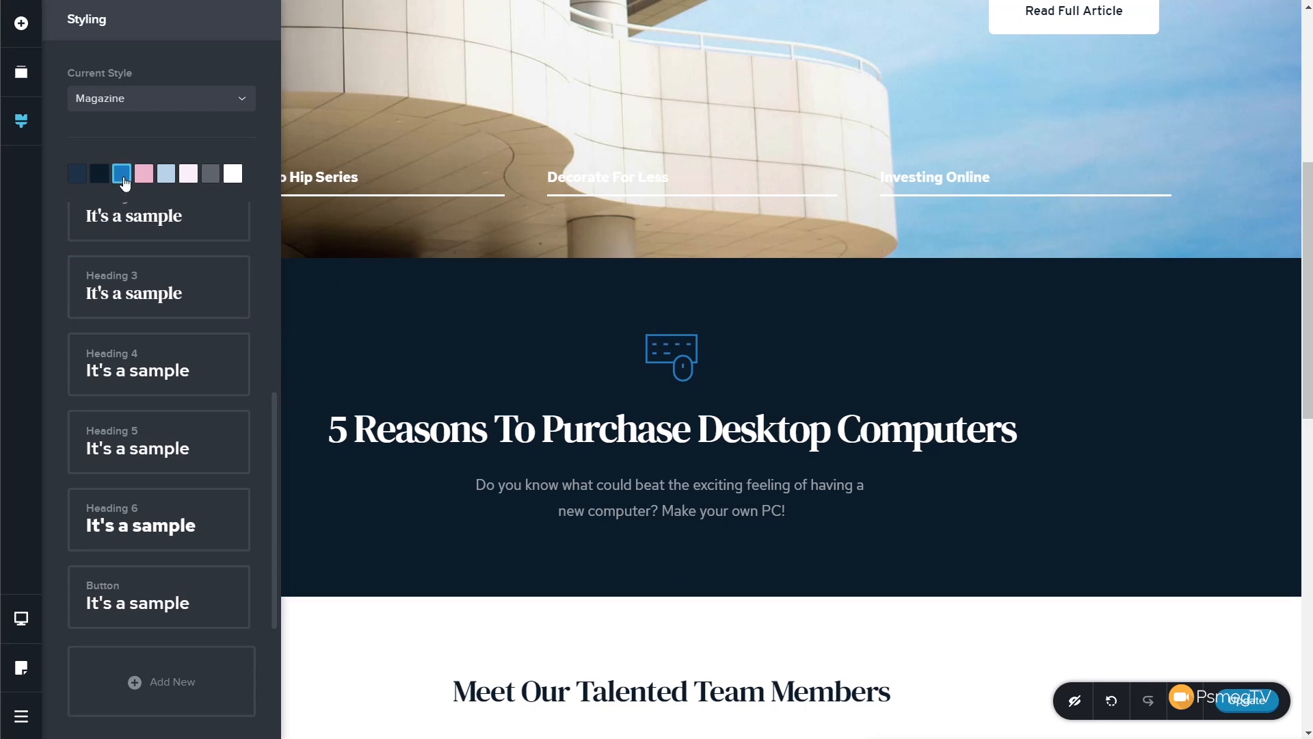
{"action": "left_click", "coordinate": [122, 174]}
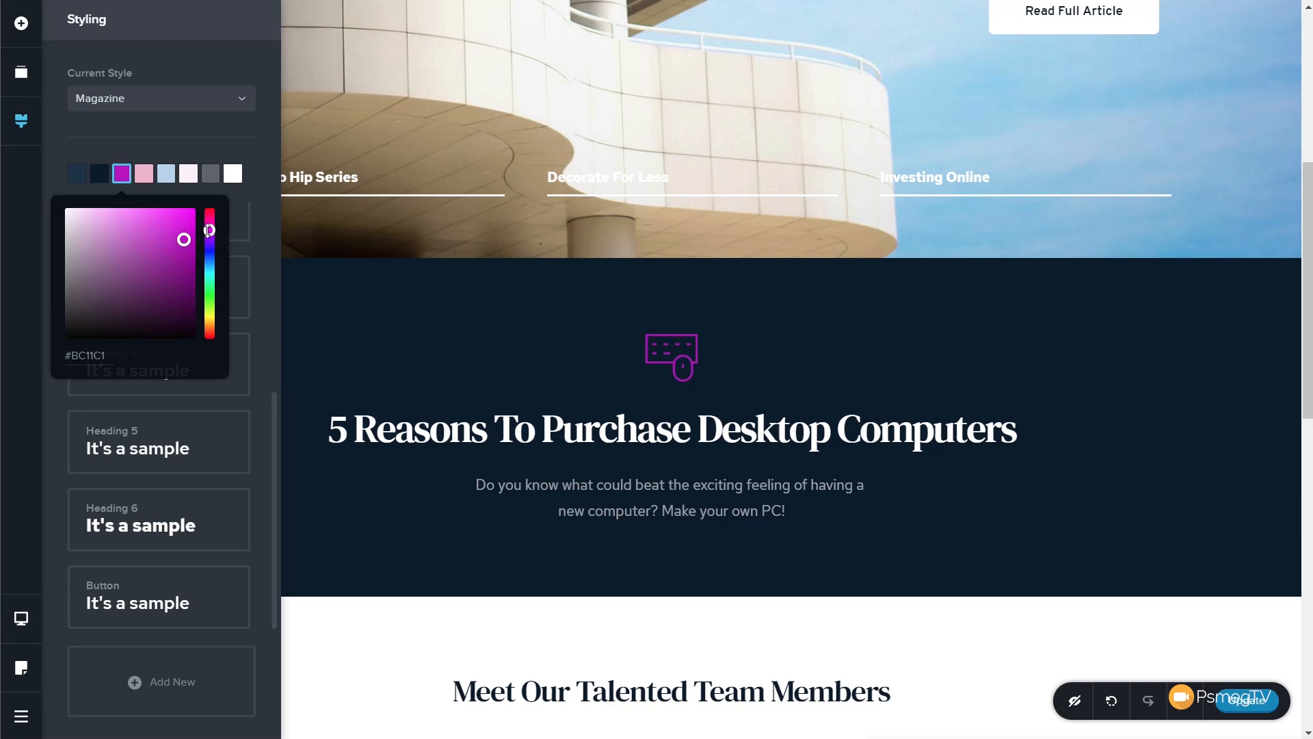
{"action": "left_click", "coordinate": [259, 189]}
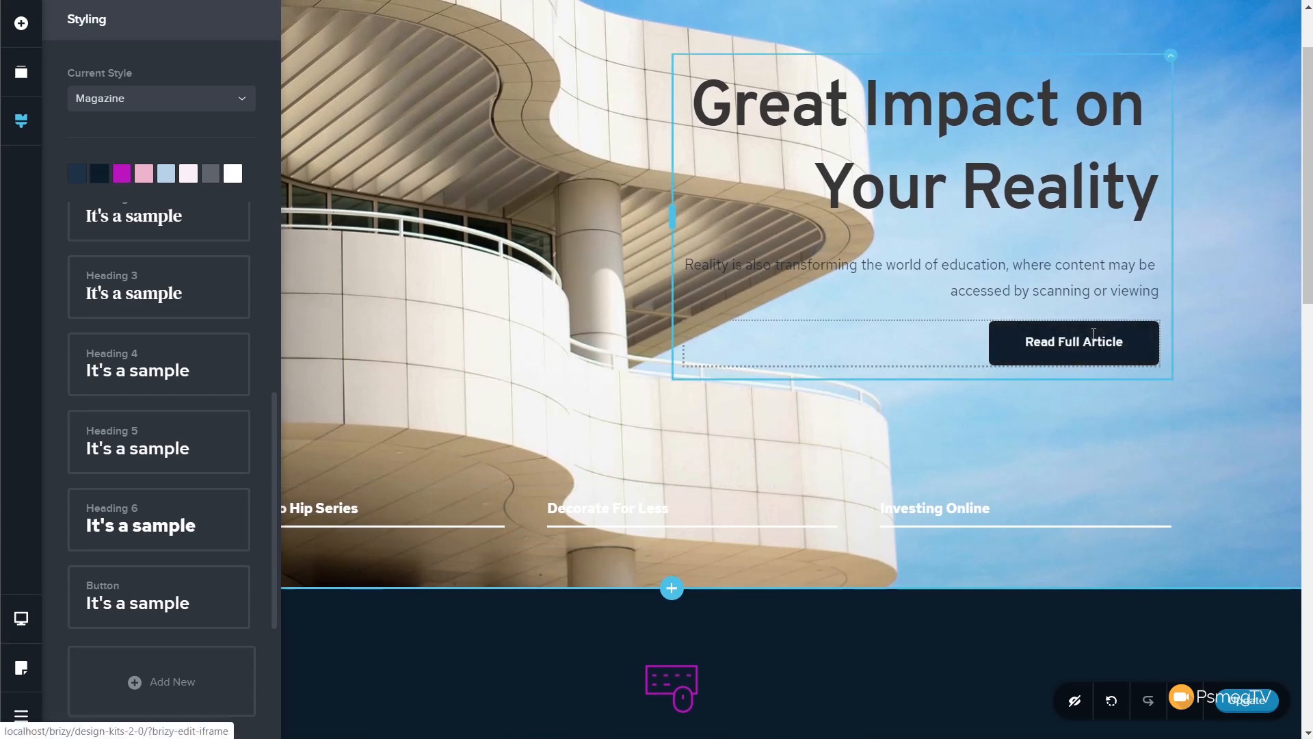
{"action": "scroll", "scroll_direction": "down", "scroll_amount": 3}
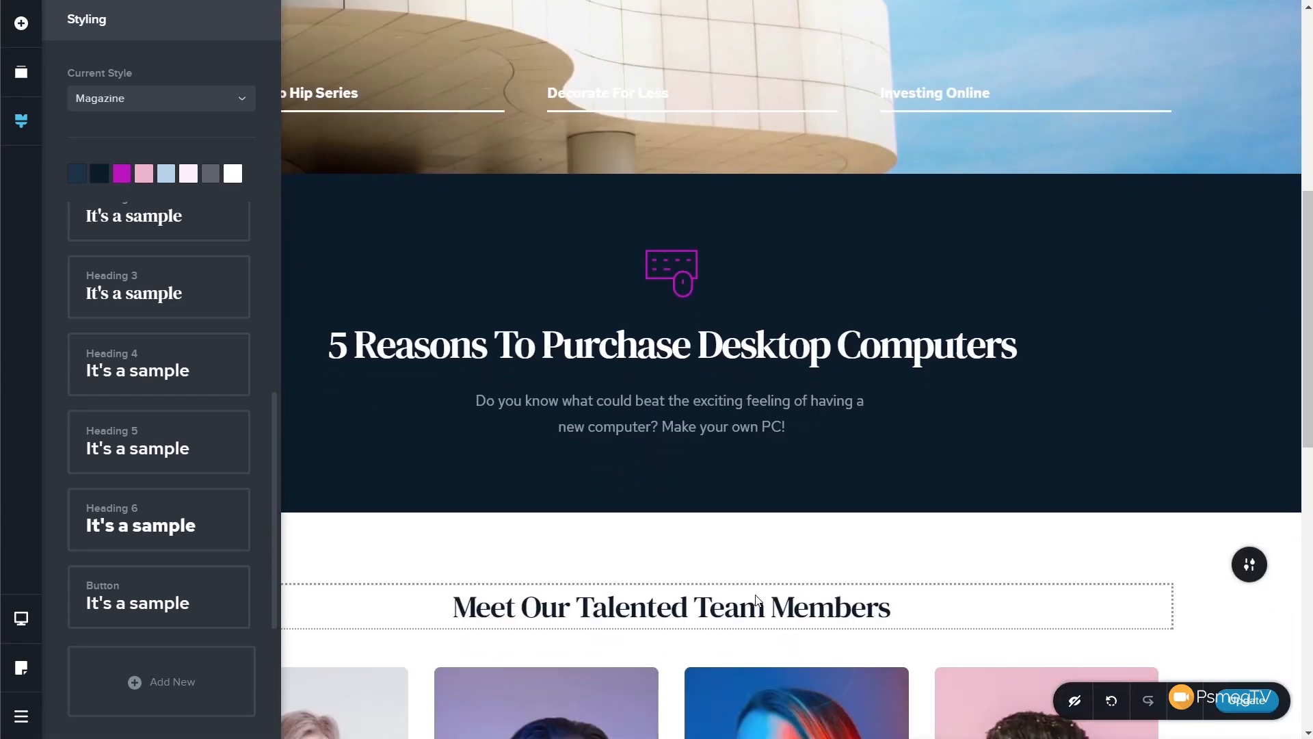